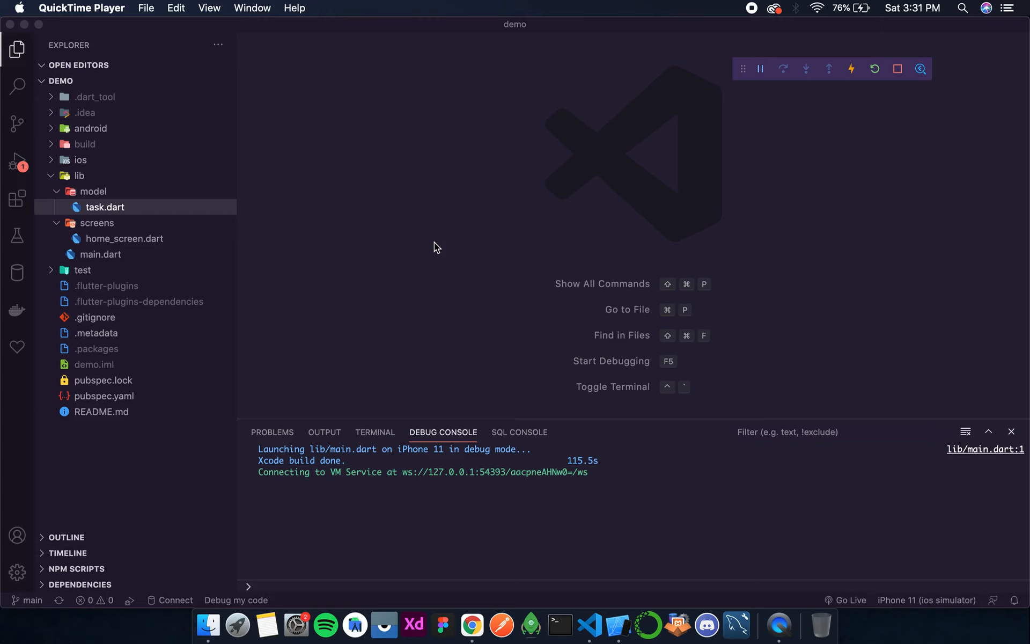
{"action": "mouse_move", "coordinate": [120, 368]}
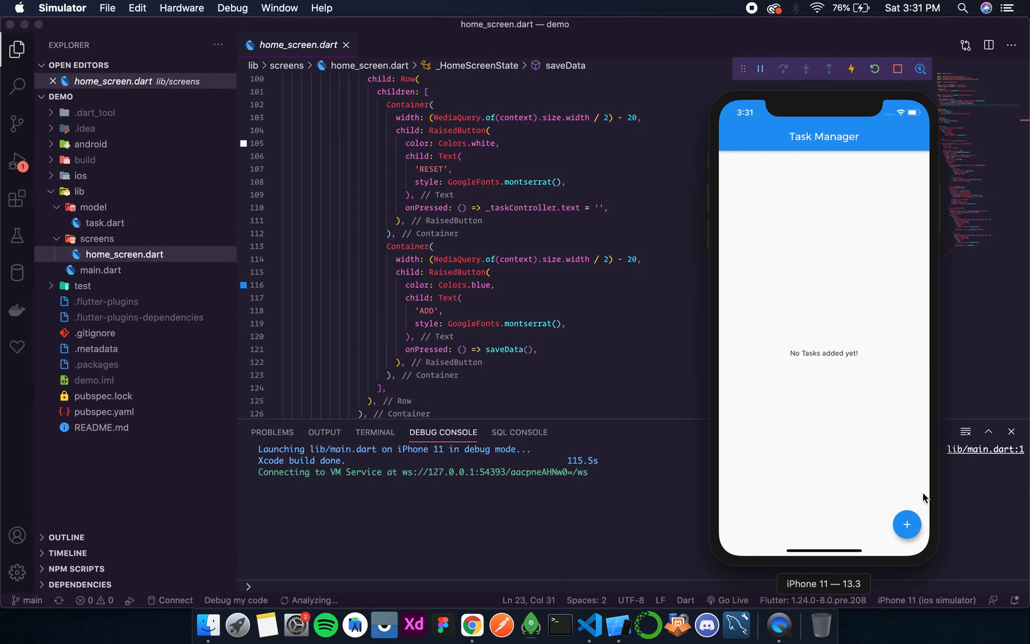
- Open the app's Add task sheet in the simulator, then close it without adding
{"action": "left_click", "coordinate": [907, 523]}
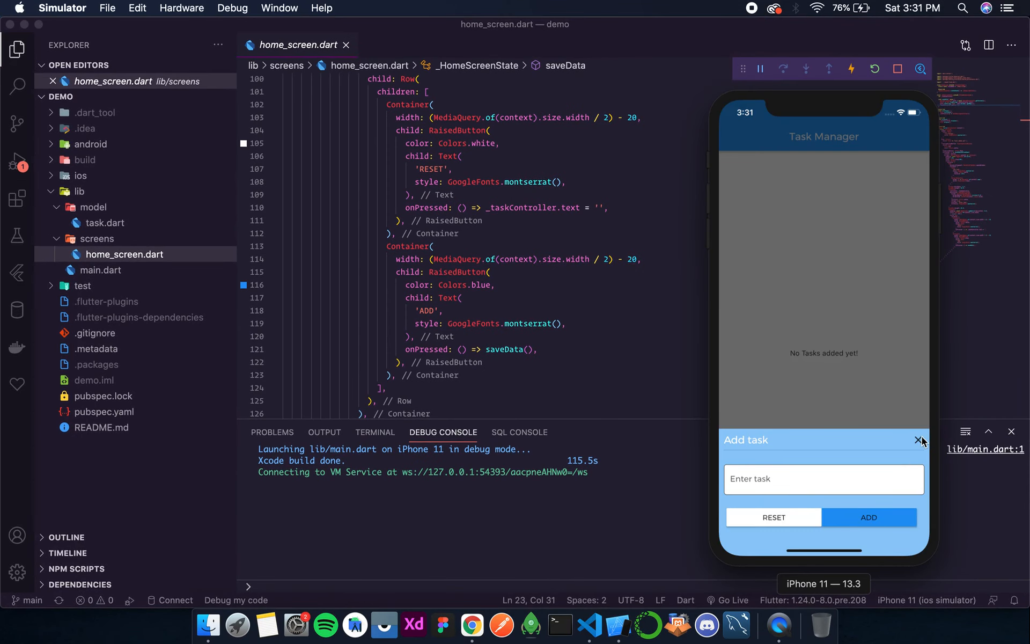
{"action": "left_click", "coordinate": [918, 439]}
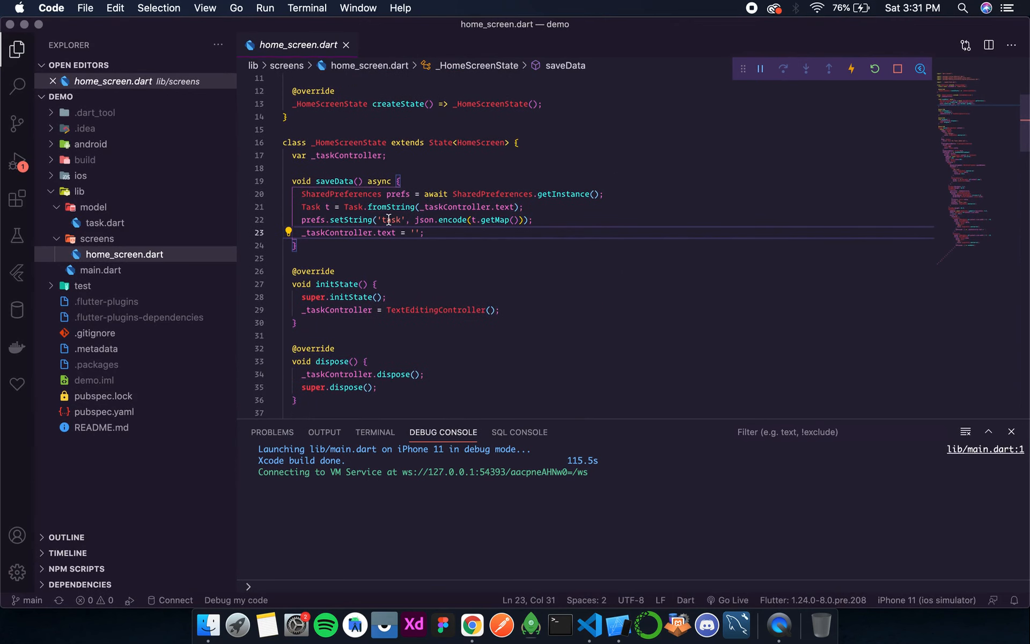
- Comment out saveData lines 21–23, the prefs.setString and controller-reset lines, with Cmd+/
{"action": "left_click", "coordinate": [426, 232]}
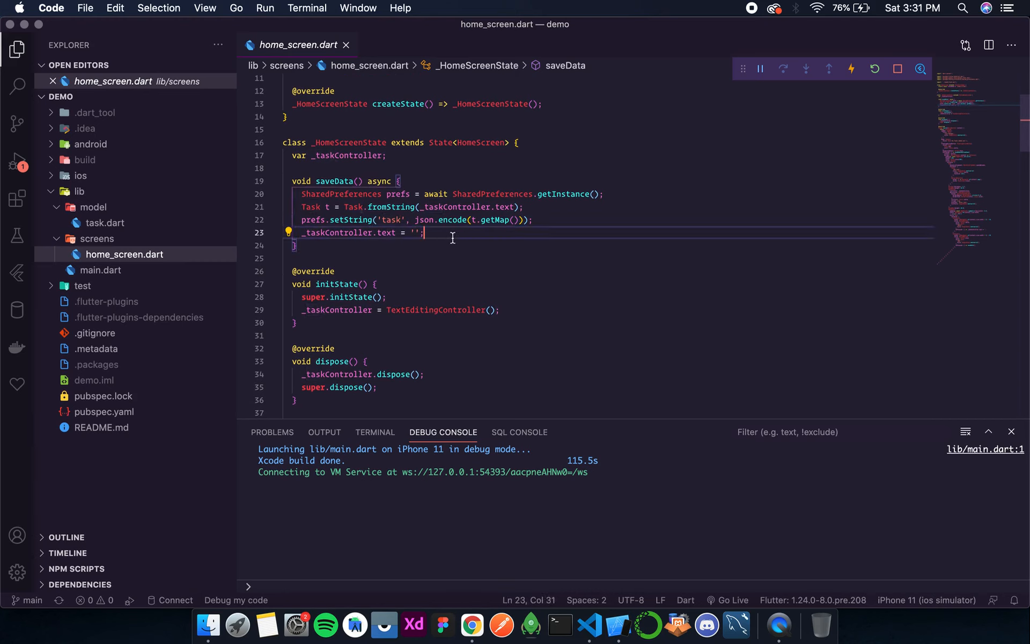
{"action": "double_click", "coordinate": [393, 220]}
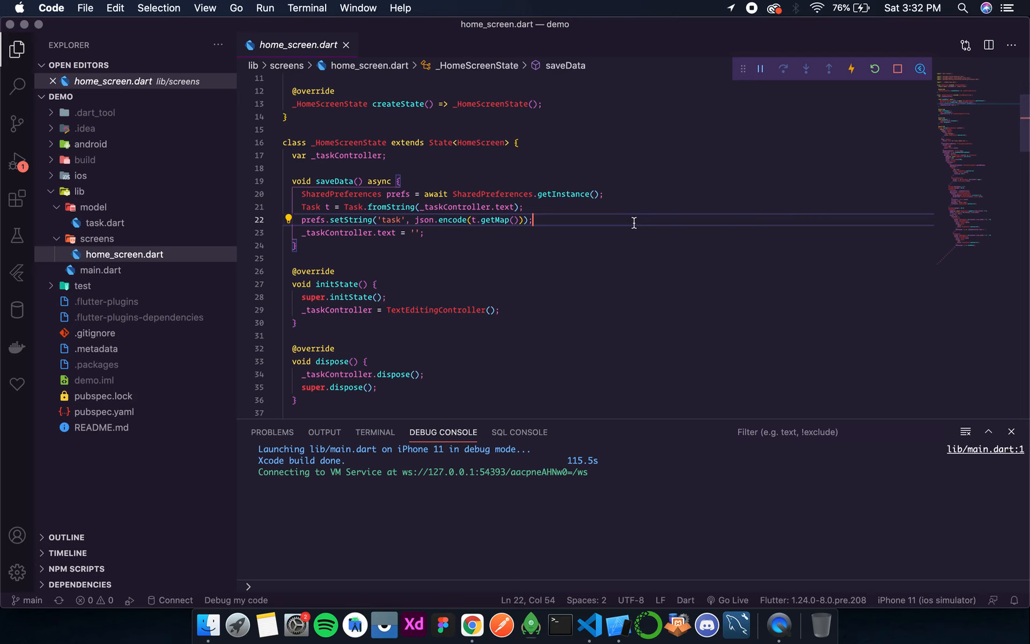
{"action": "mouse_move", "coordinate": [261, 197]}
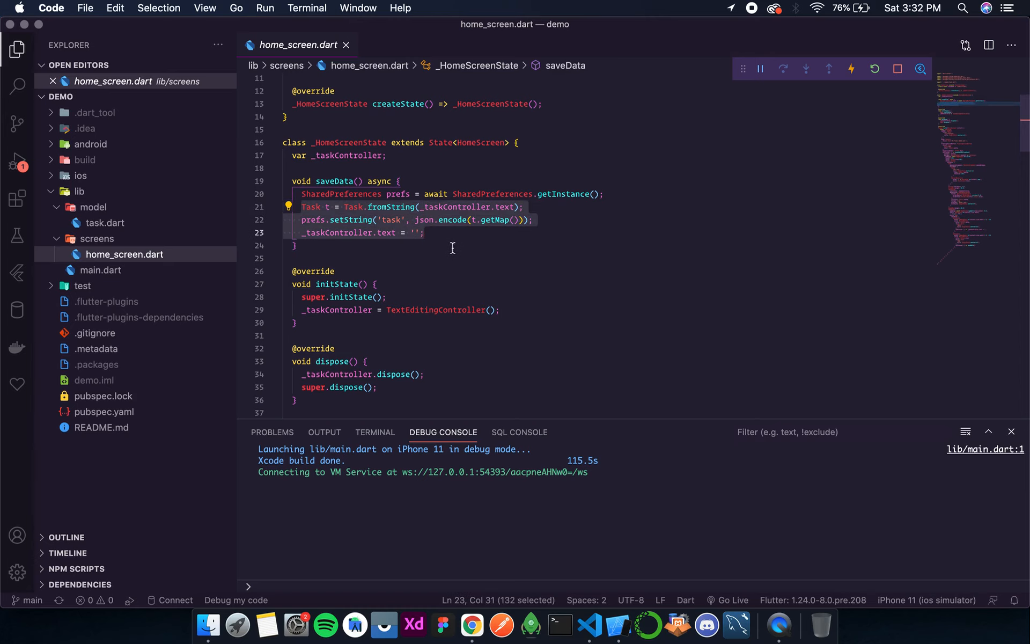
{"action": "key", "text": "cmd+/"}
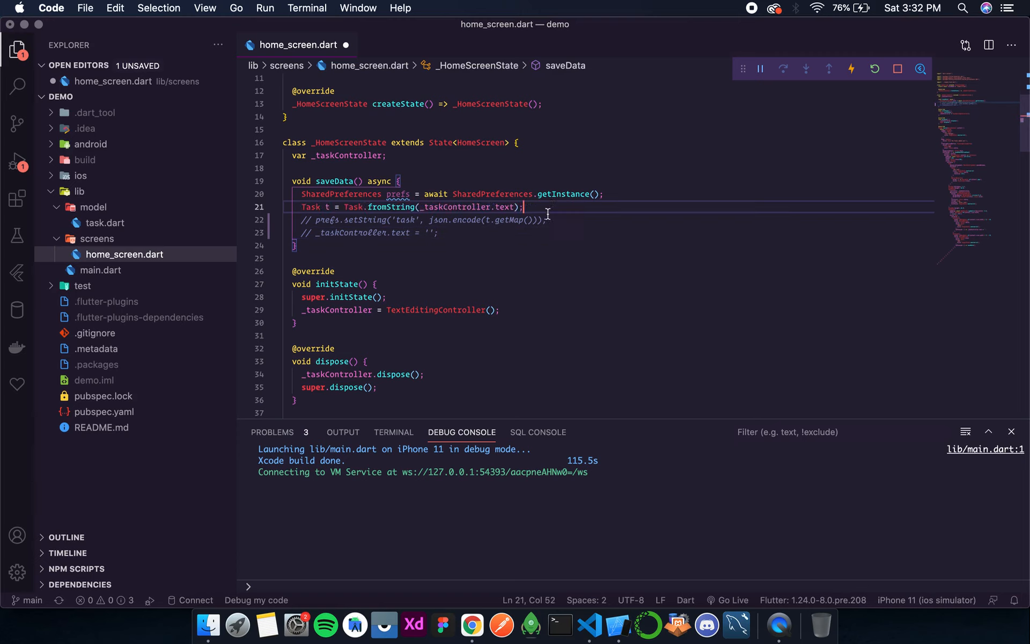
- Add prefs.remove('task'); below the clearing line and comment out the Task t line
{"action": "left_click", "coordinate": [437, 232]}
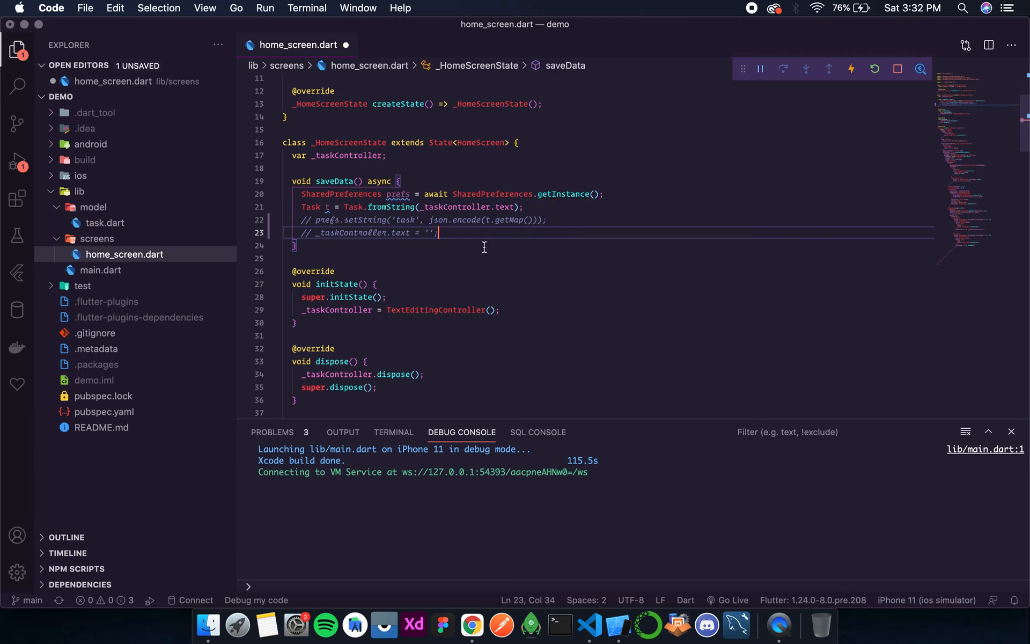
{"action": "key", "text": "enter"}
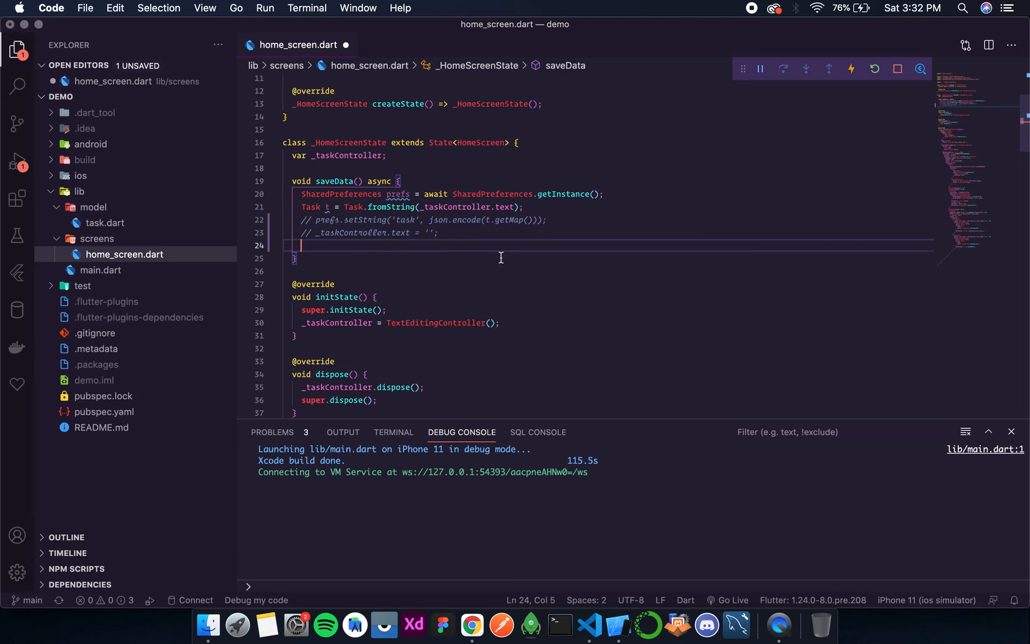
{"action": "type", "text": "prefs.remove(key"}
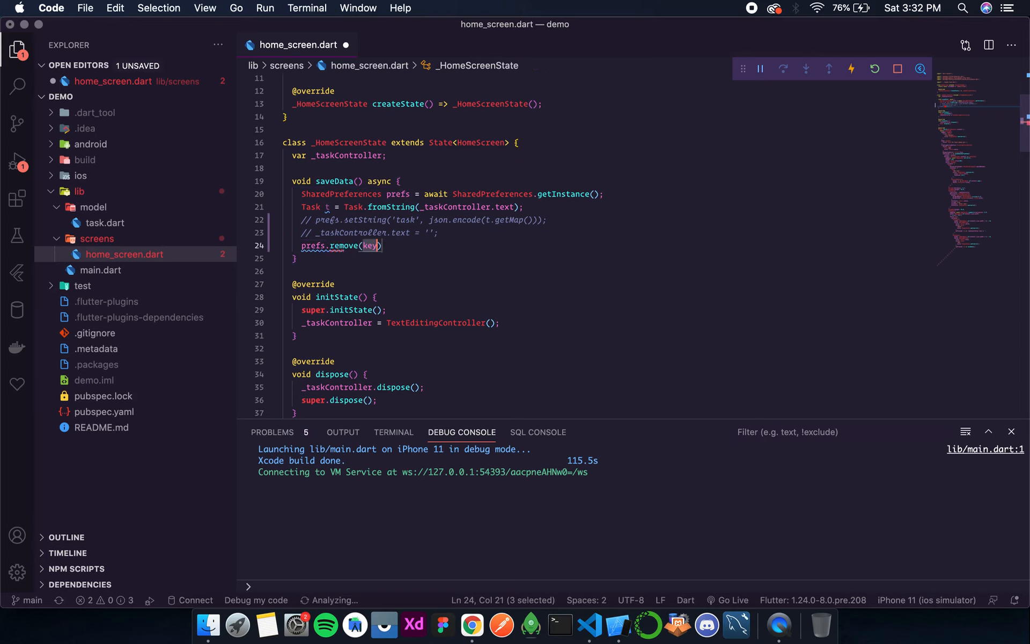
{"action": "type", "text": "'"}
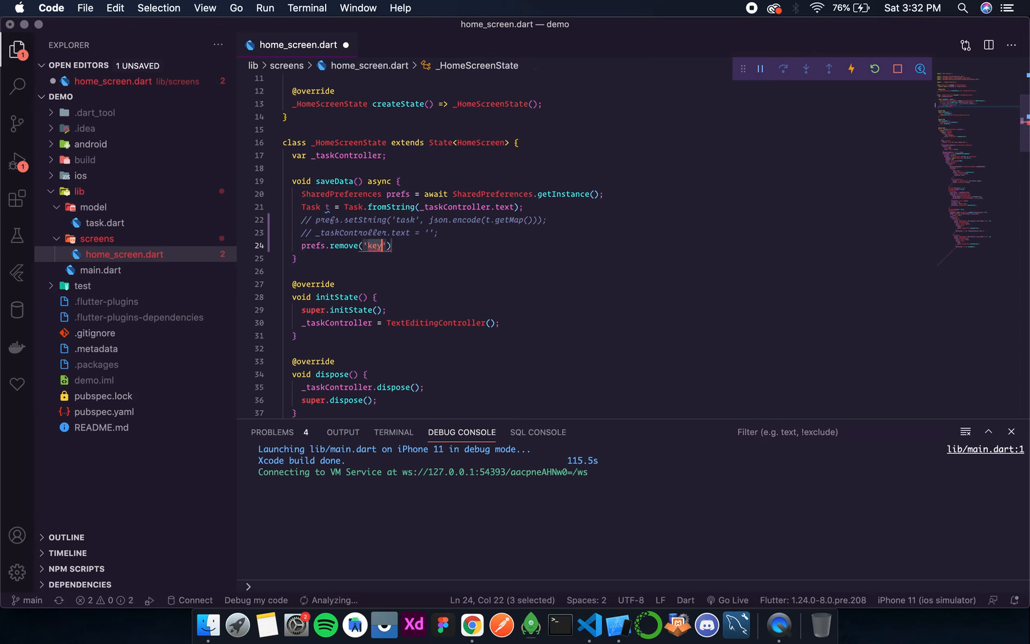
{"action": "type", "text": "task"}
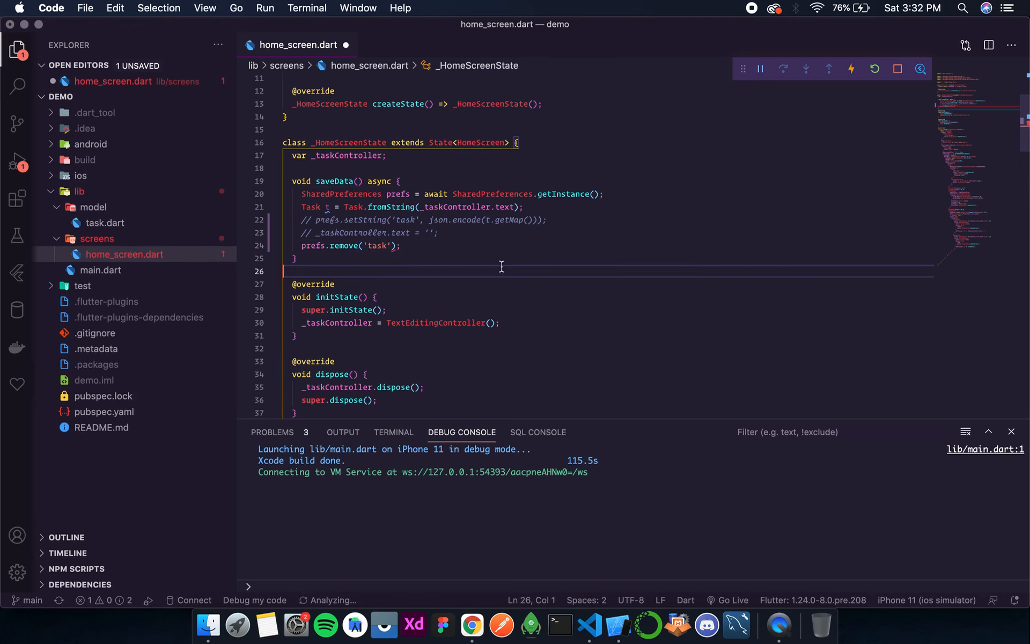
{"action": "left_click", "coordinate": [522, 207]}
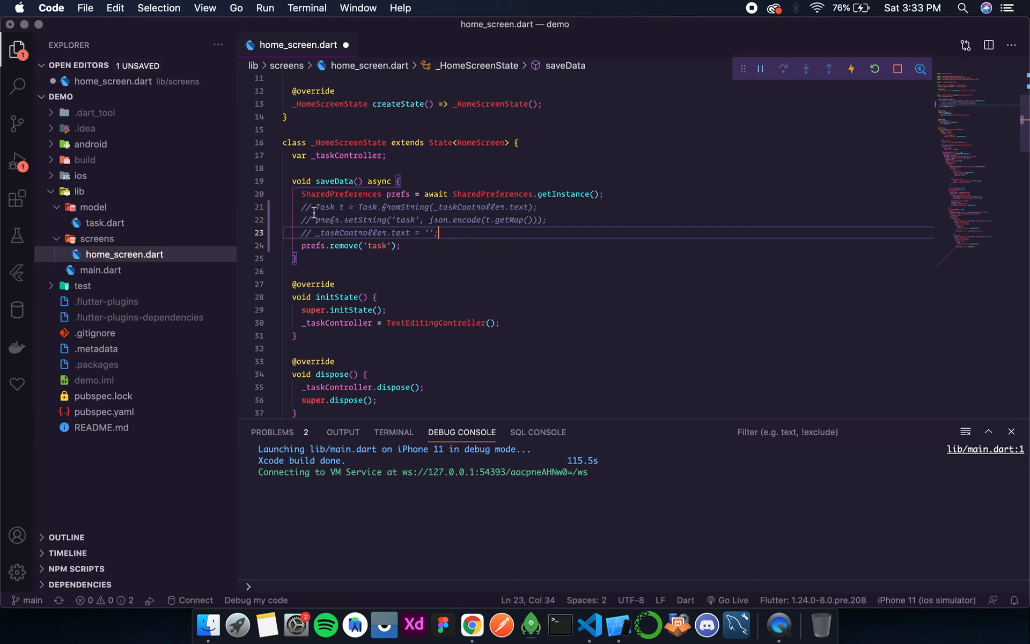
{"action": "left_click_drag", "start_coordinate": [300, 219], "coordinate": [409, 219]}
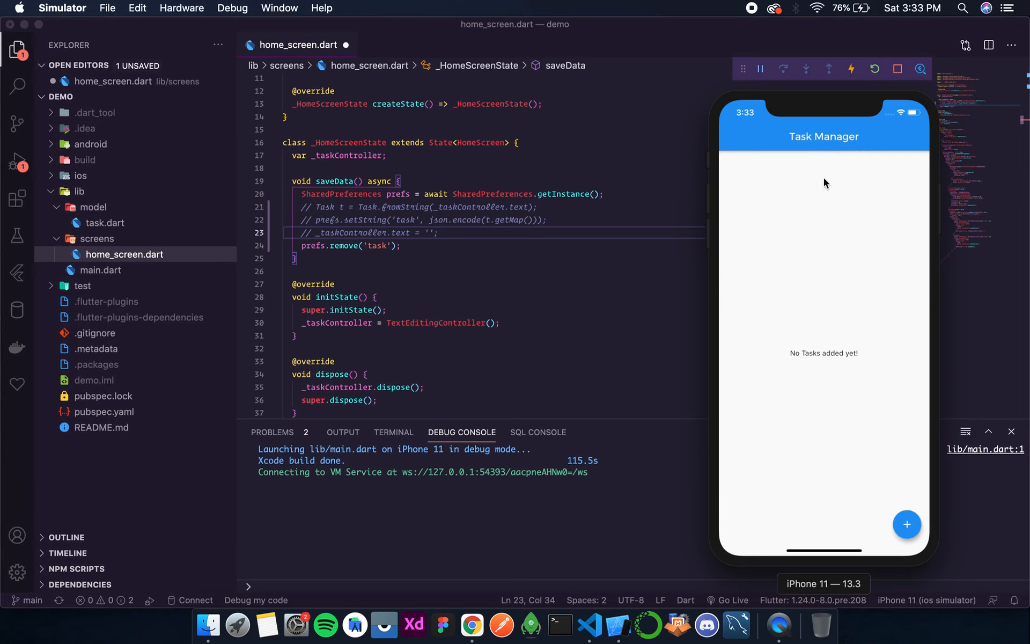
{"action": "mouse_move", "coordinate": [409, 225]}
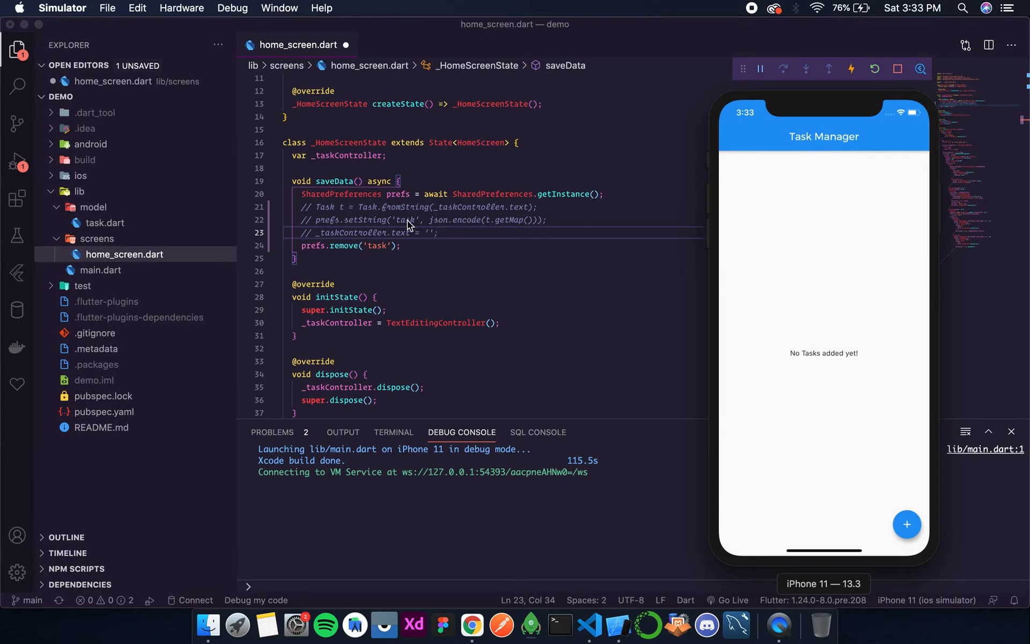
{"action": "mouse_move", "coordinate": [469, 233]}
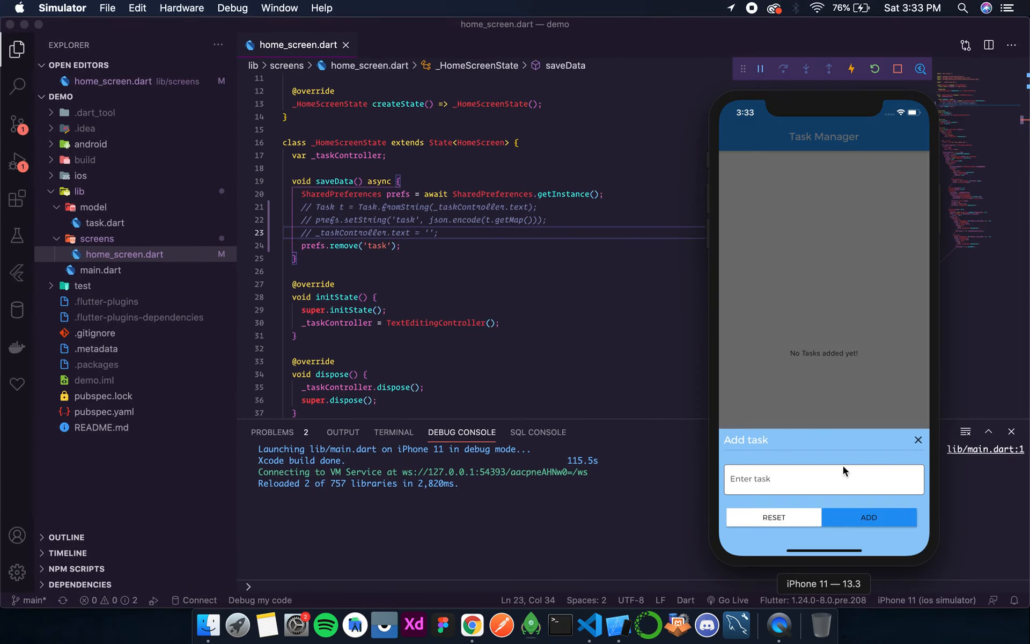
- Type a test task into the Add task sheet, then dismiss it with × without adding
{"action": "type", "text": "dvfghfdsfhtgff"}
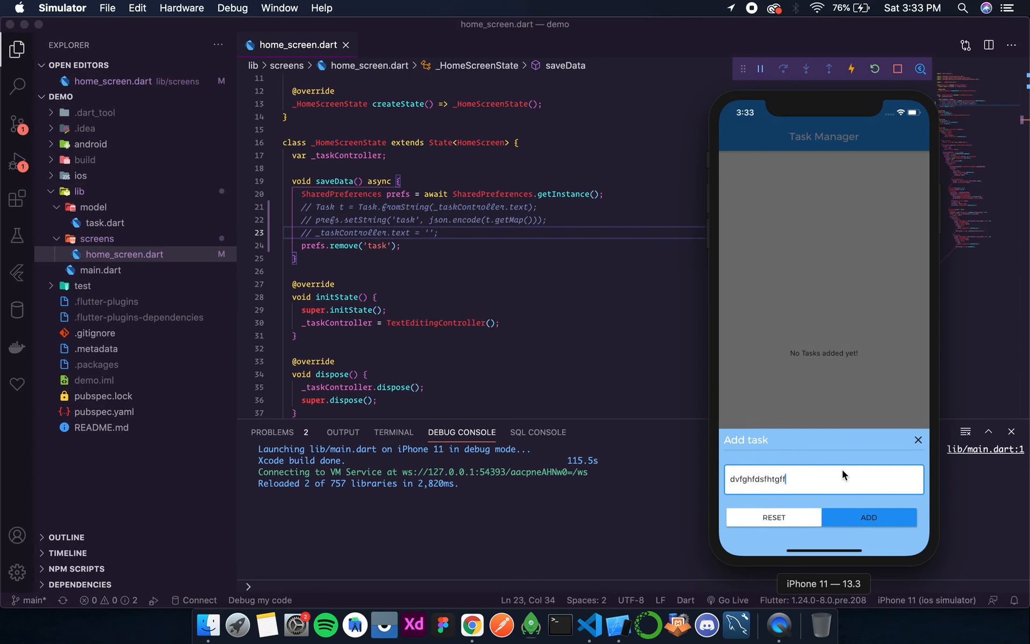
{"action": "type", "text": "rcjnk"}
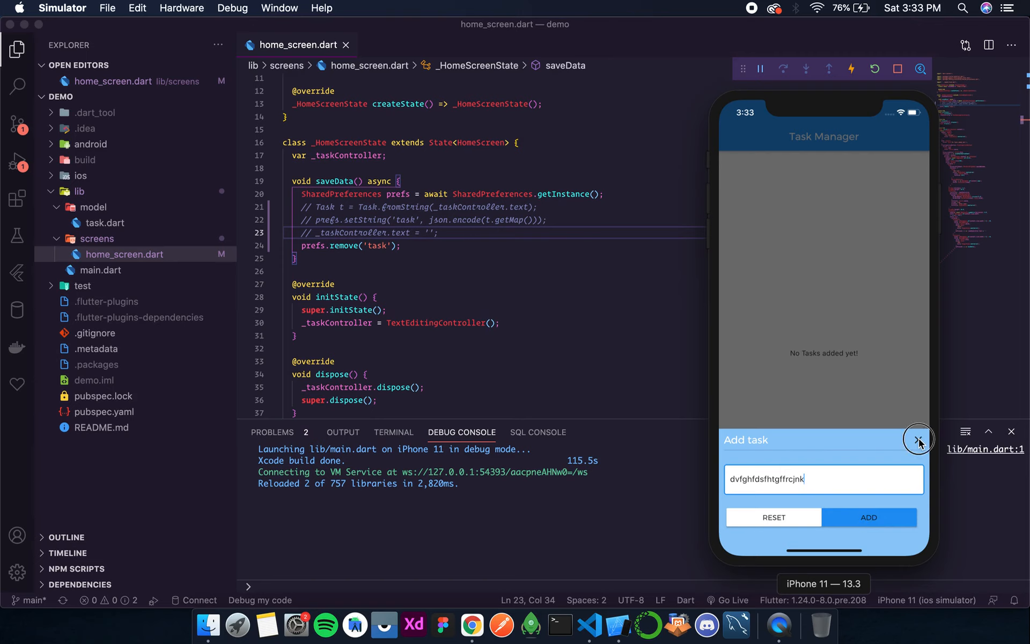
{"action": "left_click", "coordinate": [918, 440]}
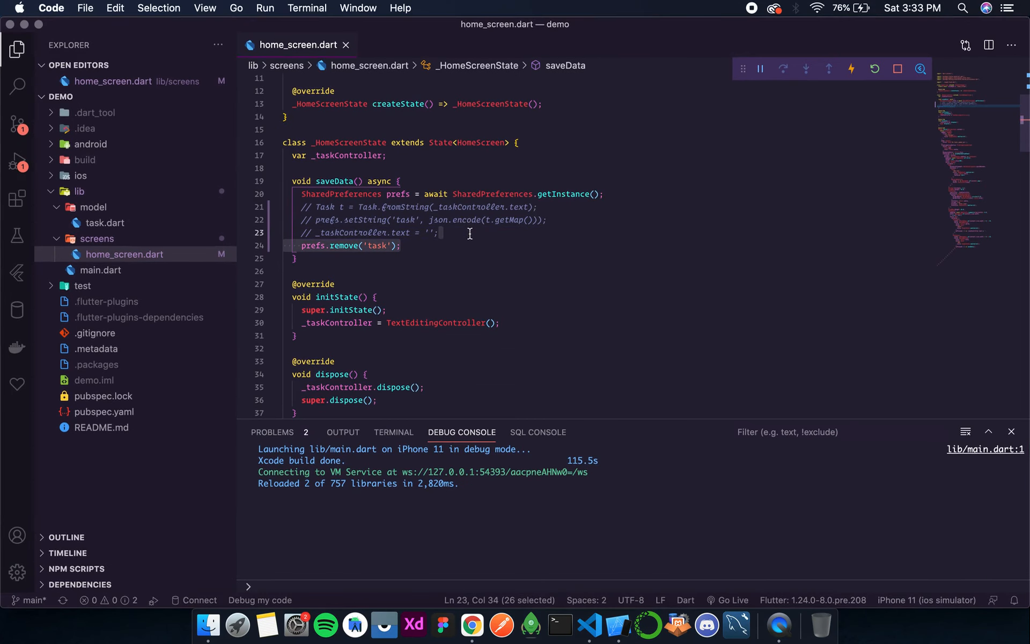
- Replace the prefs.remove line with a prefs.getString('task'); call in saveData
{"action": "key", "text": "Backspace"}
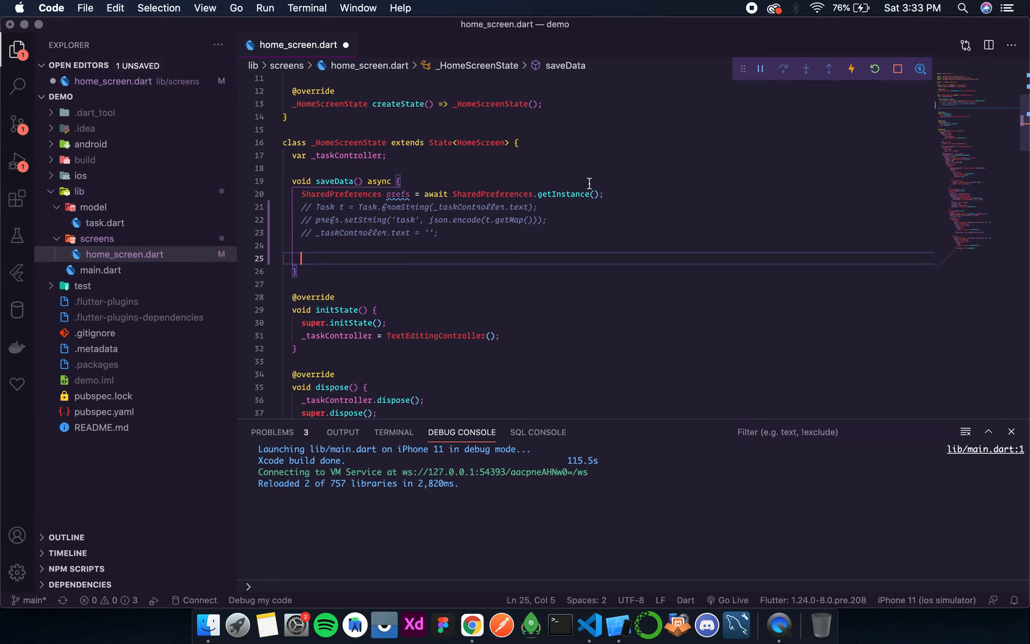
{"action": "left_click", "coordinate": [535, 207]}
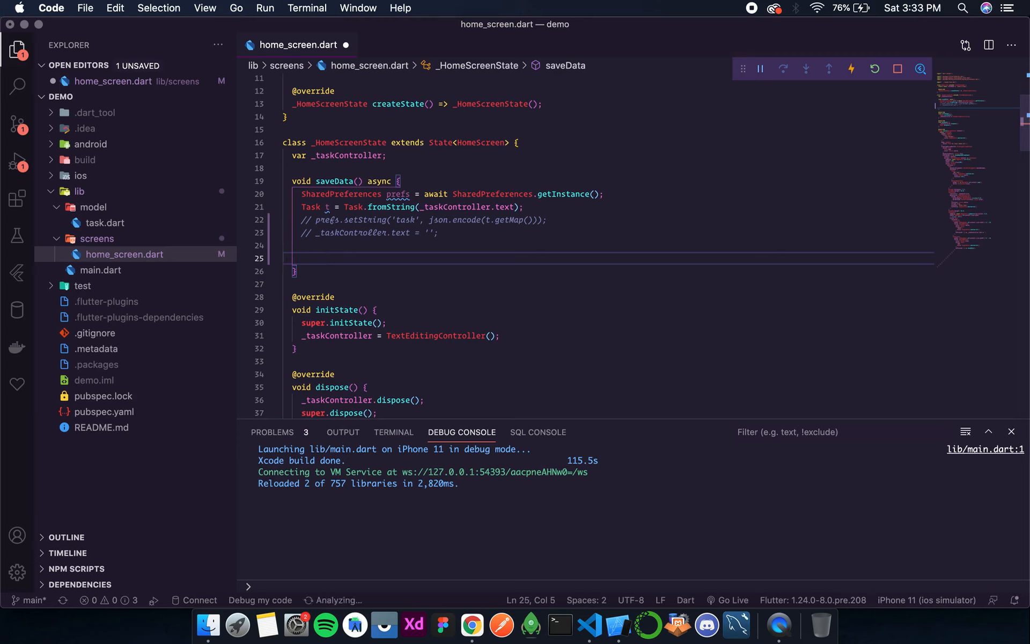
{"action": "type", "text": "prefs"}
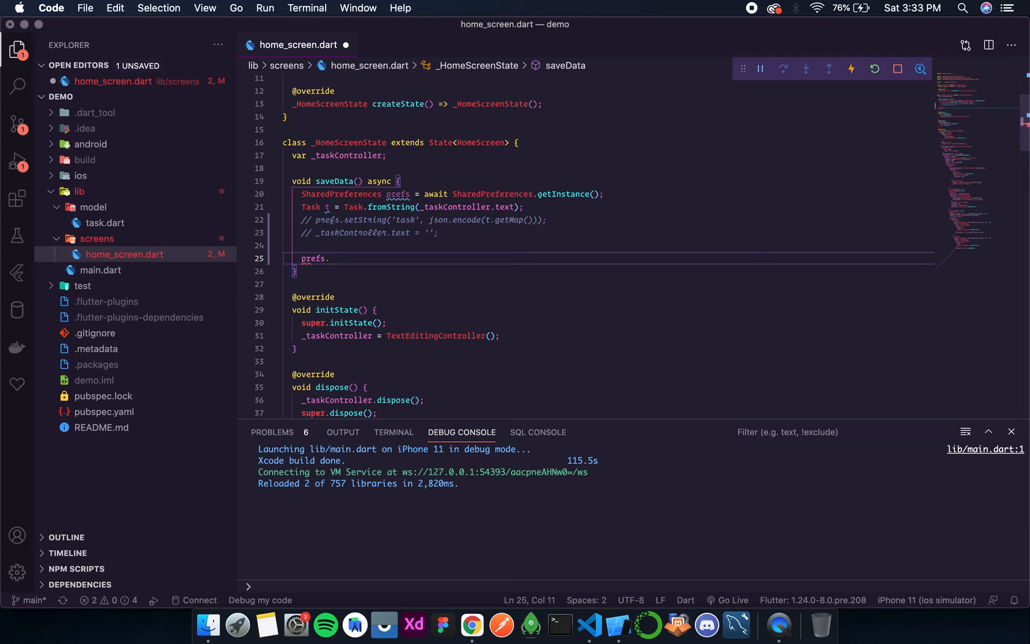
{"action": "type", "text": "."}
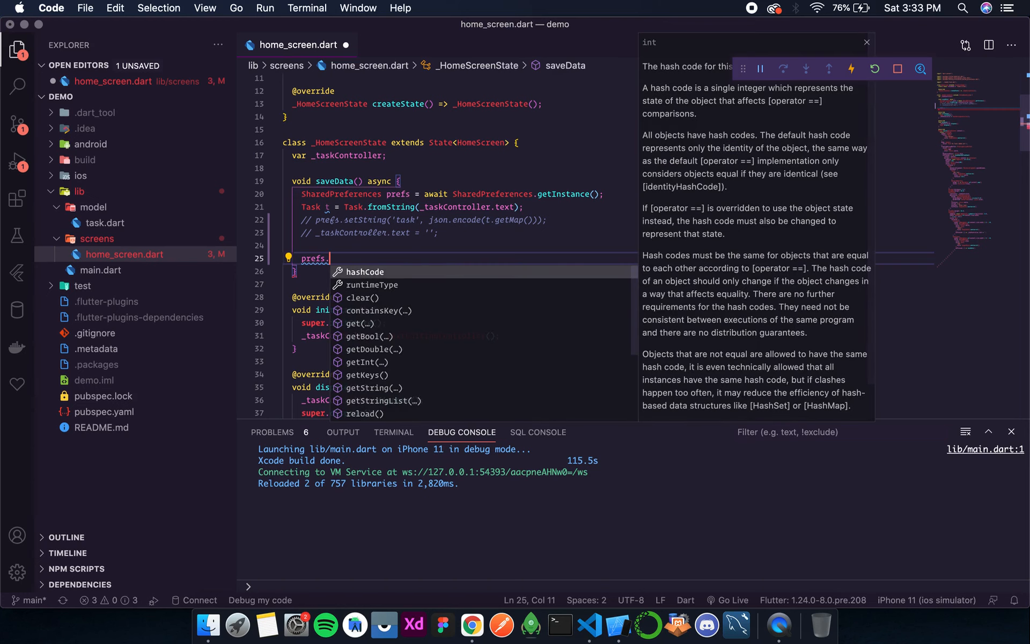
{"action": "type", "text": "g"}
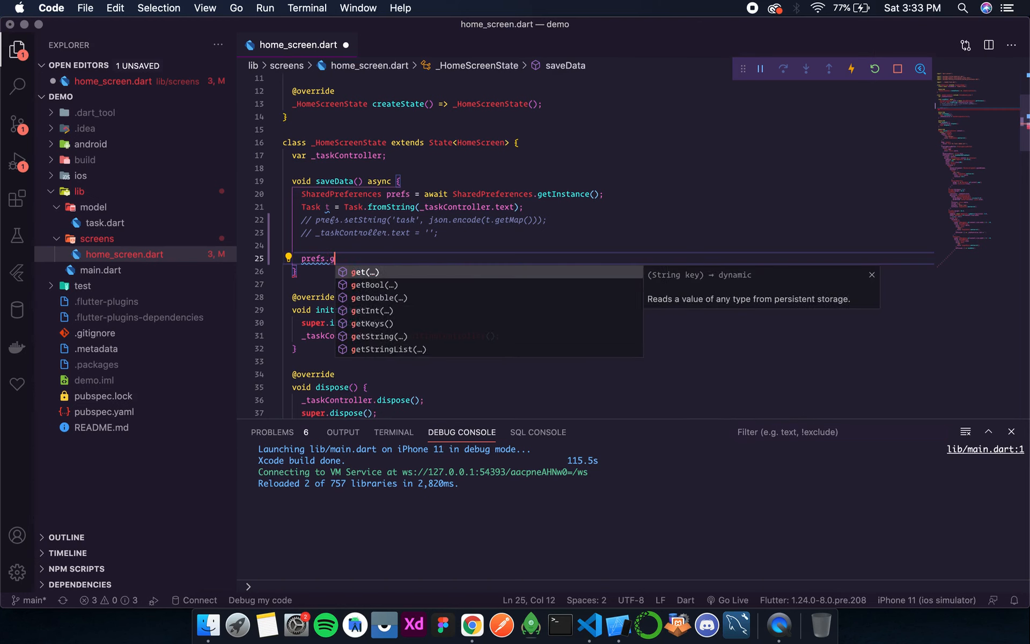
{"action": "type", "text": "ets"}
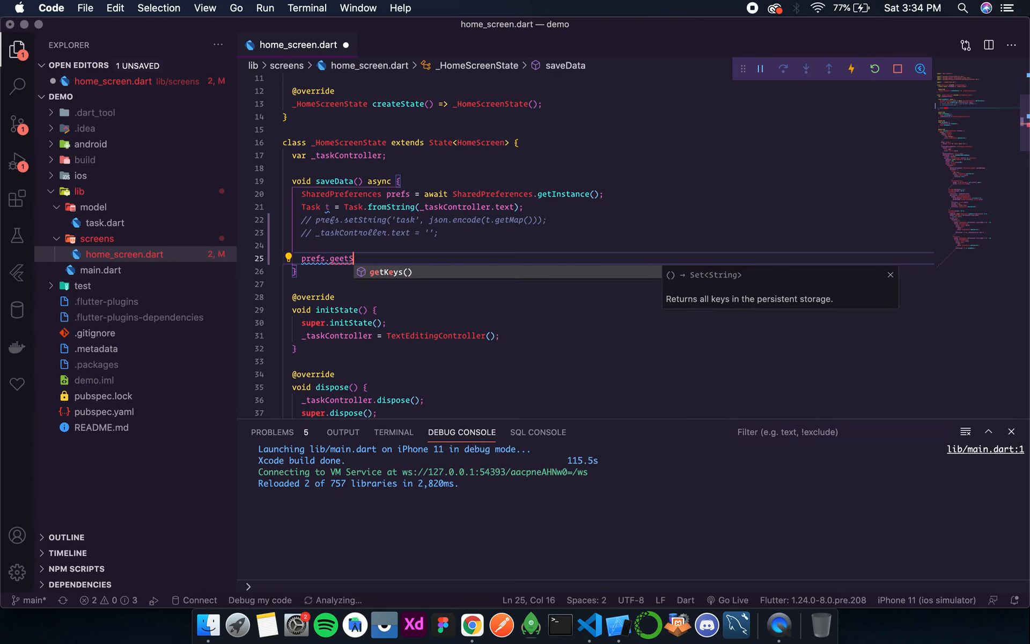
{"action": "key", "text": "backspace"}
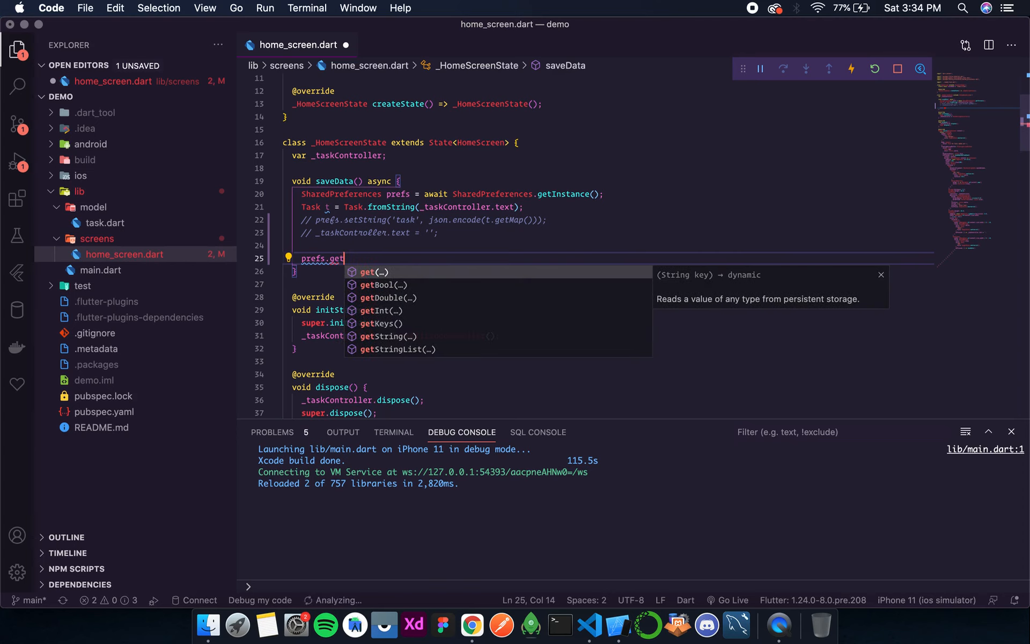
{"action": "left_click", "coordinate": [388, 336]}
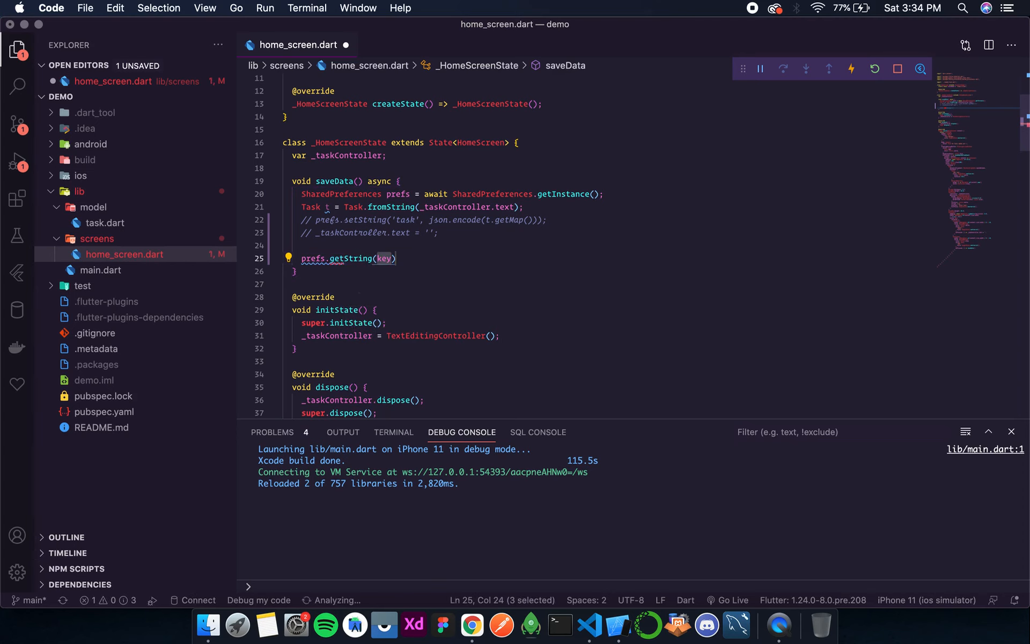
{"action": "type", "text": "'task'"}
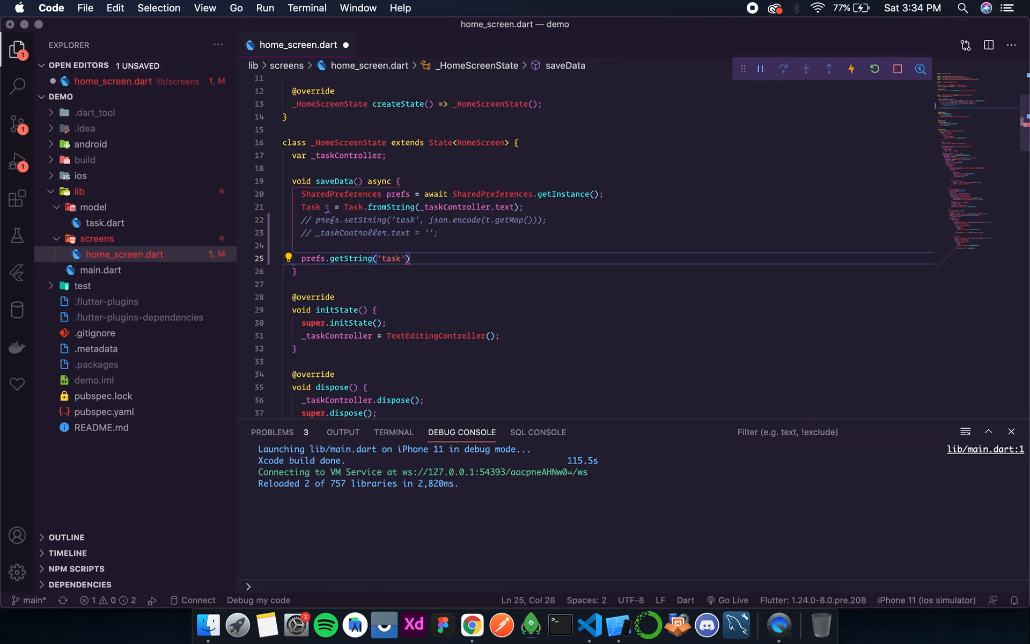
{"action": "type", "text": ".t"}
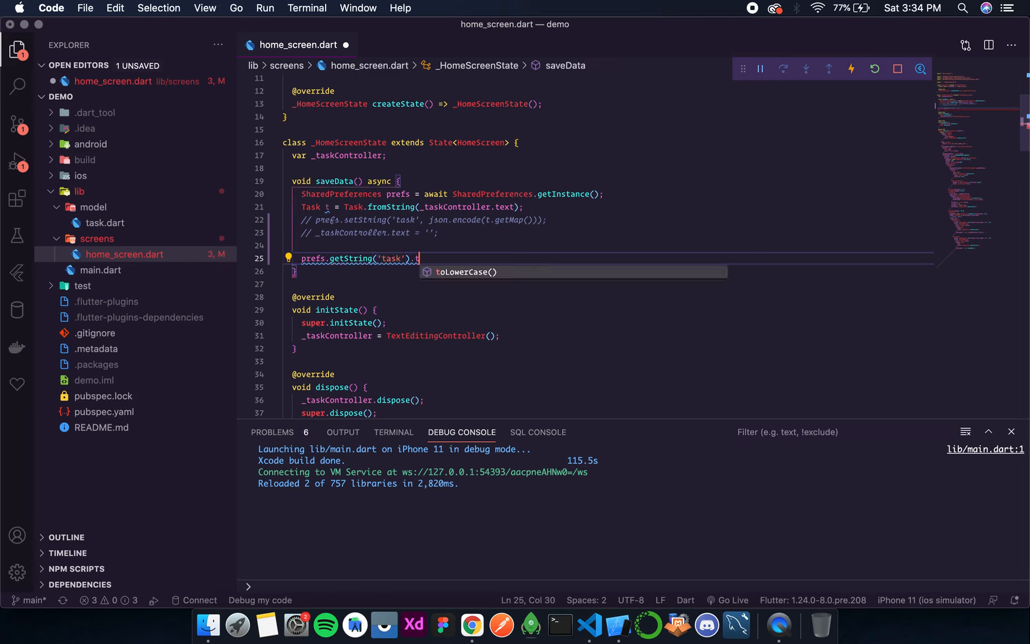
{"action": "key", "text": "Backspace"}
{"action": "type", "text": ";"}
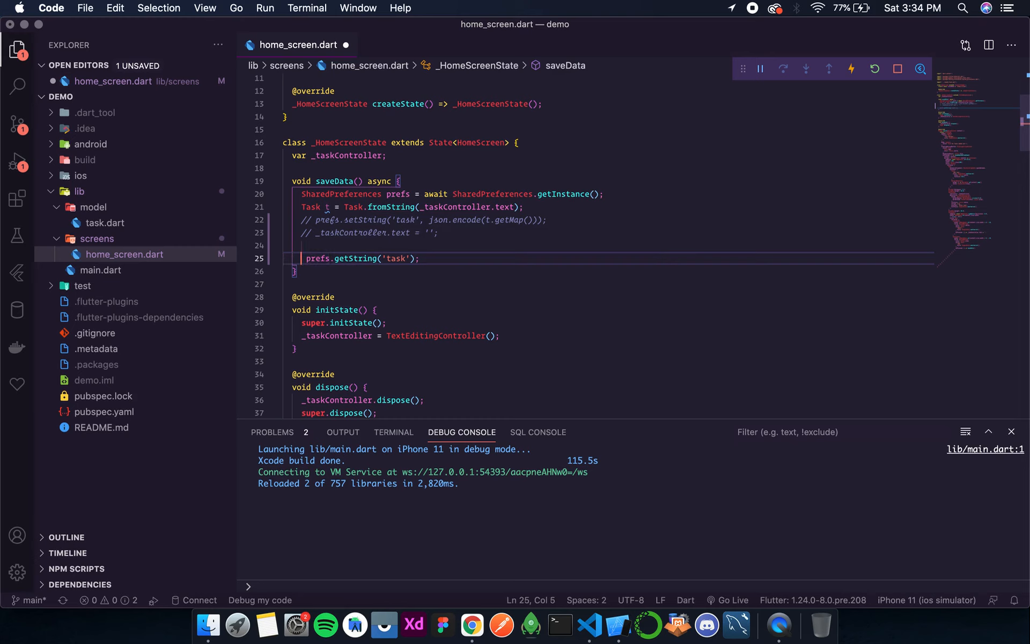
- Write String tasks = prefs.getString('task') and List list = json.decode(tasks); in saveData
{"action": "type", "text": "String tasks = _"}
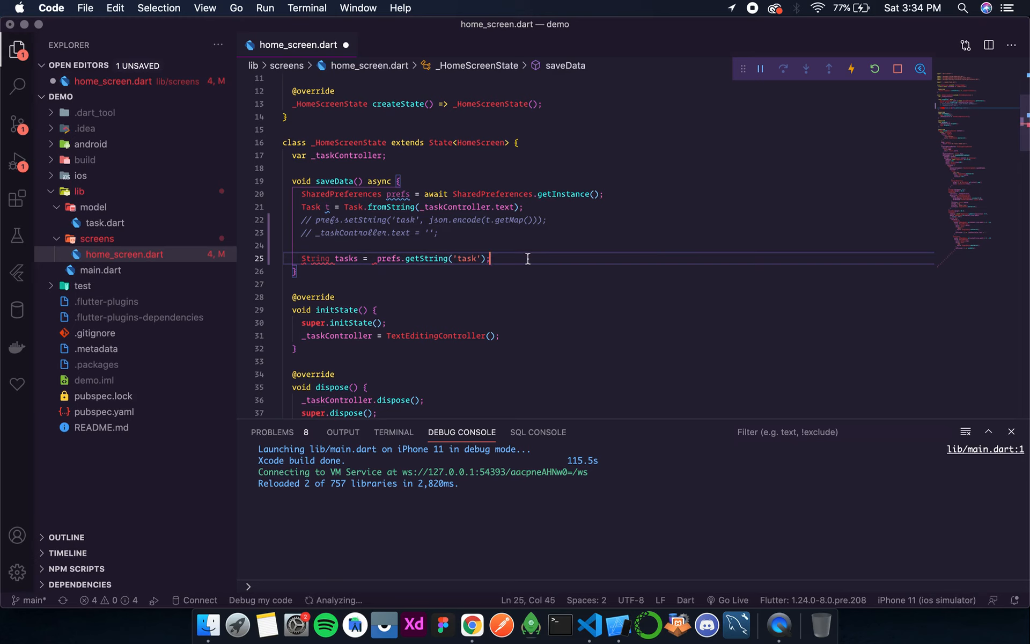
{"action": "mouse_move", "coordinate": [526, 276]}
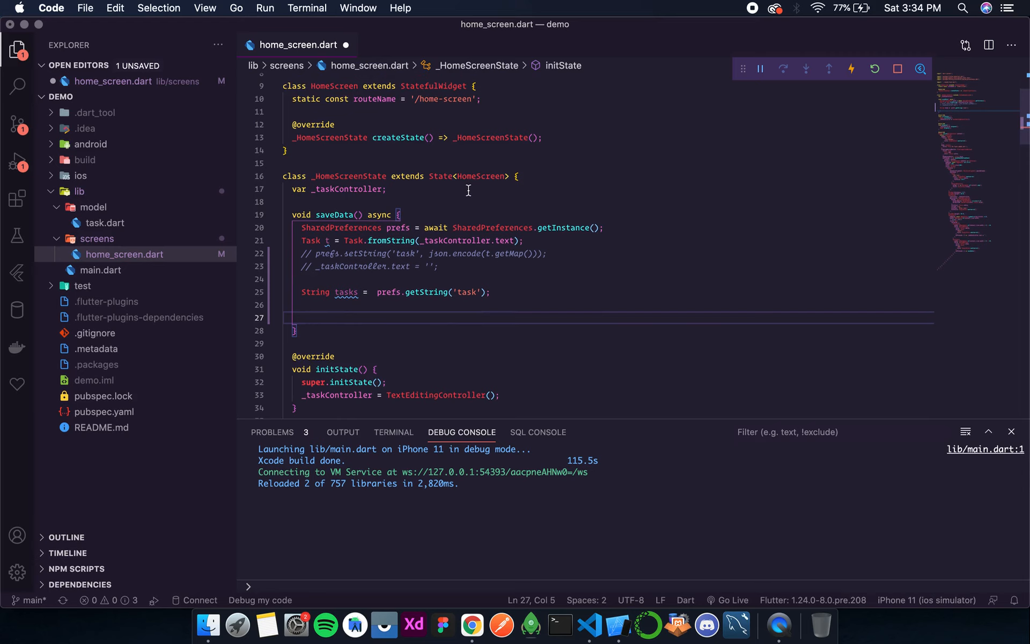
{"action": "left_click_drag", "start_coordinate": [299, 240], "coordinate": [499, 240]}
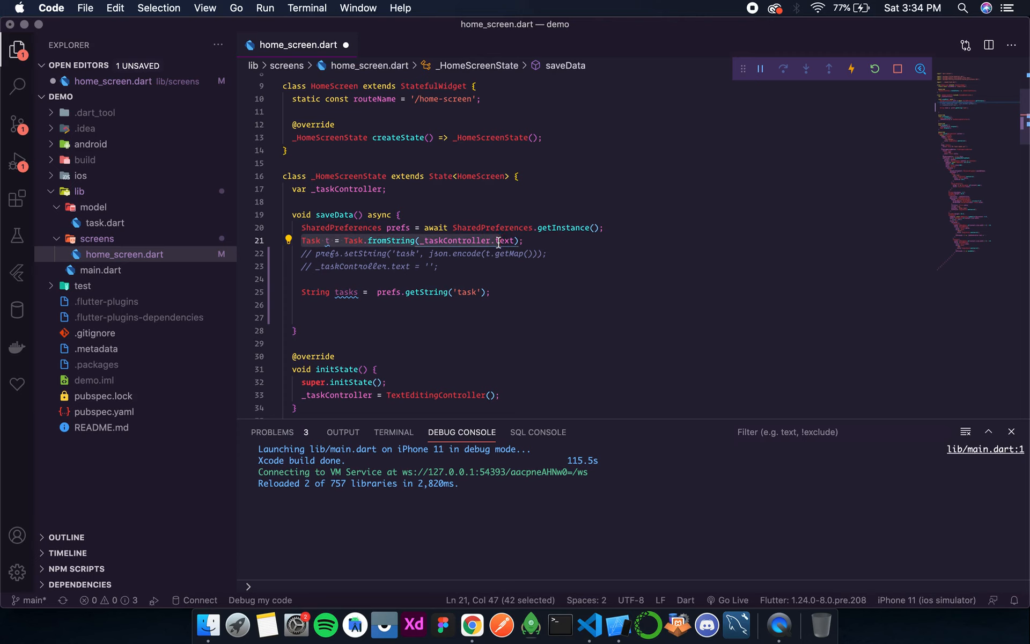
{"action": "mouse_move", "coordinate": [378, 307]}
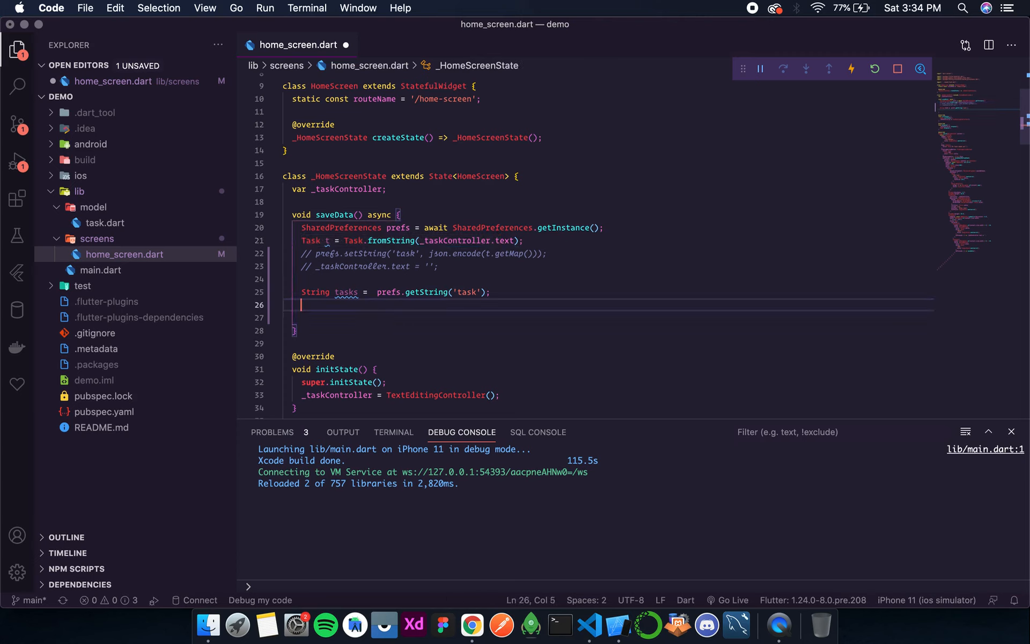
{"action": "type", "text": "json.decode("}
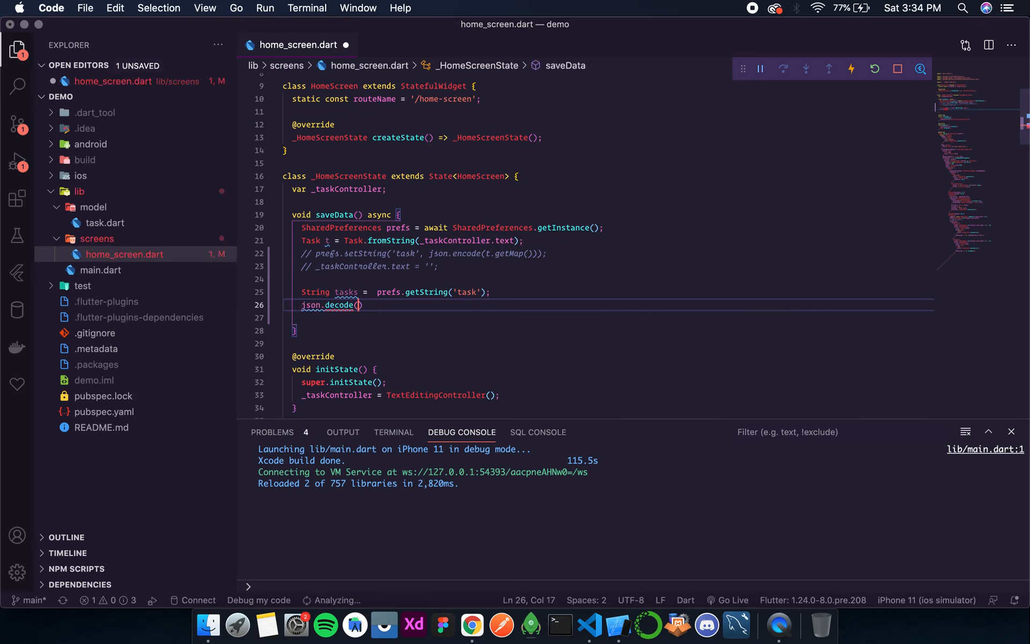
{"action": "type", "text": "t"}
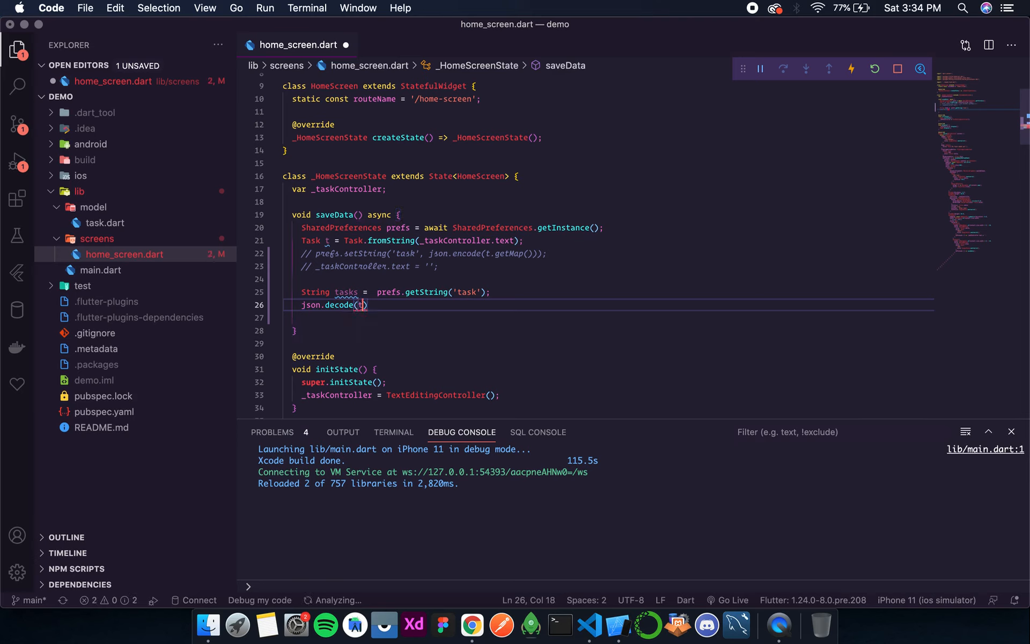
{"action": "type", "text": "asks"}
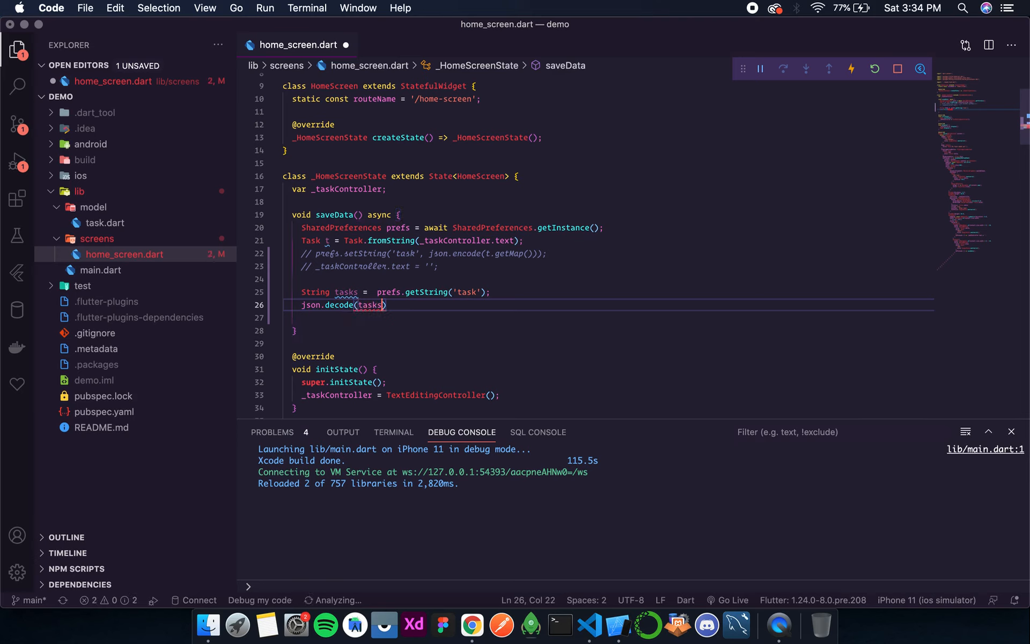
{"action": "type", "text": ";"}
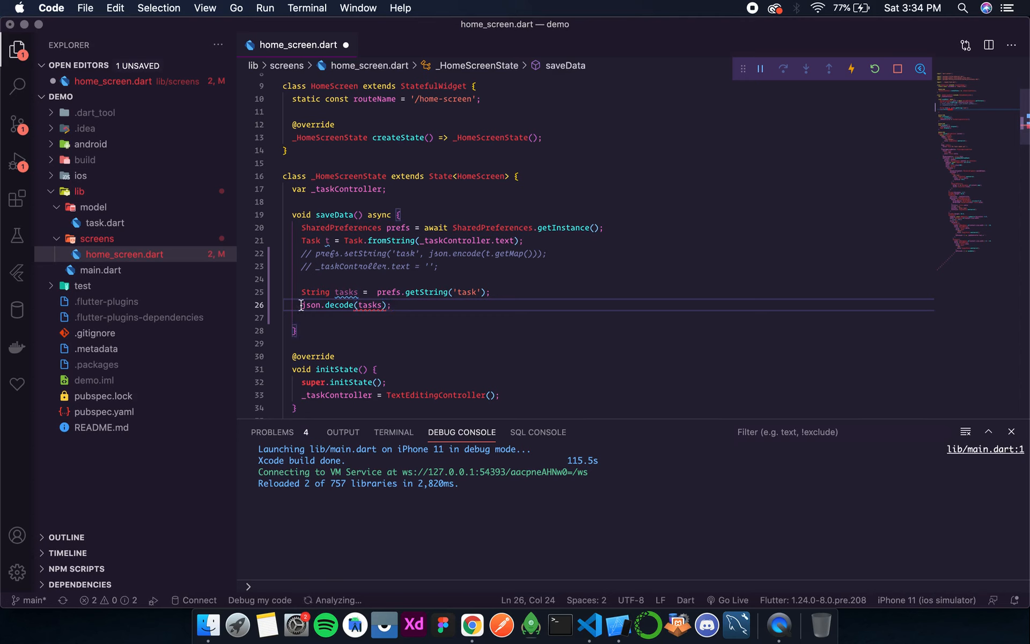
{"action": "type", "text": "List t"}
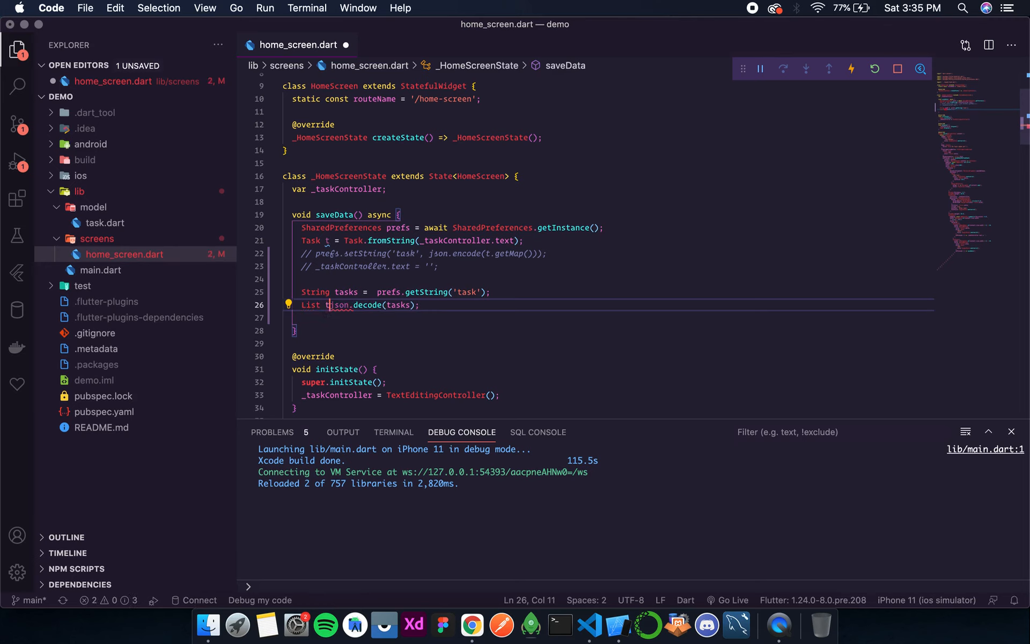
{"action": "type", "text": "ist ="}
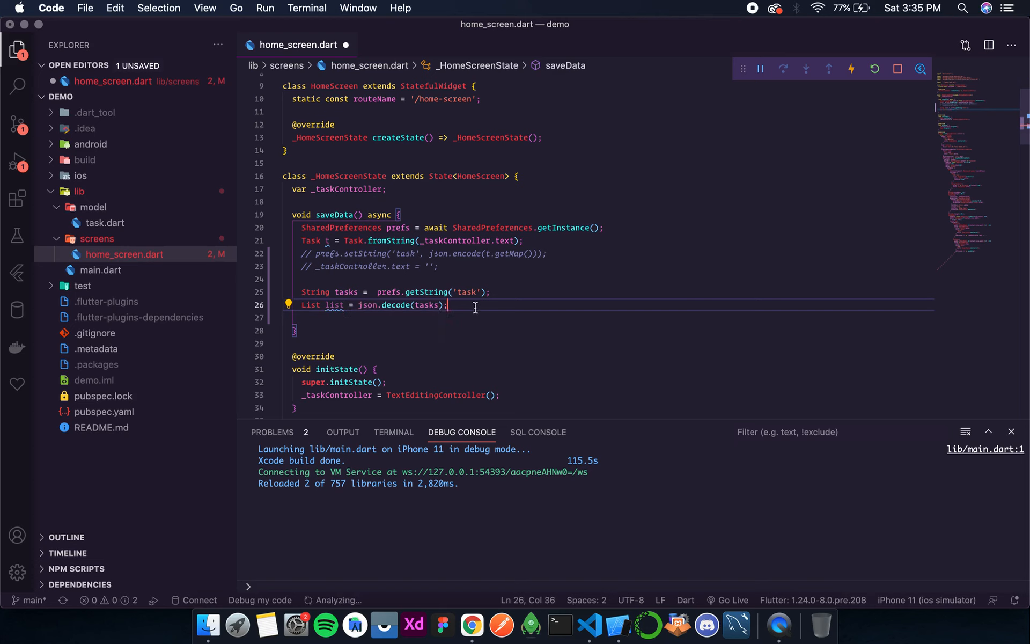
{"action": "mouse_move", "coordinate": [333, 305]}
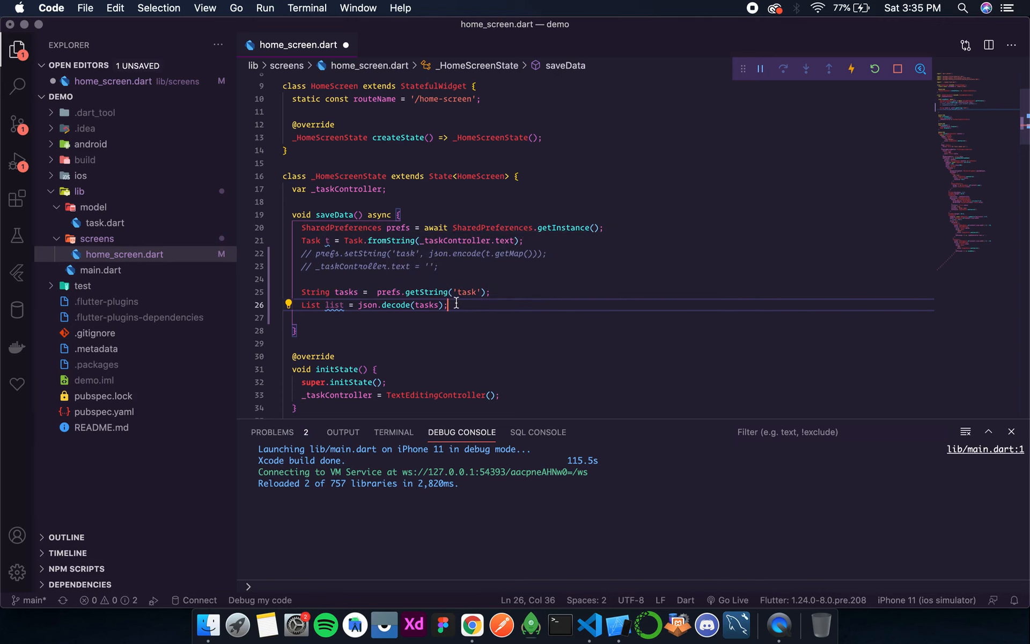
- Add a print(list); line below the decode statement
{"action": "key", "text": "enter"}
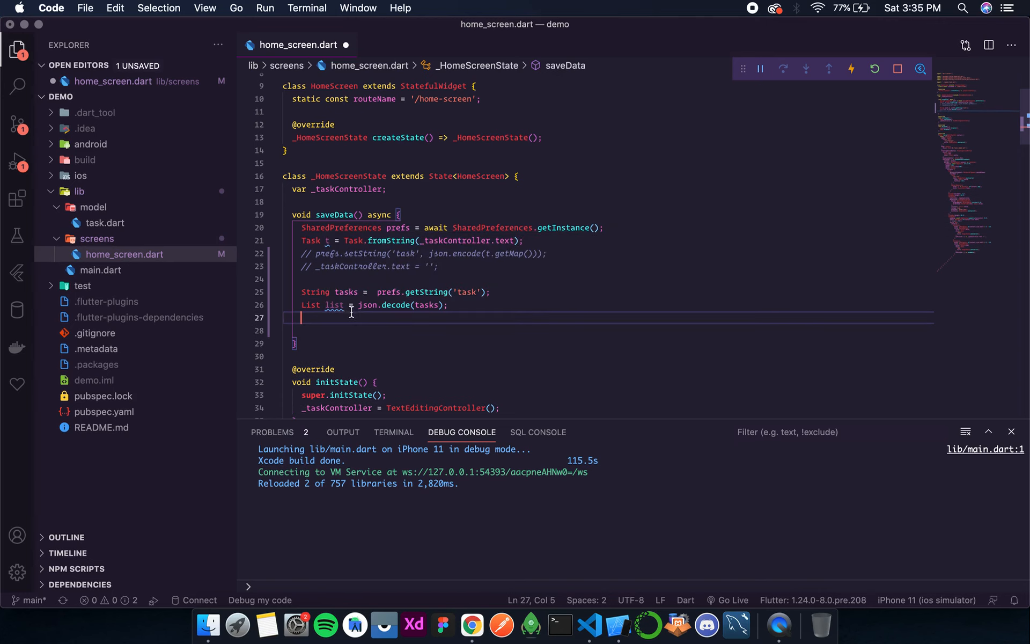
{"action": "mouse_move", "coordinate": [375, 337]}
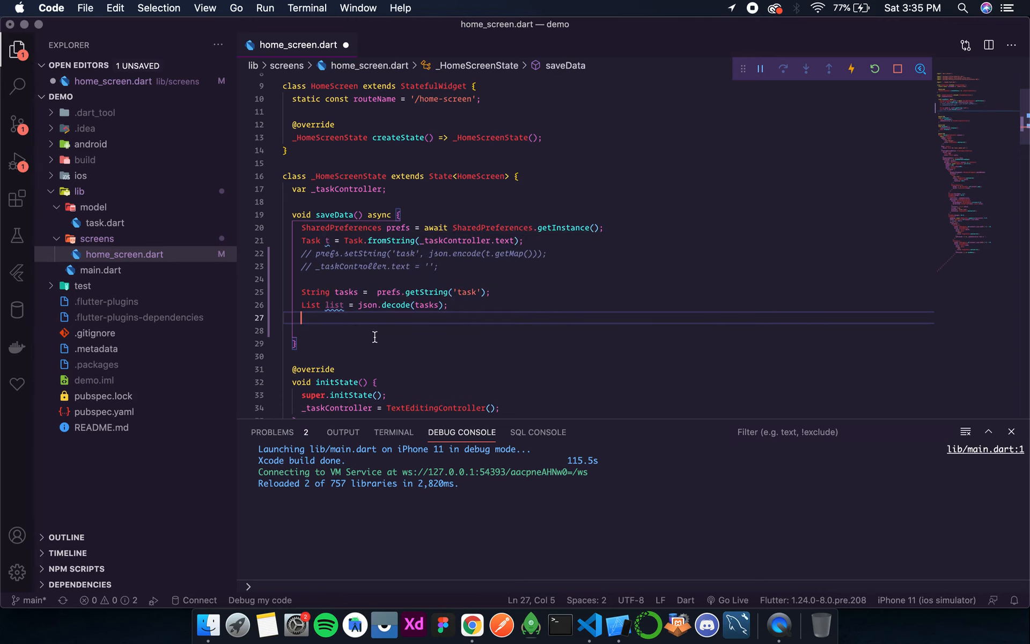
{"action": "type", "text": "print()"}
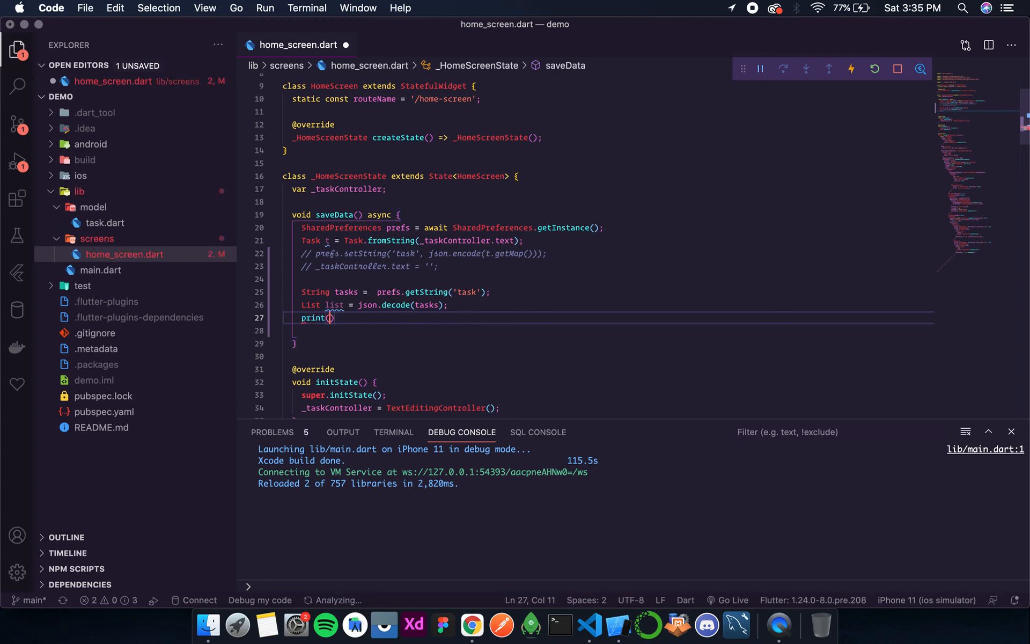
{"action": "type", "text": "l"}
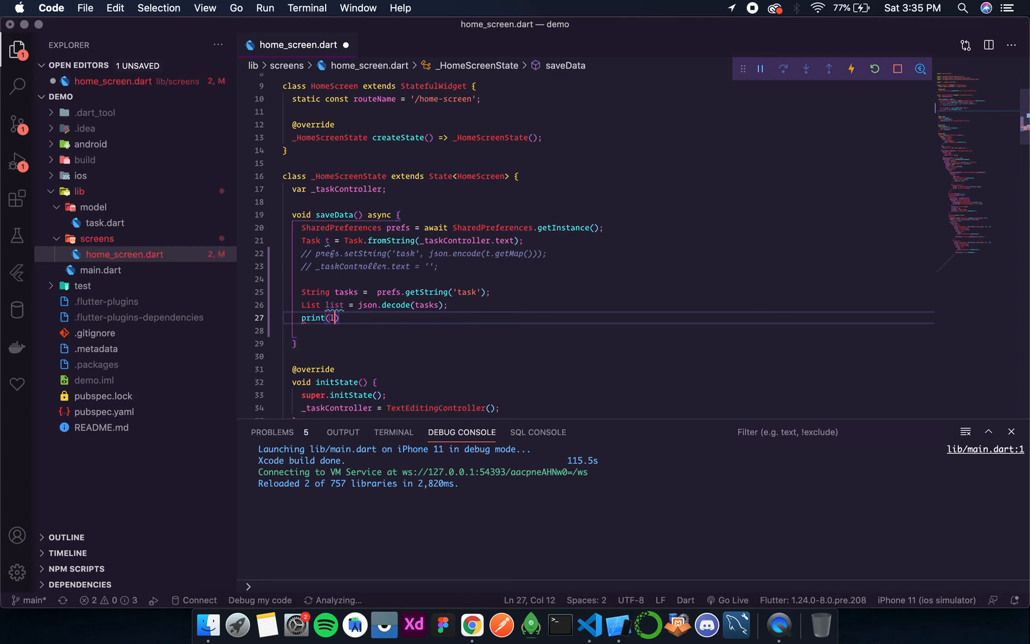
{"action": "type", "text": "ist"}
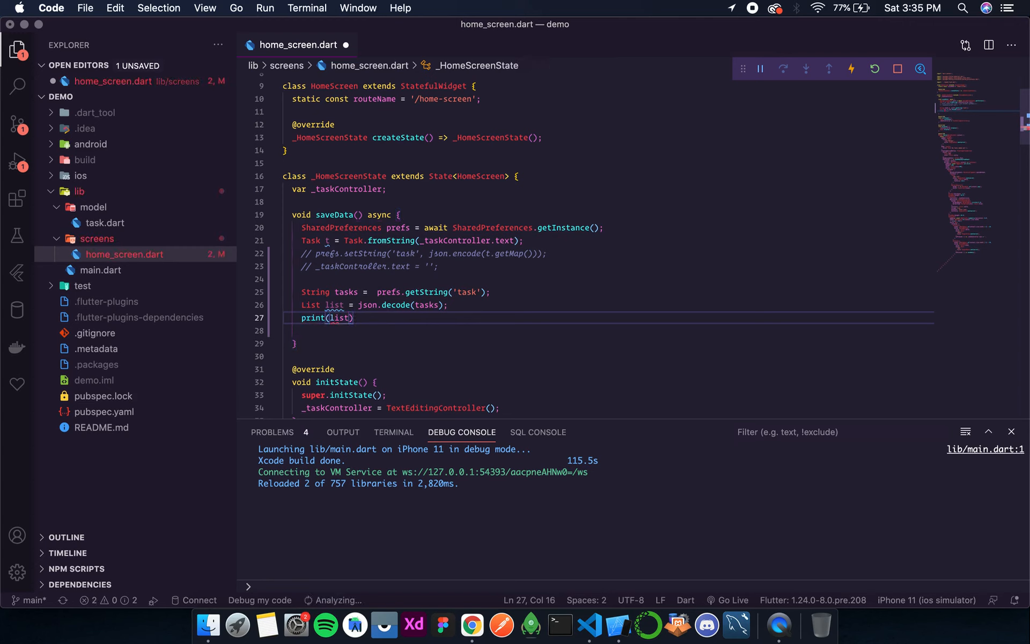
{"action": "type", "text": ";"}
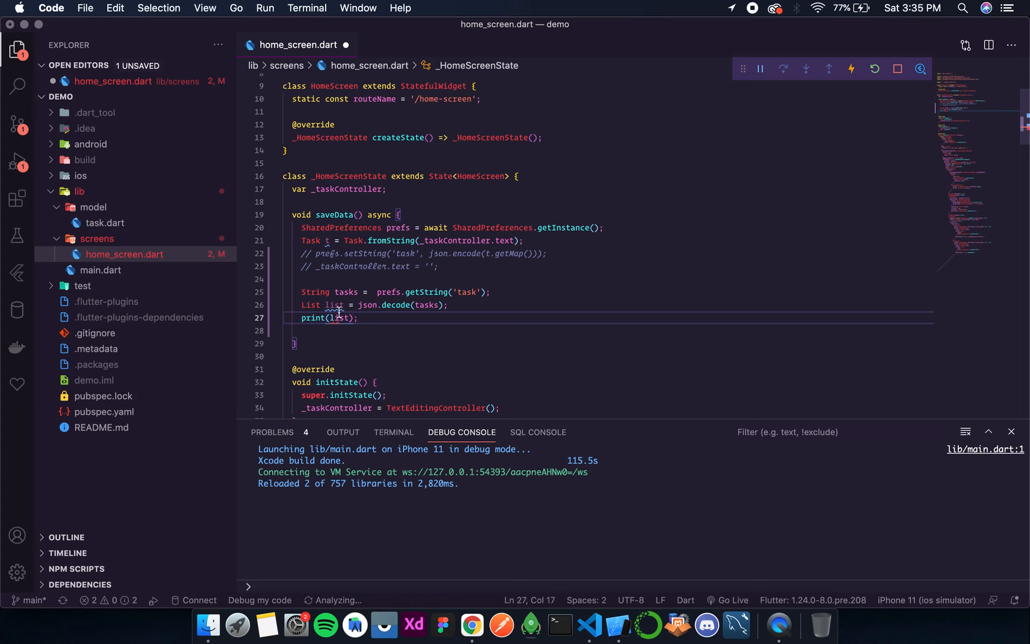
- Add list.add(json.encode(t.getMap())); on line 28 after the print
{"action": "left_click", "coordinate": [356, 318]}
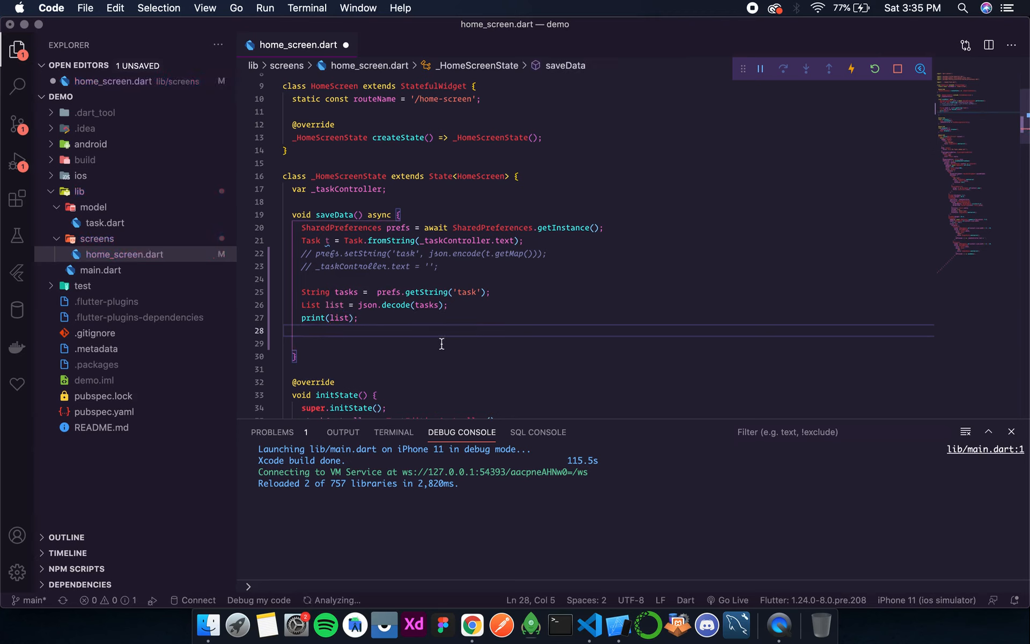
{"action": "type", "text": "list"}
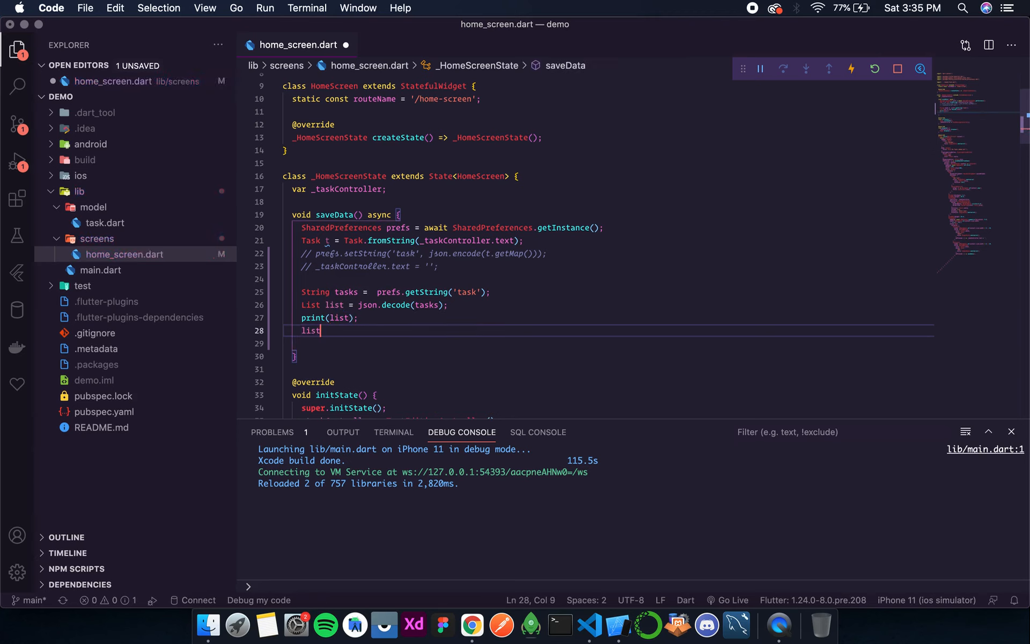
{"action": "type", "text": ".p"}
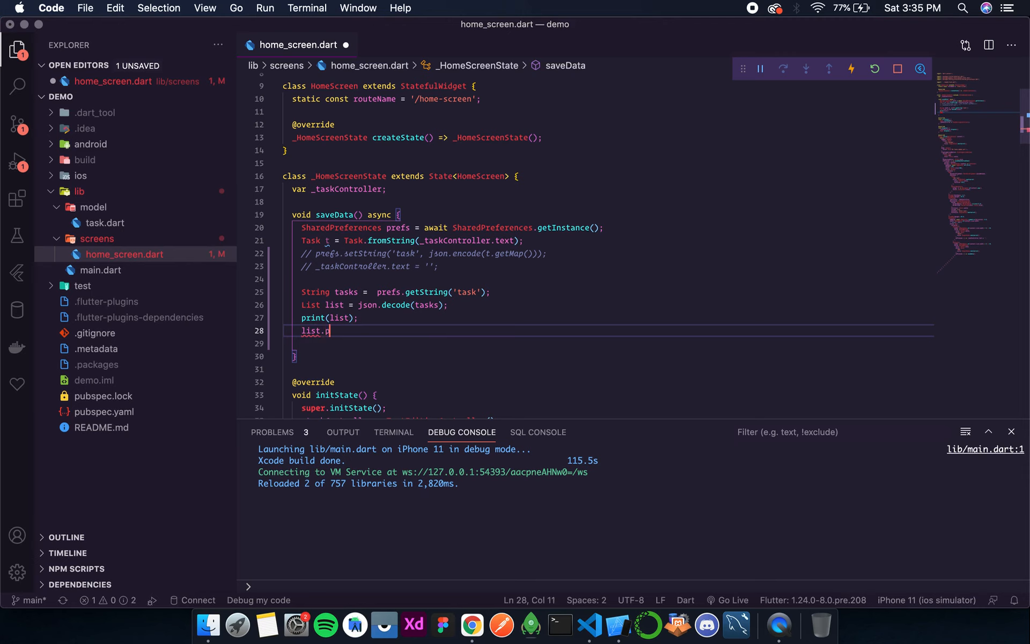
{"action": "key", "text": "backspace"}
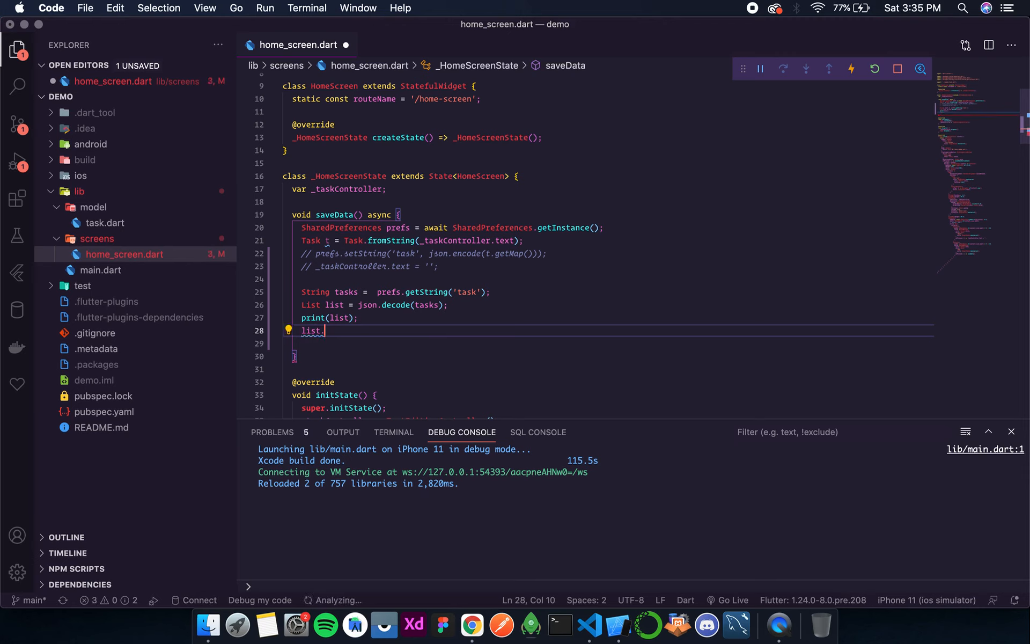
{"action": "type", "text": "pus"}
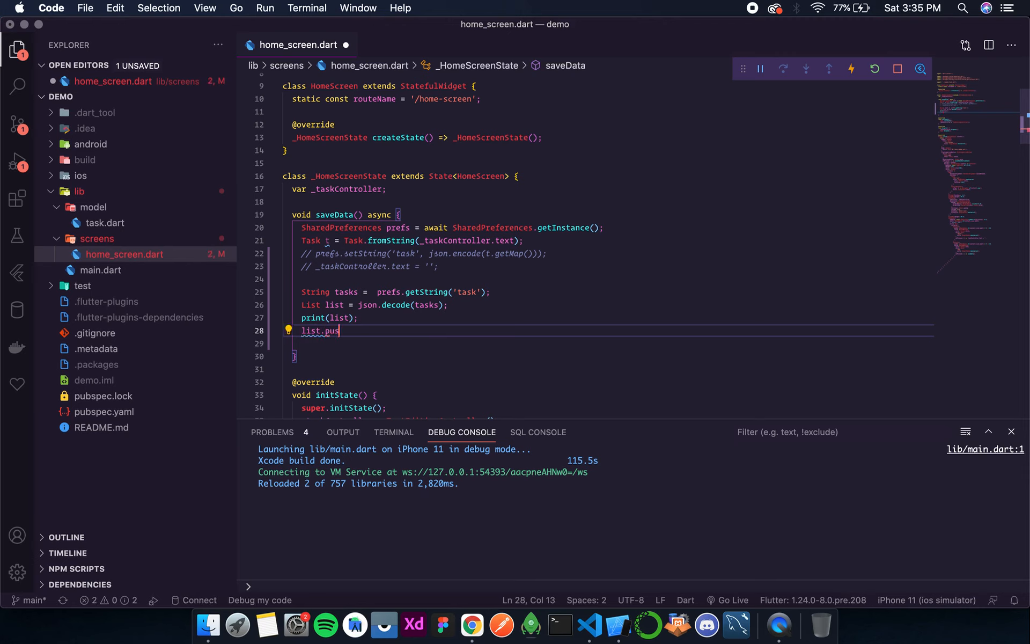
{"action": "type", "text": "h"}
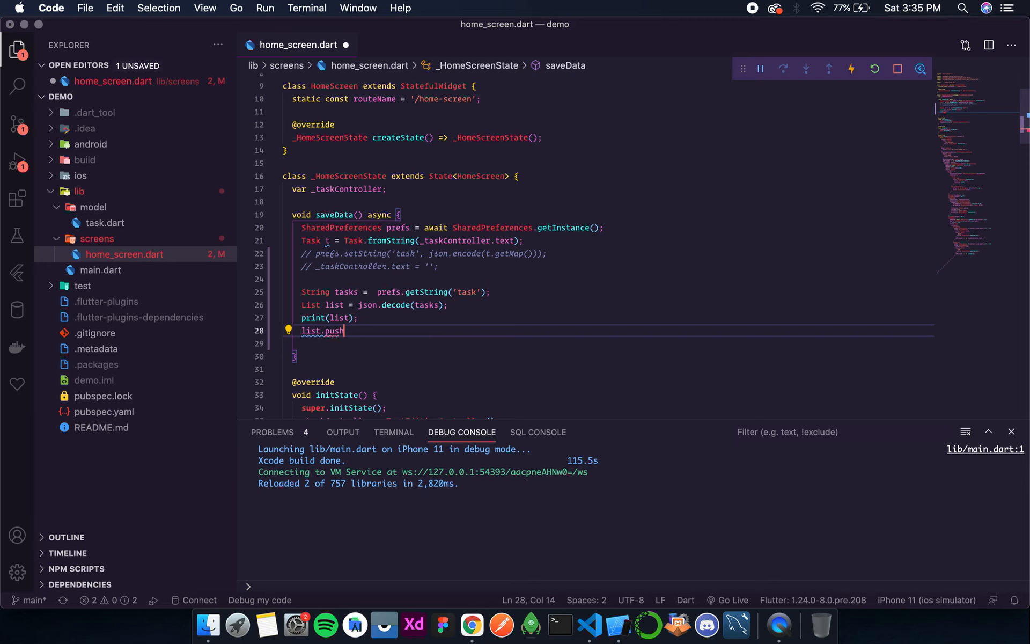
{"action": "type", "text": "()"}
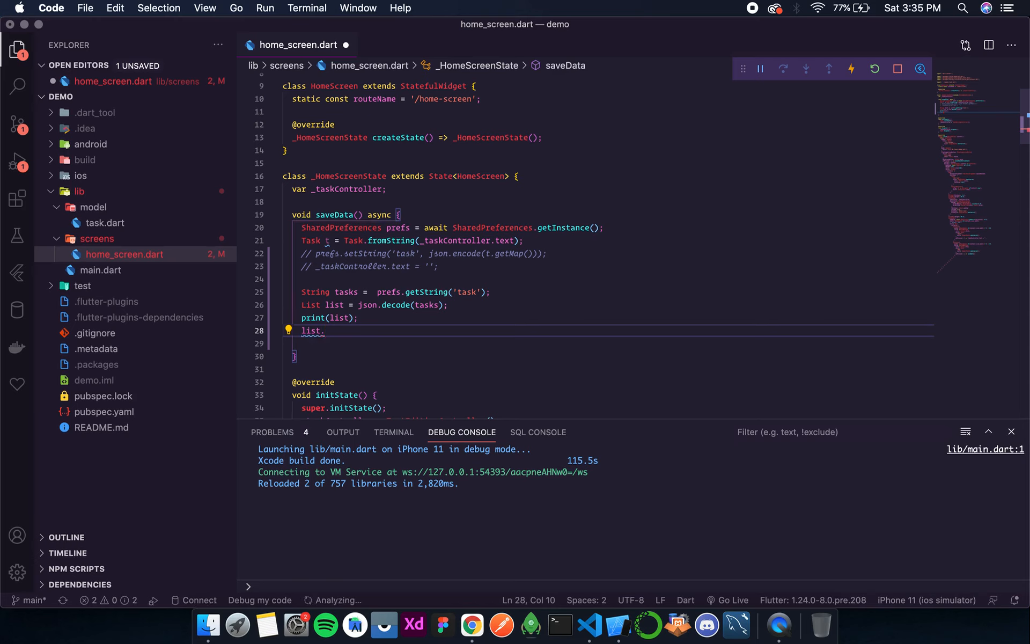
{"action": "type", "text": "ad"}
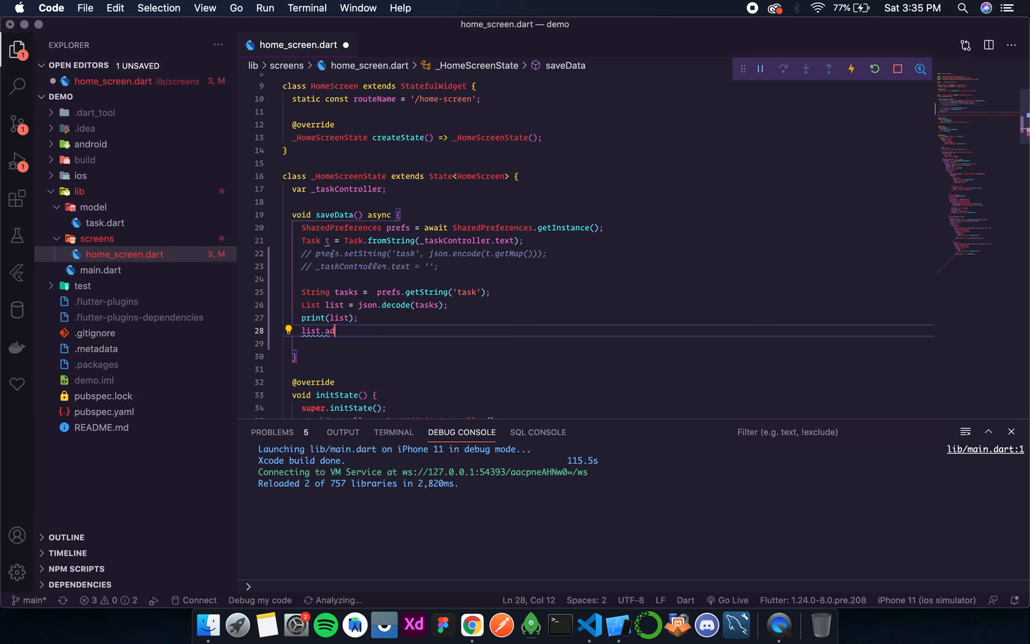
{"action": "type", "text": "d();"}
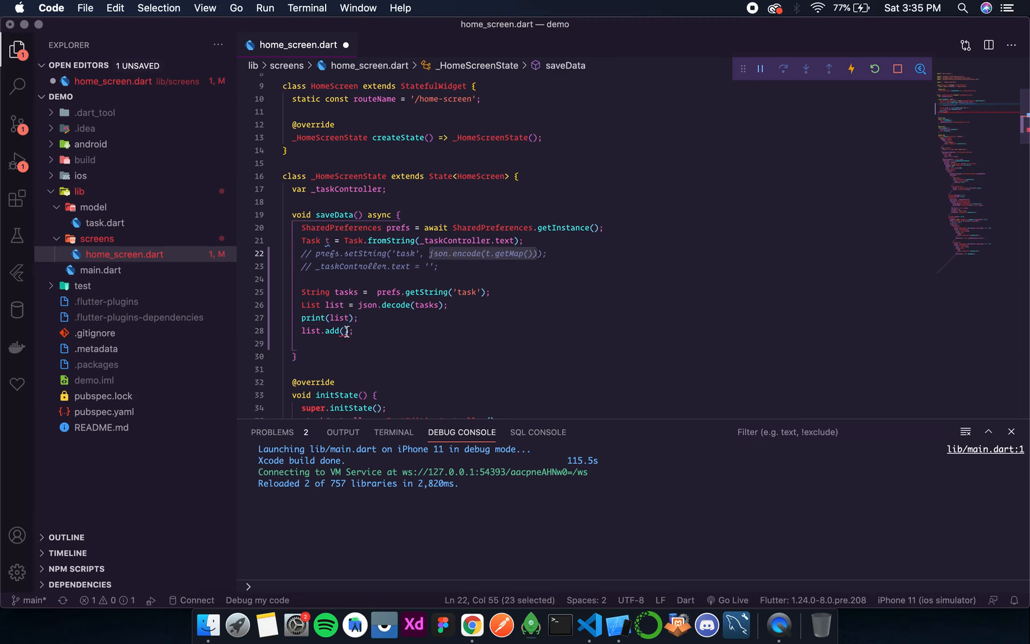
{"action": "type", "text": "json.encode(t.getMap())"}
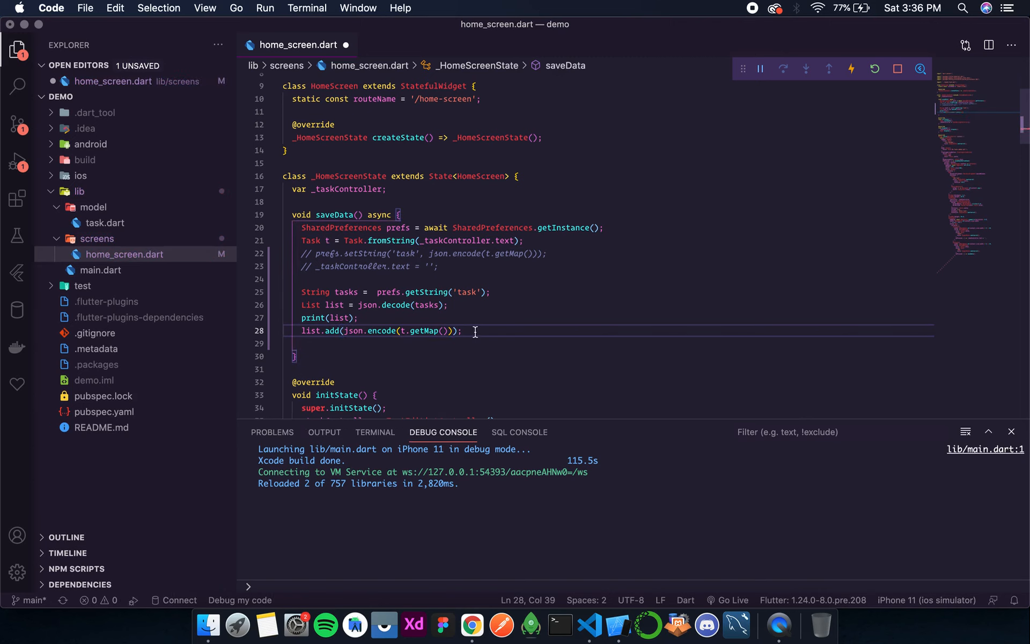
- Add prefs.setString('task', json.encode(list)); on line 29 and save home_screen.dart
{"action": "key", "text": "enter"}
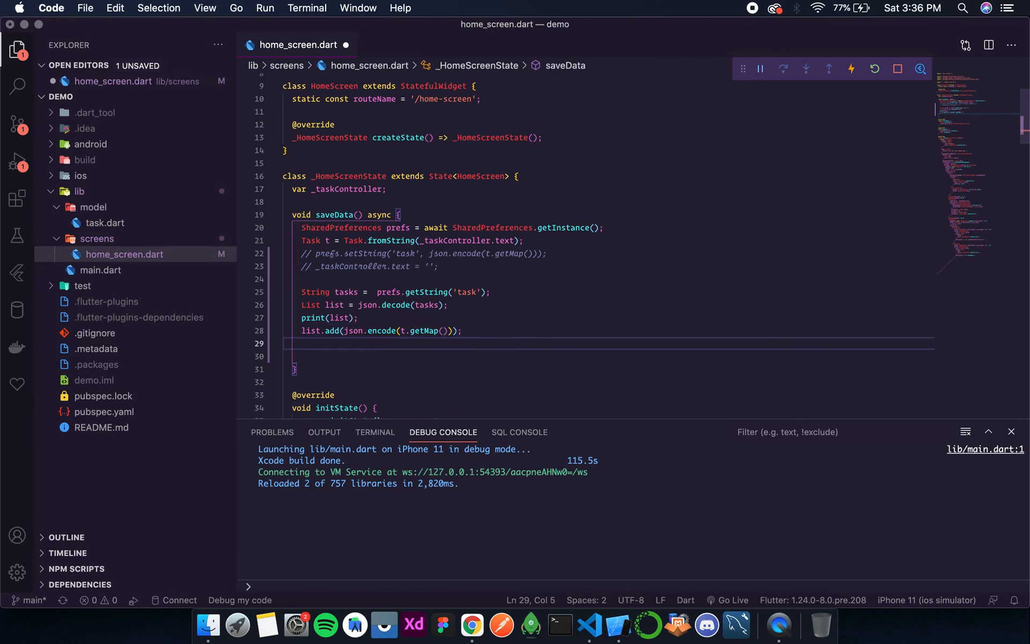
{"action": "type", "text": "prefs.setString("}
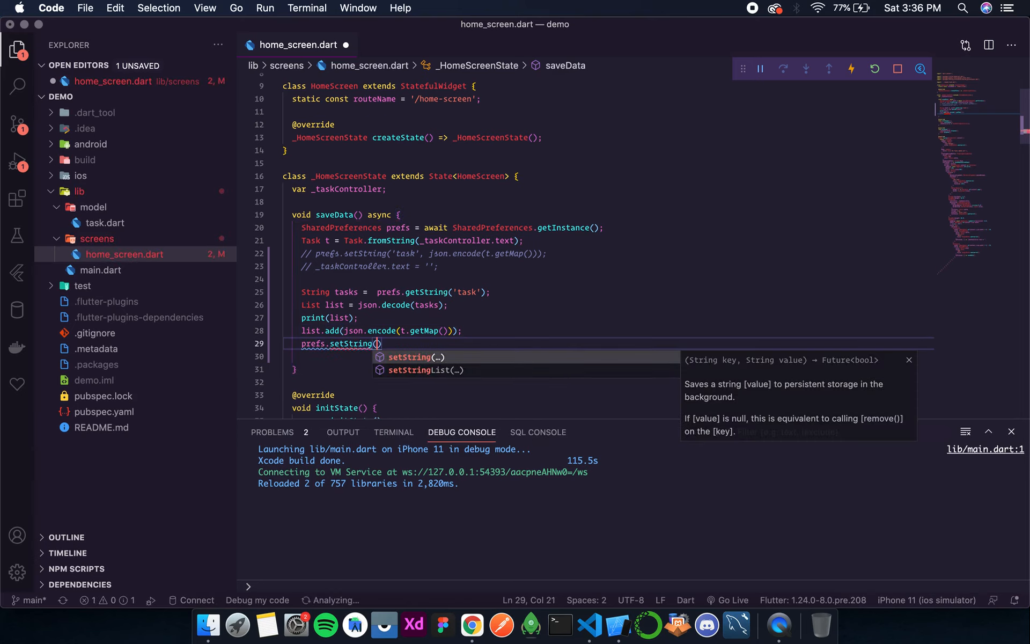
{"action": "type", "text": "'task'"}
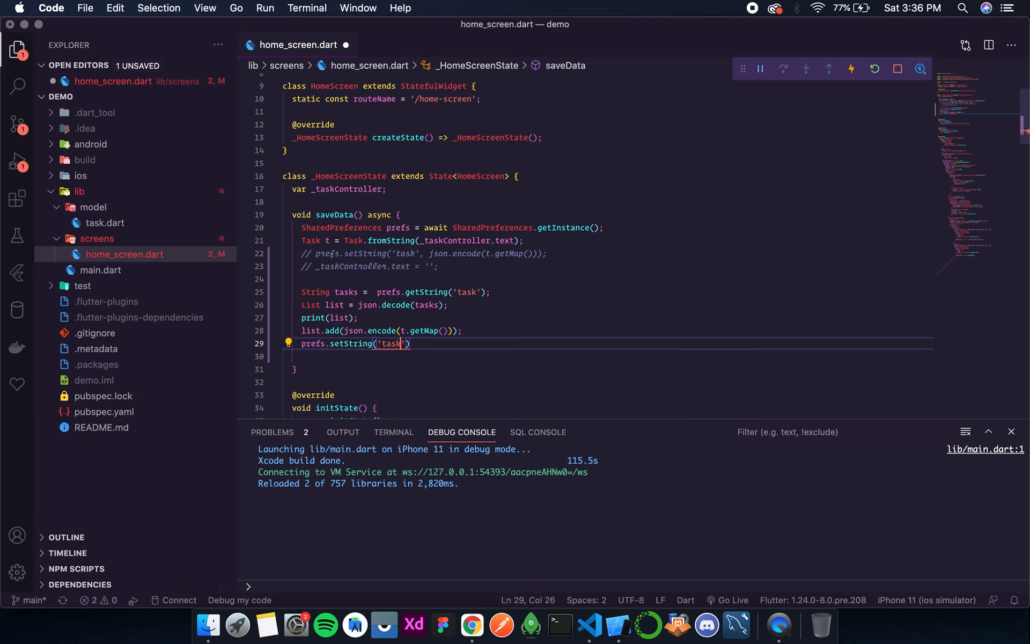
{"action": "key", "text": "Right"}
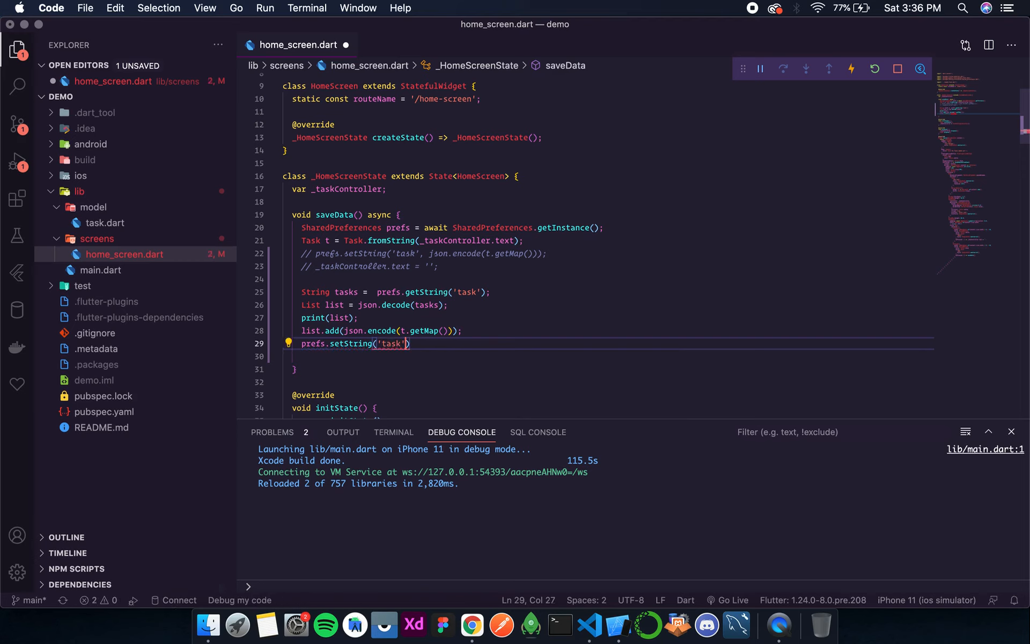
{"action": "type", "text": ", json"}
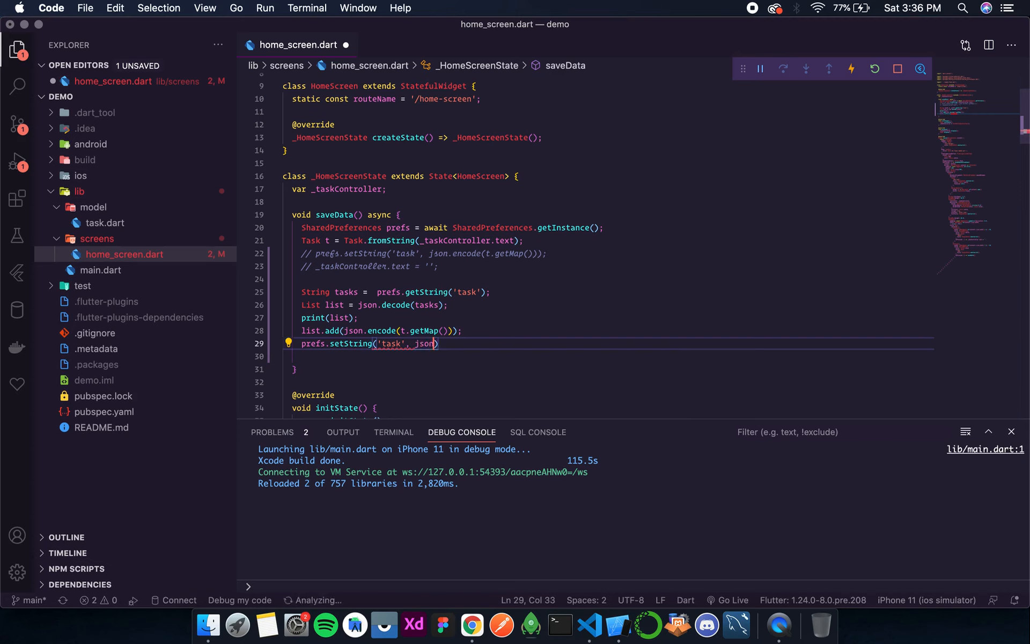
{"action": "type", "text": ".enode("}
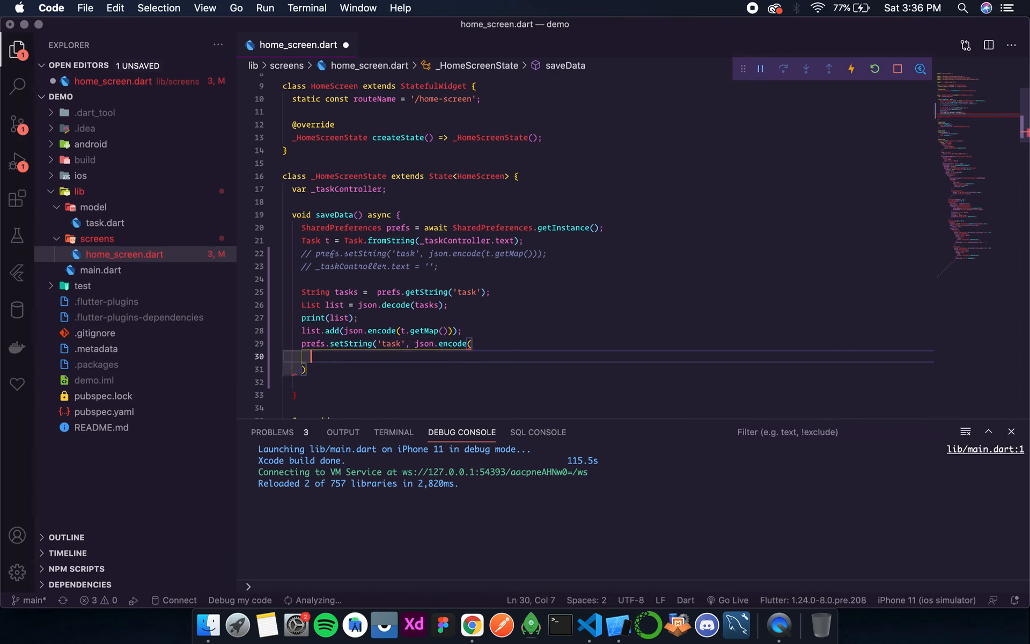
{"action": "key", "text": "Backspace"}
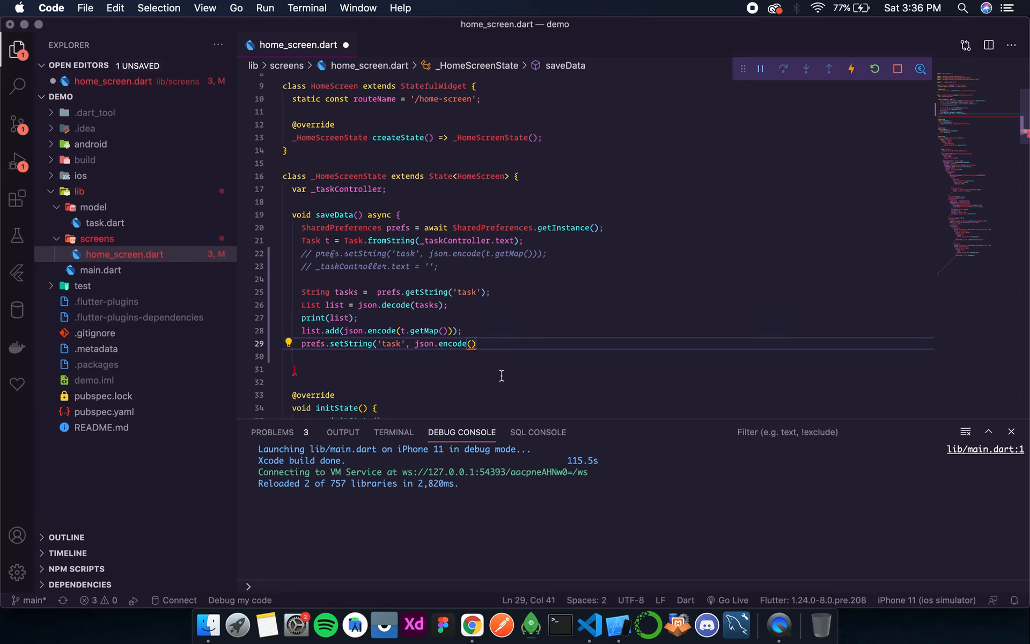
{"action": "type", "text": "lists"}
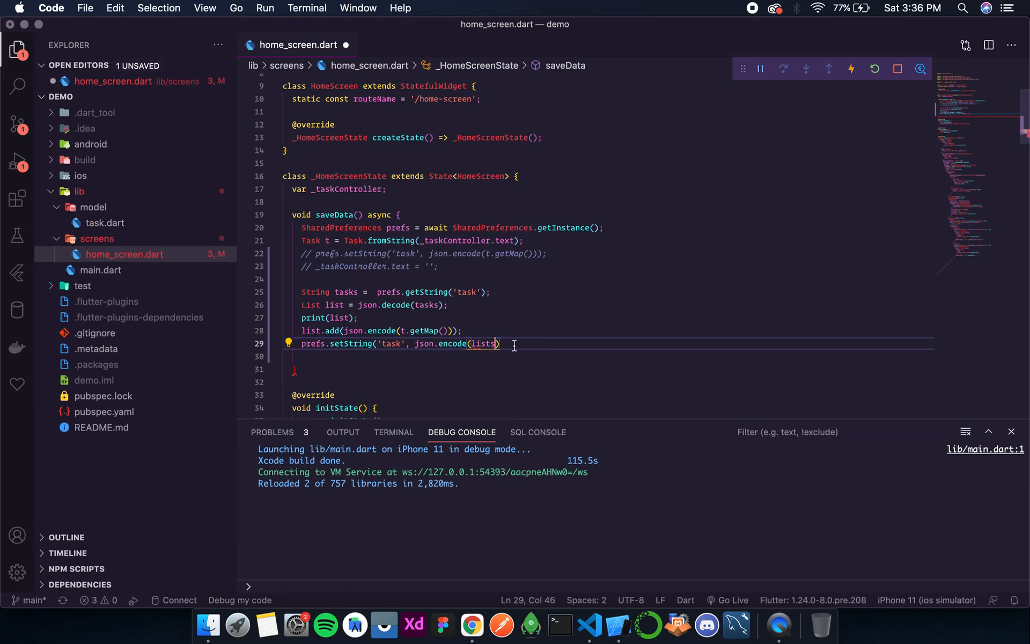
{"action": "key", "text": "backspace"}
{"action": "type", "text": ");"}
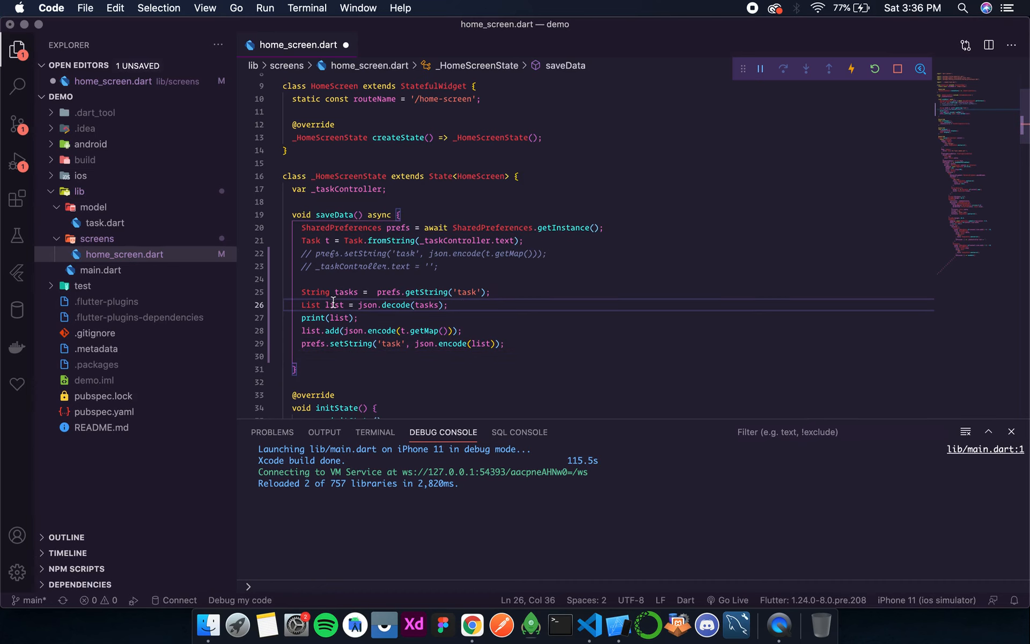
- Submit a typed task with ADD in the simulator, raising 'length' called on null
{"action": "left_click", "coordinate": [366, 318]}
{"action": "type", "text": "dvfghfdsfhtgffrcjnk"}
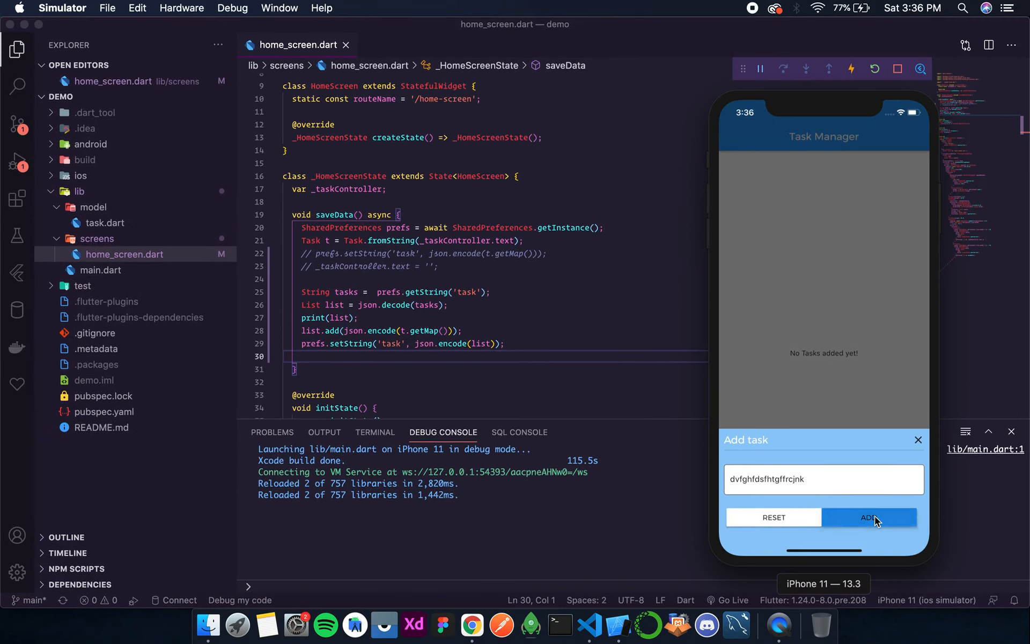
{"action": "left_click", "coordinate": [868, 517]}
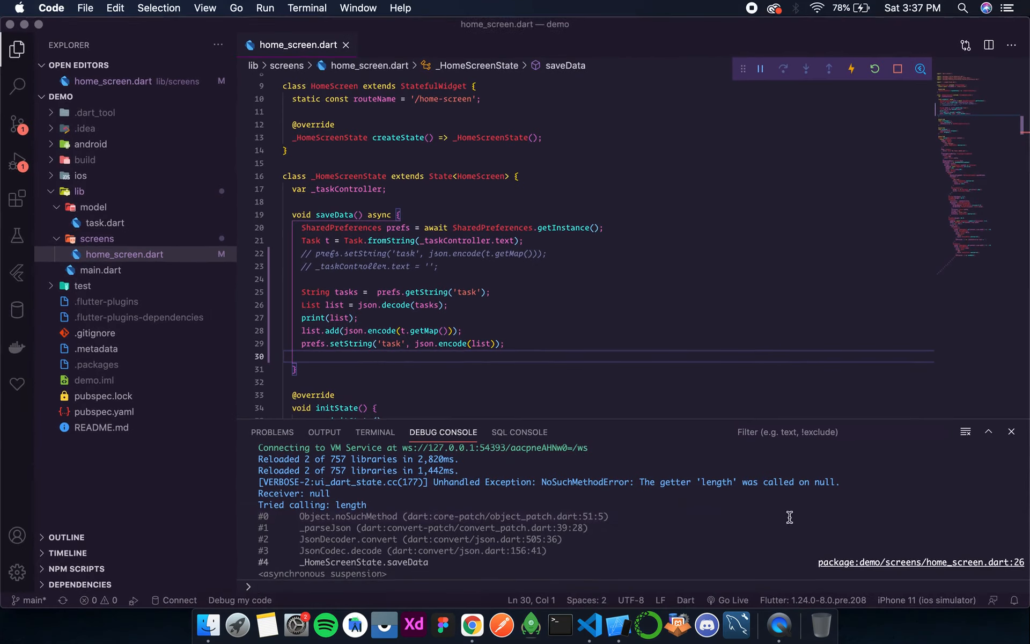
- Append ?? [] after json.decode(tasks) on line 26, then save and hot restart
{"action": "left_click", "coordinate": [920, 561]}
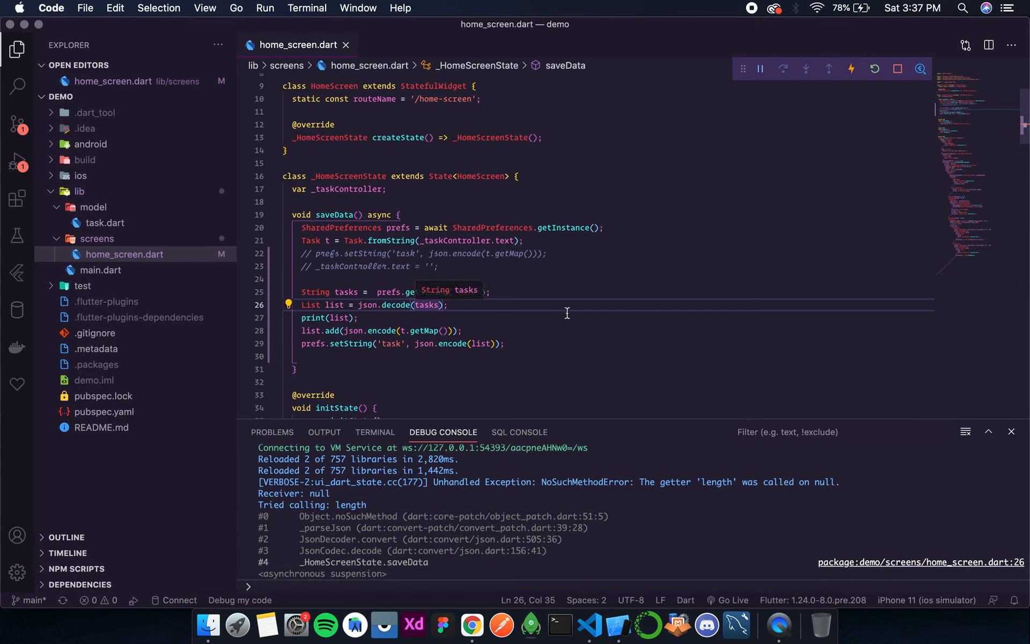
{"action": "type", "text": "?? ["}
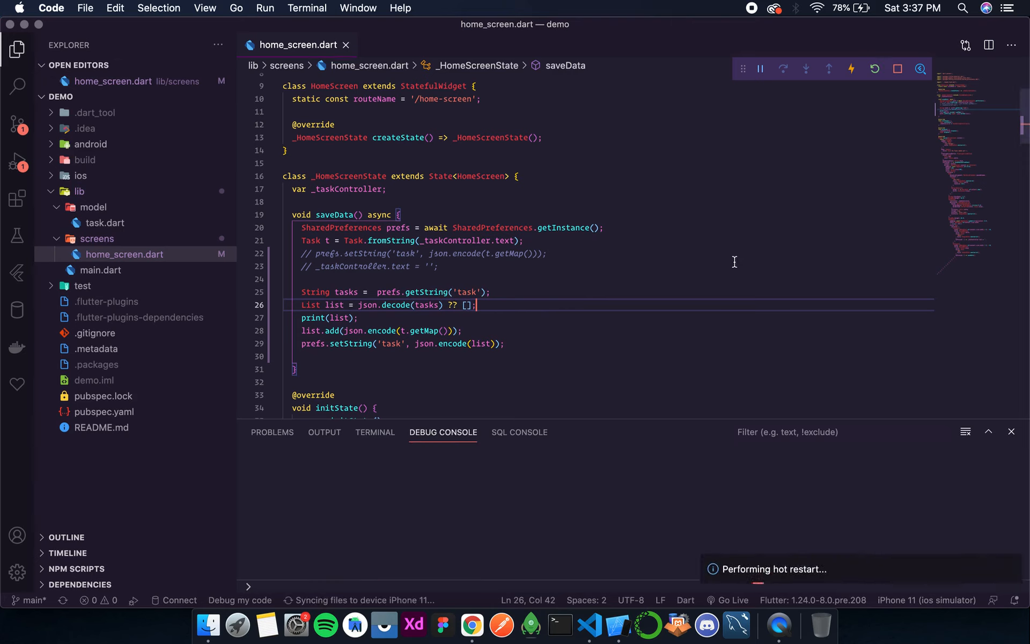
{"action": "mouse_move", "coordinate": [430, 320]}
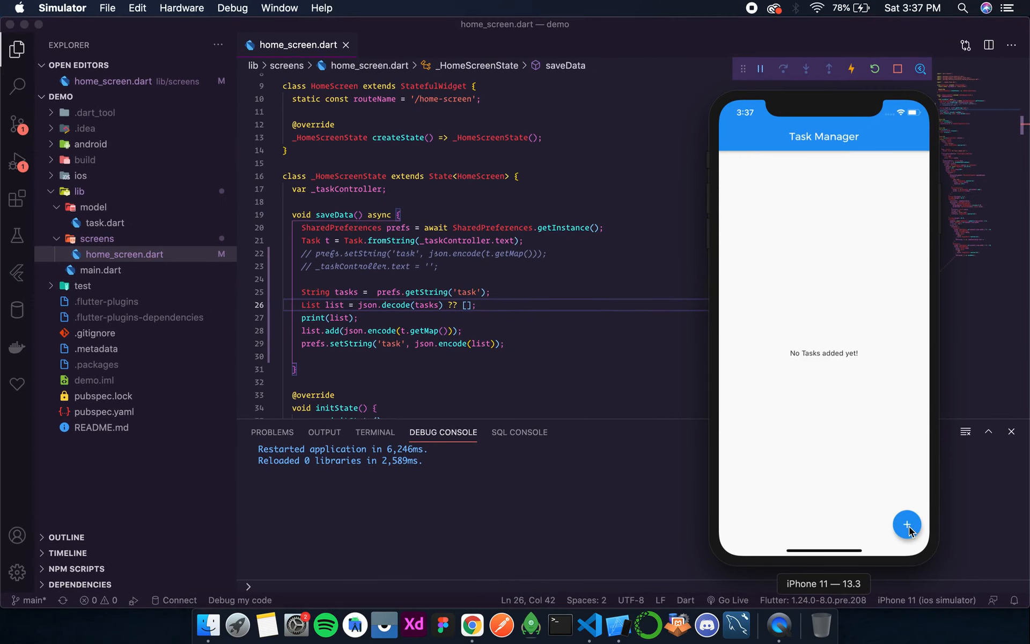
- Add 'Some task' in the simulator, which still throws the 'length' on null exception
{"action": "left_click", "coordinate": [907, 524]}
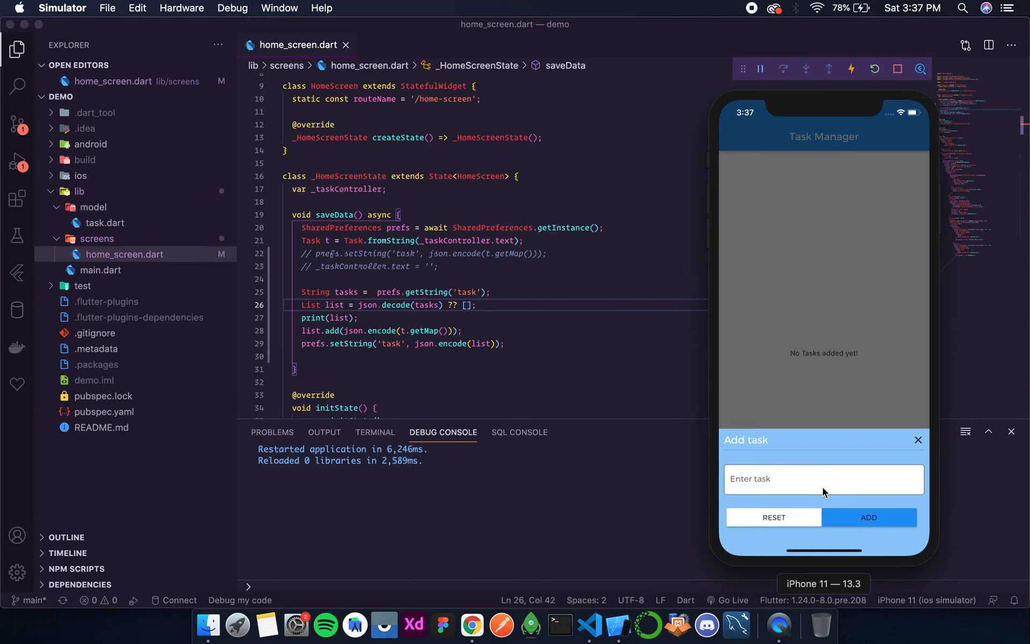
{"action": "type", "text": "Some t"}
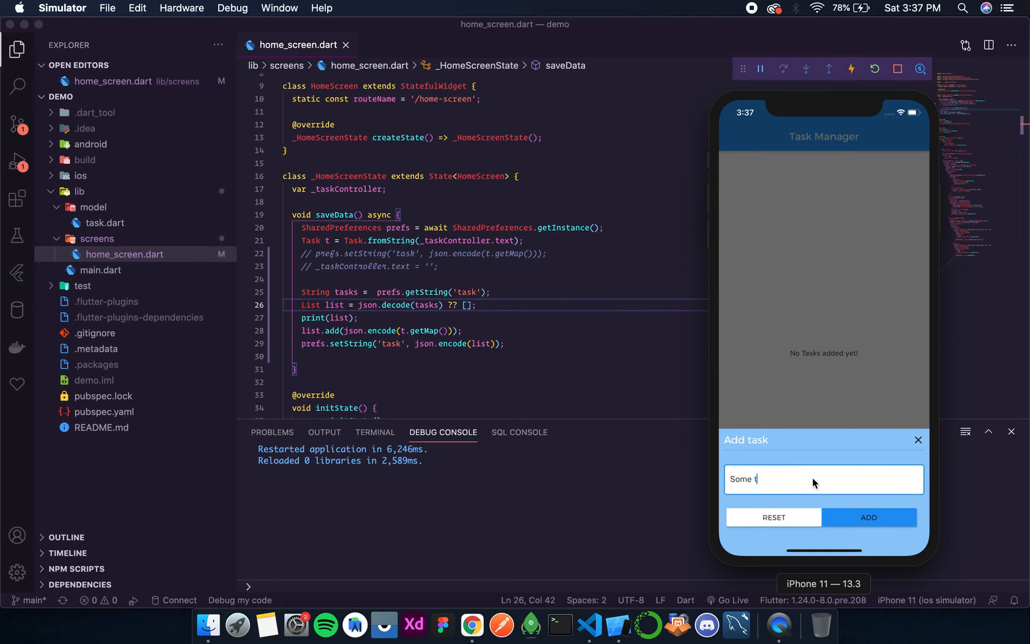
{"action": "type", "text": "ask"}
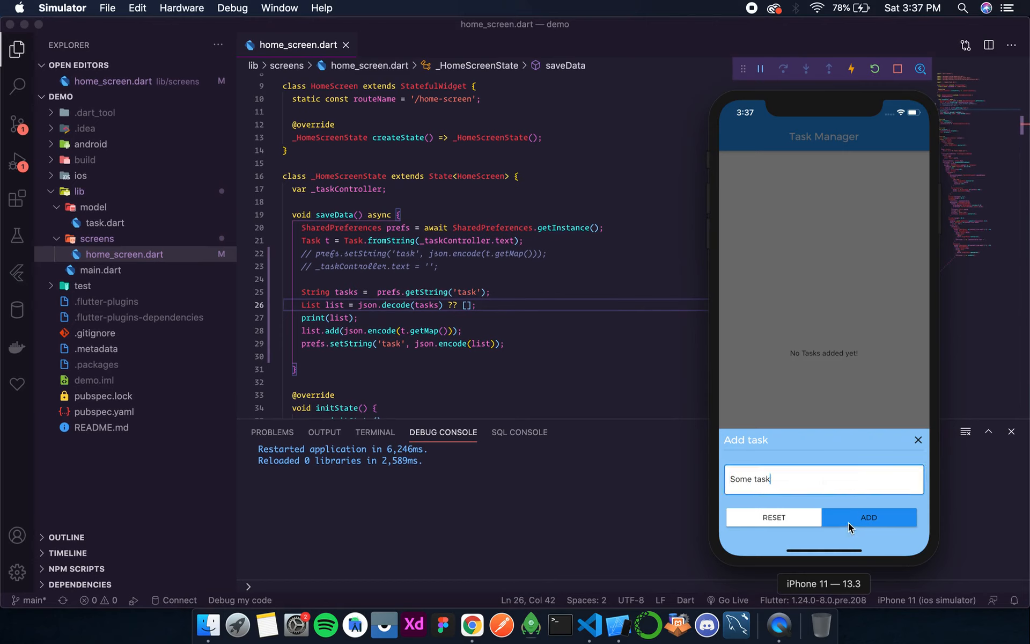
{"action": "left_click", "coordinate": [867, 518]}
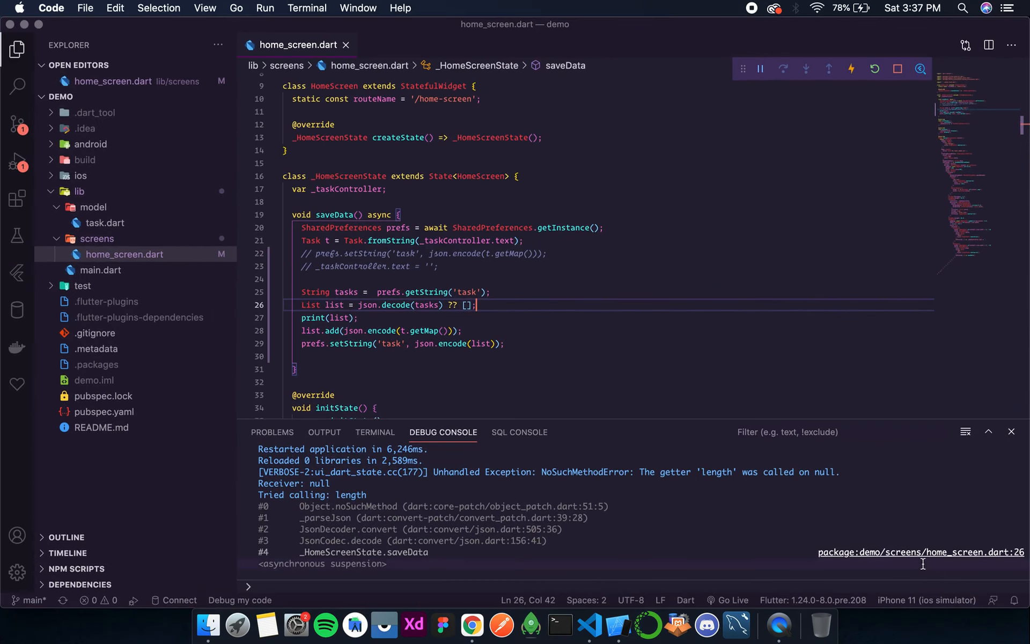
{"action": "mouse_move", "coordinate": [913, 557]}
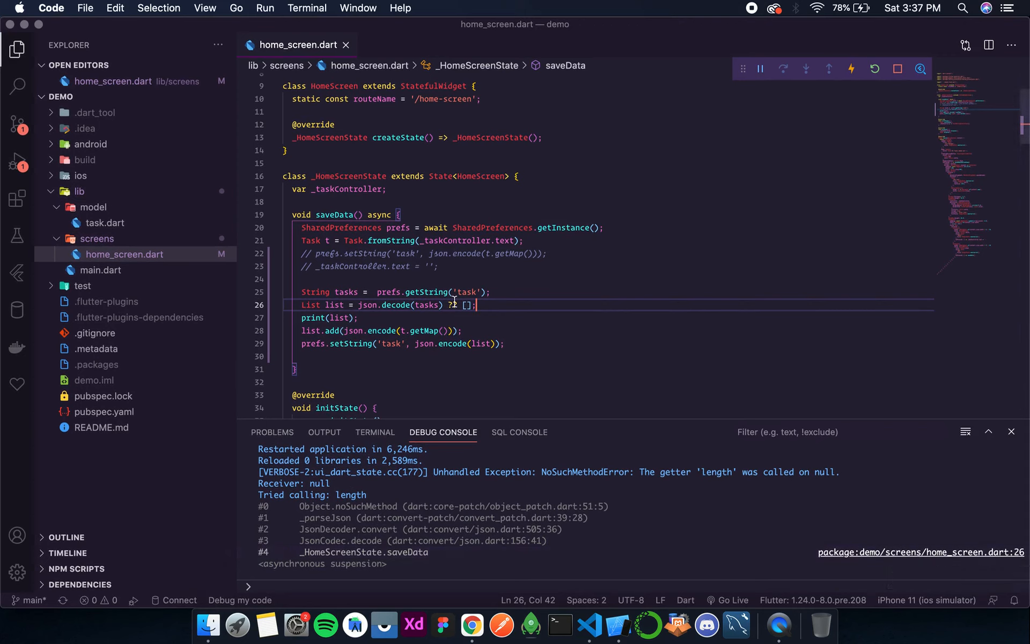
{"action": "mouse_move", "coordinate": [290, 299]}
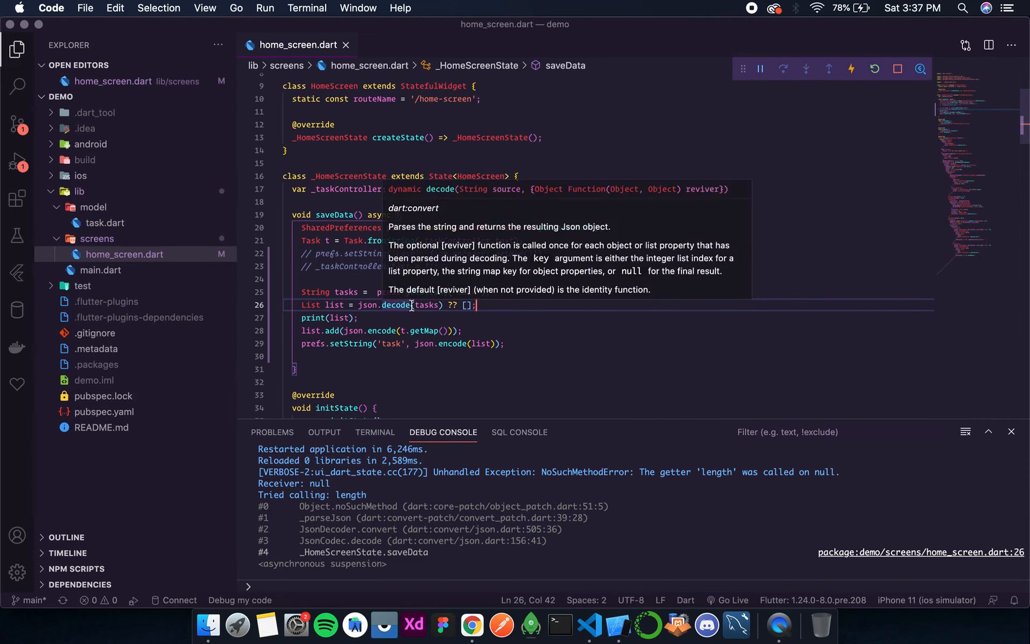
{"action": "mouse_move", "coordinate": [357, 302]}
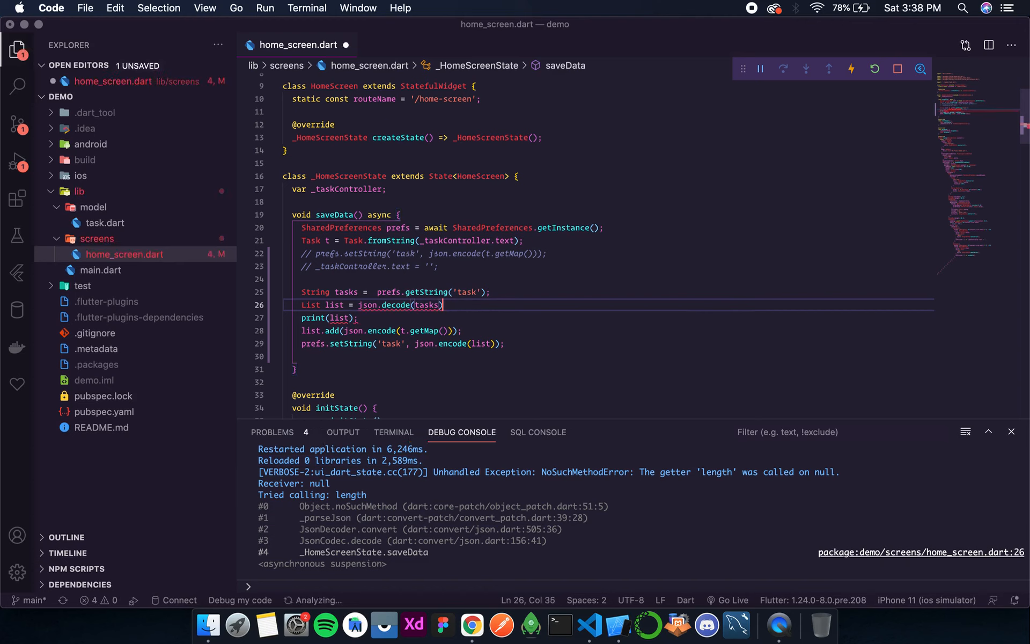
- Change line 26 to (tasks == null) ? [] : json.decode(tasks) and hot restart the app
{"action": "double_click", "coordinate": [394, 304]}
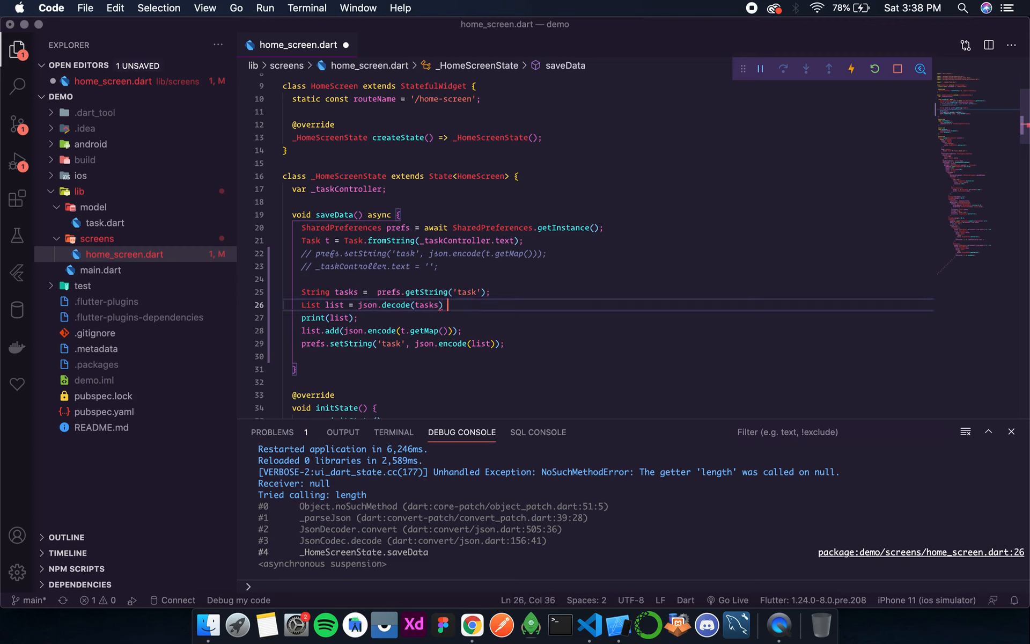
{"action": "key", "text": "Backspace"}
{"action": "type", "text": " (tasks "}
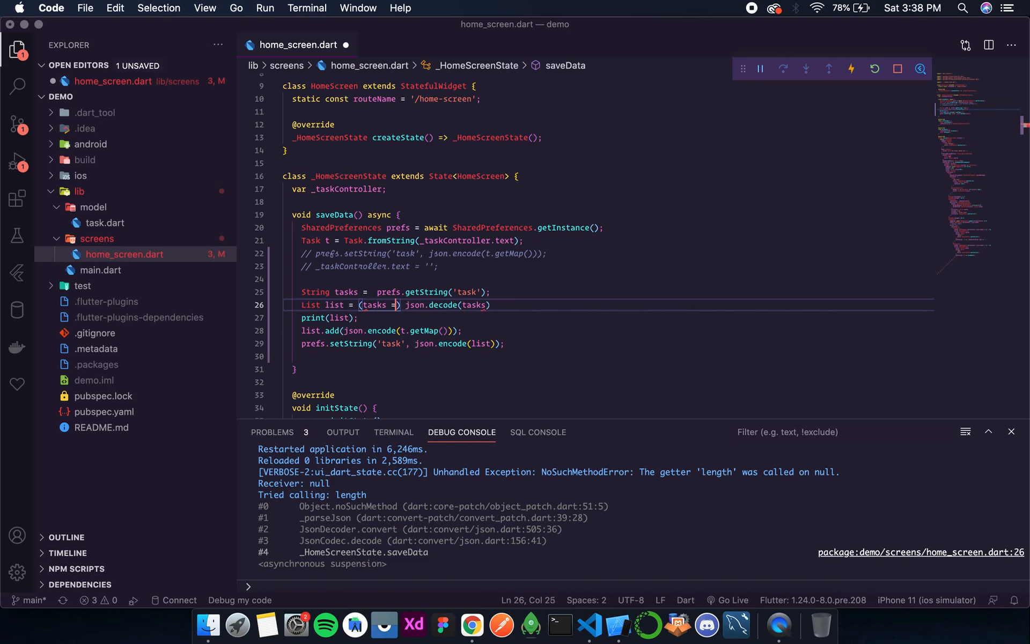
{"action": "type", "text": "= null"}
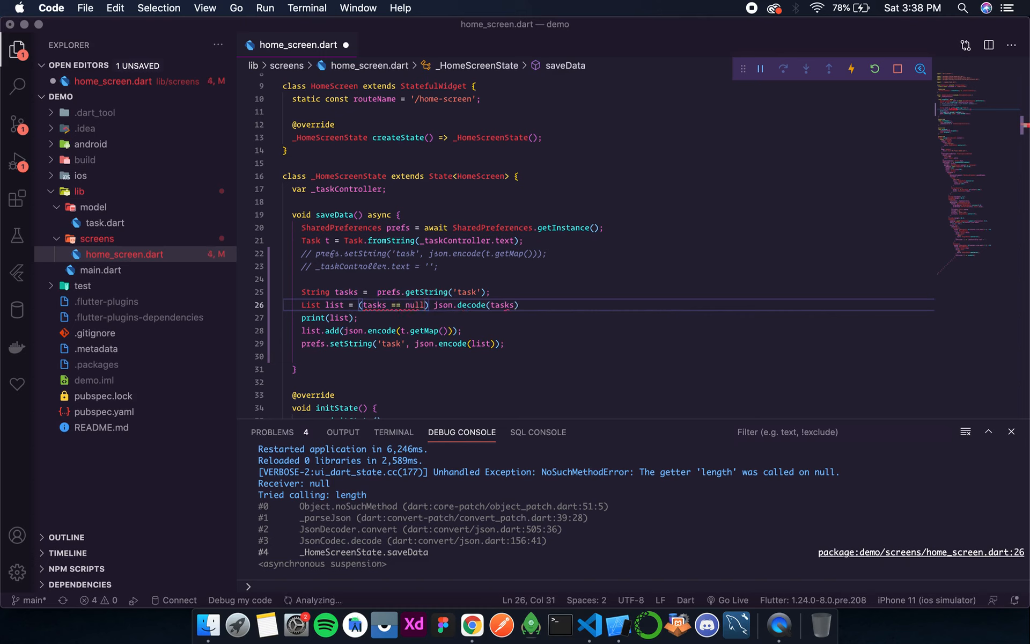
{"action": "type", "text": "? [] :"}
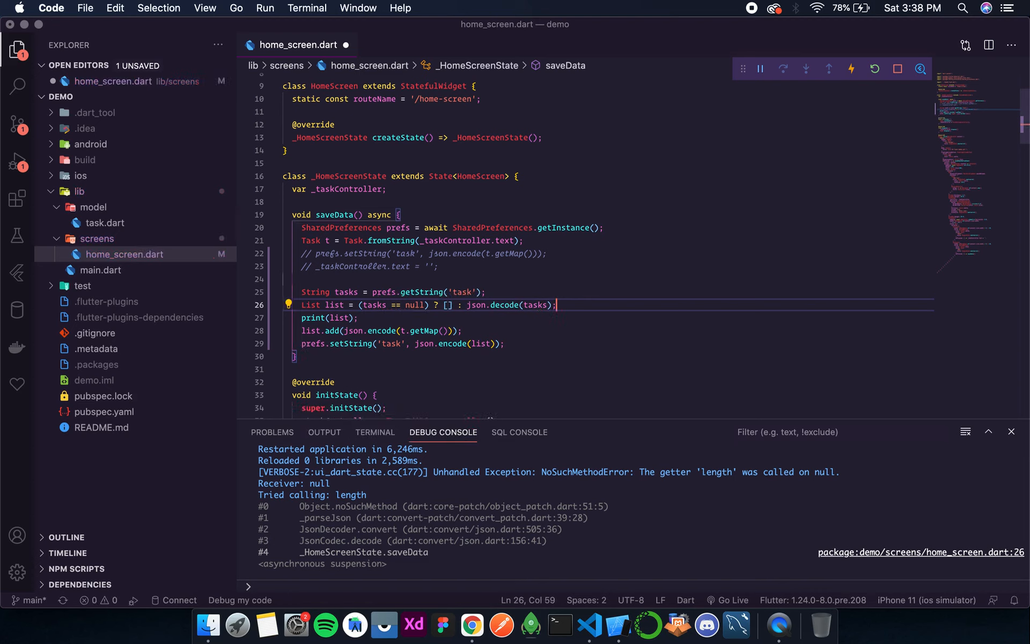
{"action": "left_click", "coordinate": [874, 69]}
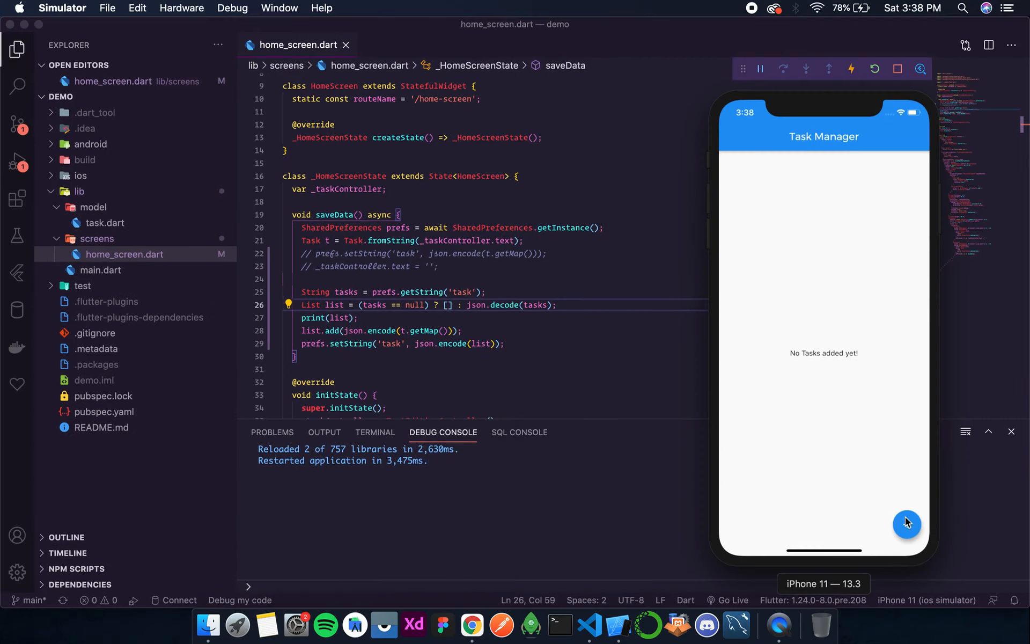
{"action": "mouse_move", "coordinate": [884, 293]}
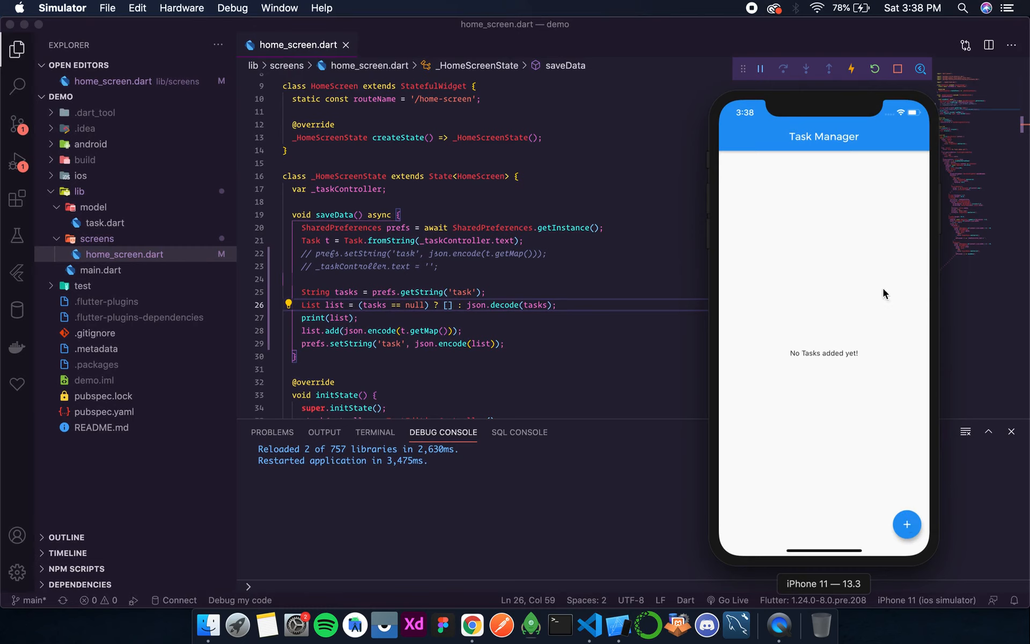
- Submit 'Some task' twice, printing an empty list, then a list holding the task
{"action": "left_click", "coordinate": [907, 524]}
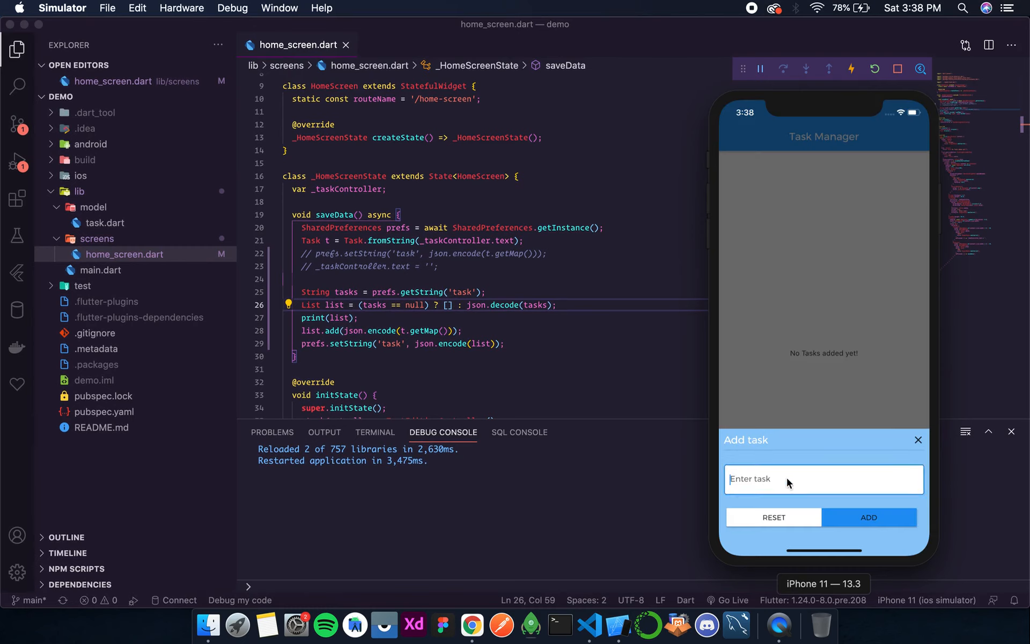
{"action": "type", "text": "Some task"}
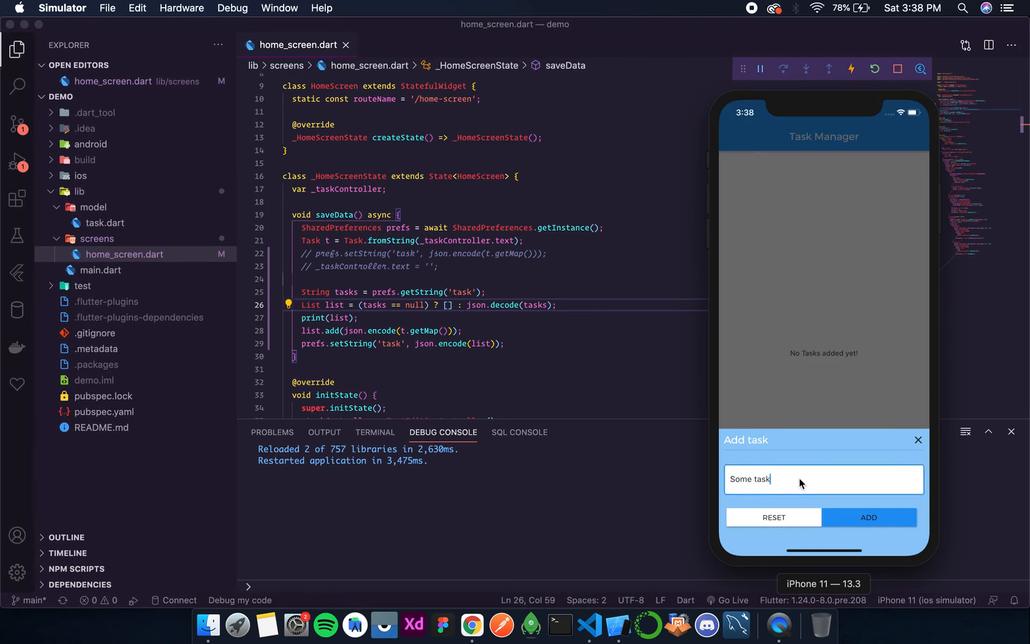
{"action": "left_click", "coordinate": [868, 517]}
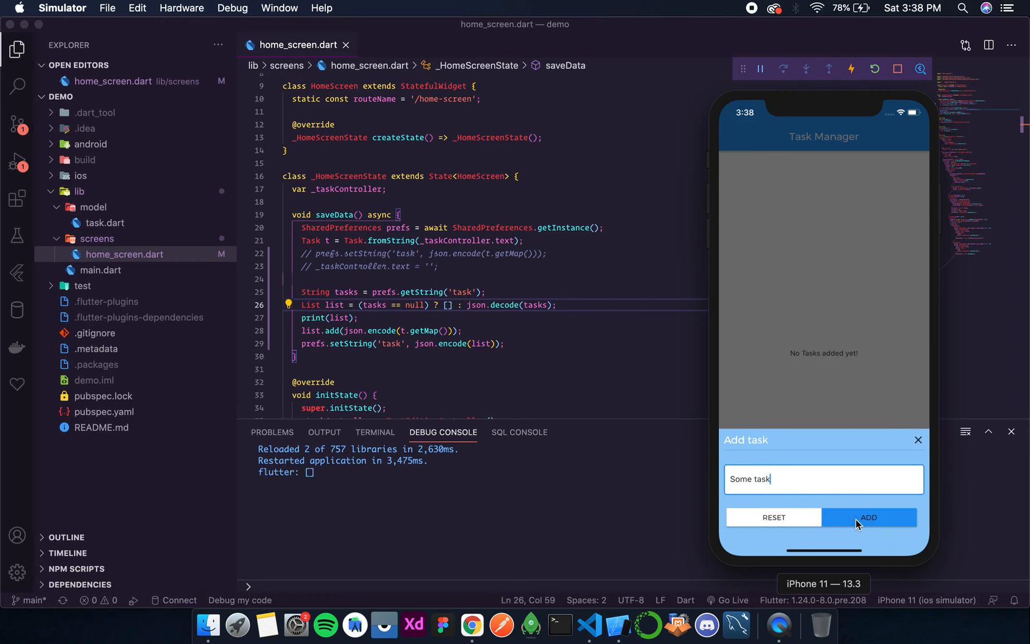
{"action": "mouse_move", "coordinate": [310, 454]}
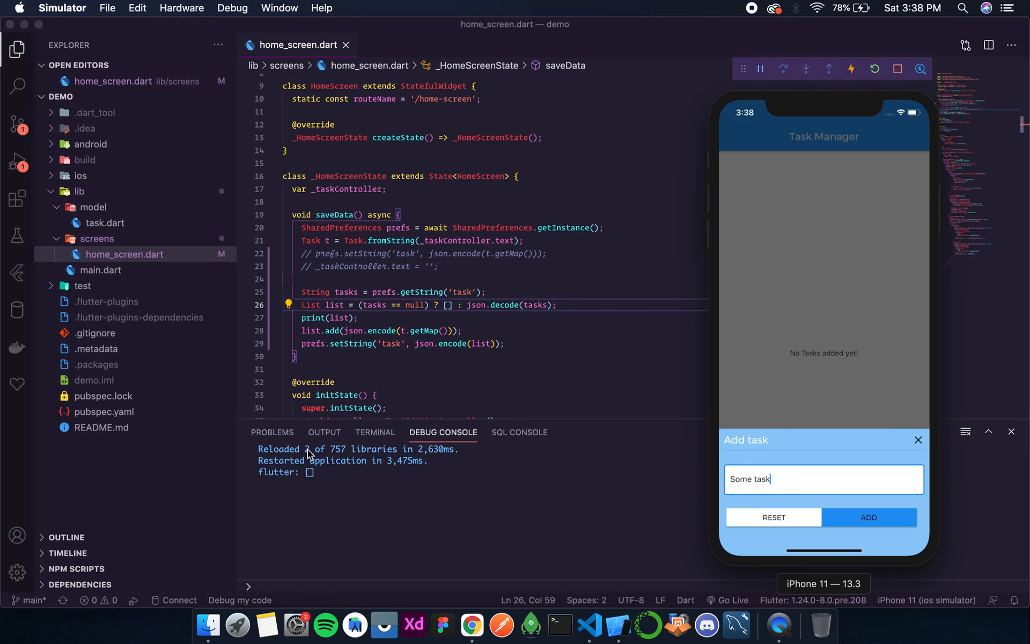
{"action": "mouse_move", "coordinate": [868, 517]}
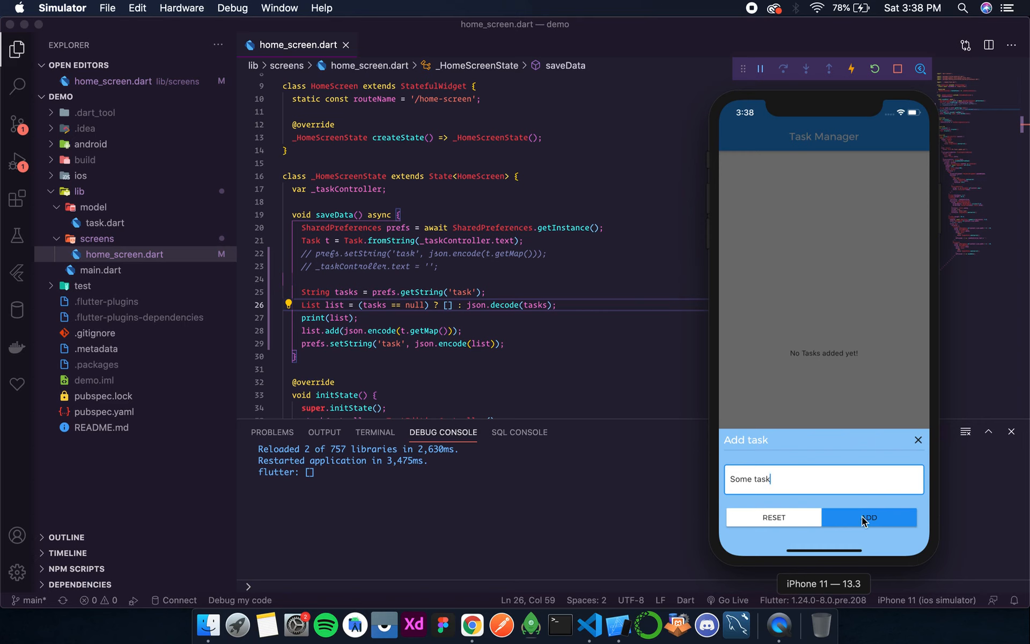
{"action": "left_click", "coordinate": [868, 517]}
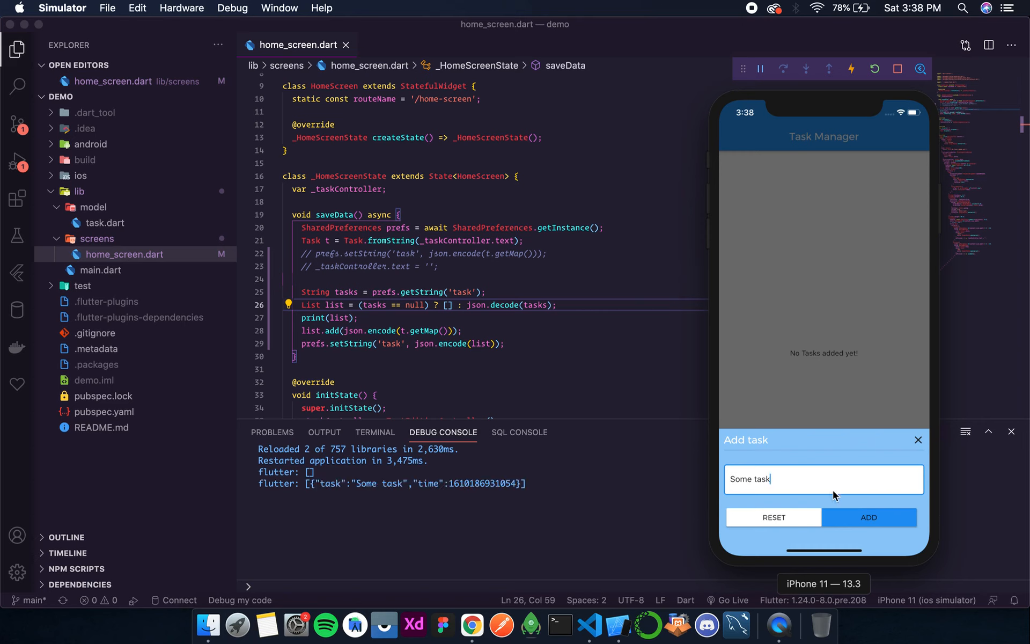
{"action": "mouse_move", "coordinate": [371, 293]}
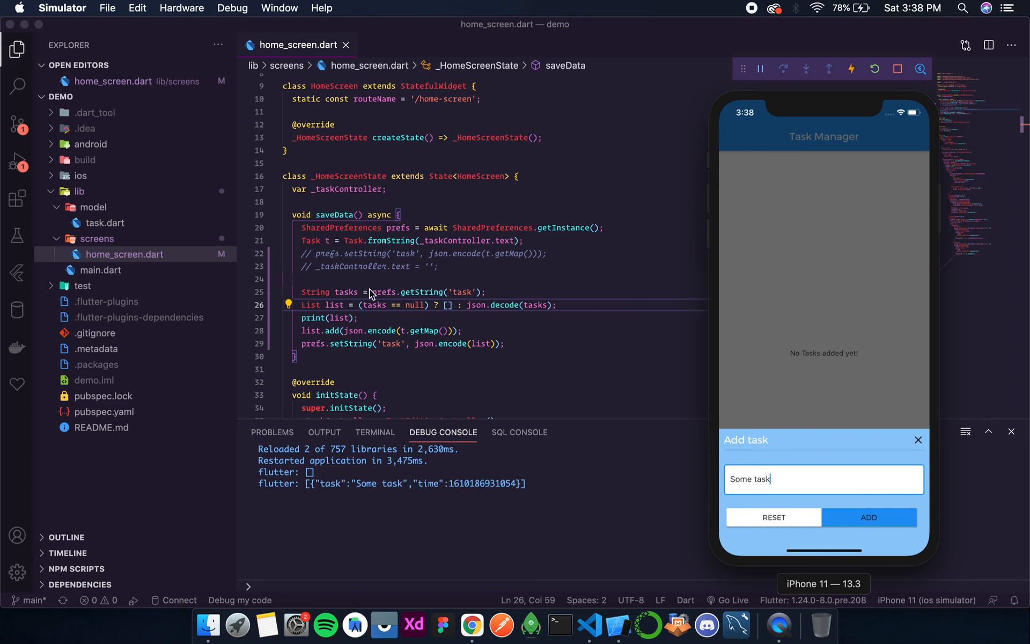
{"action": "mouse_move", "coordinate": [301, 501]}
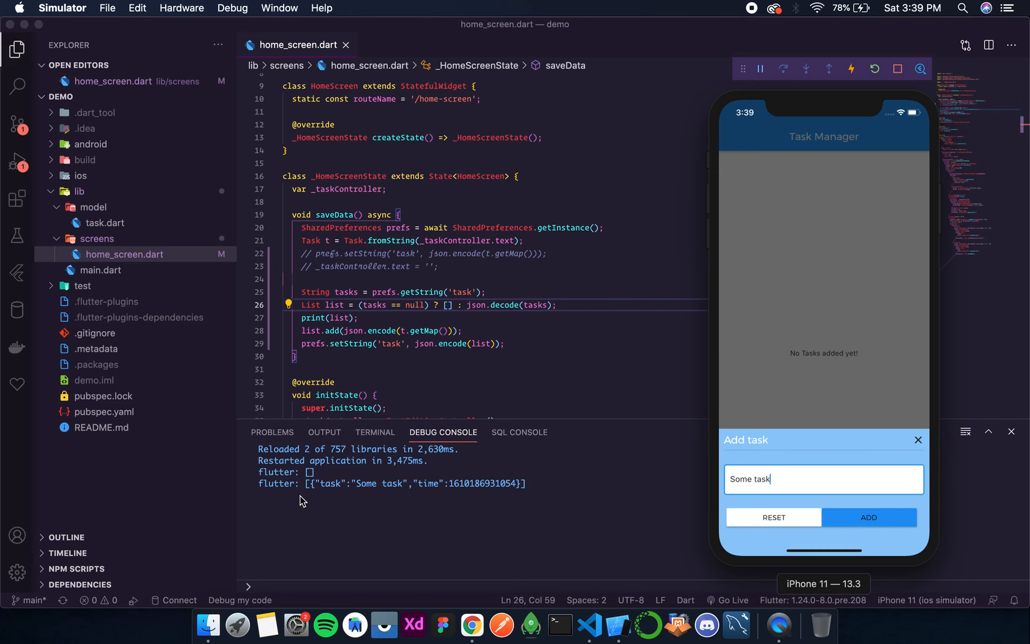
{"action": "mouse_move", "coordinate": [537, 511]}
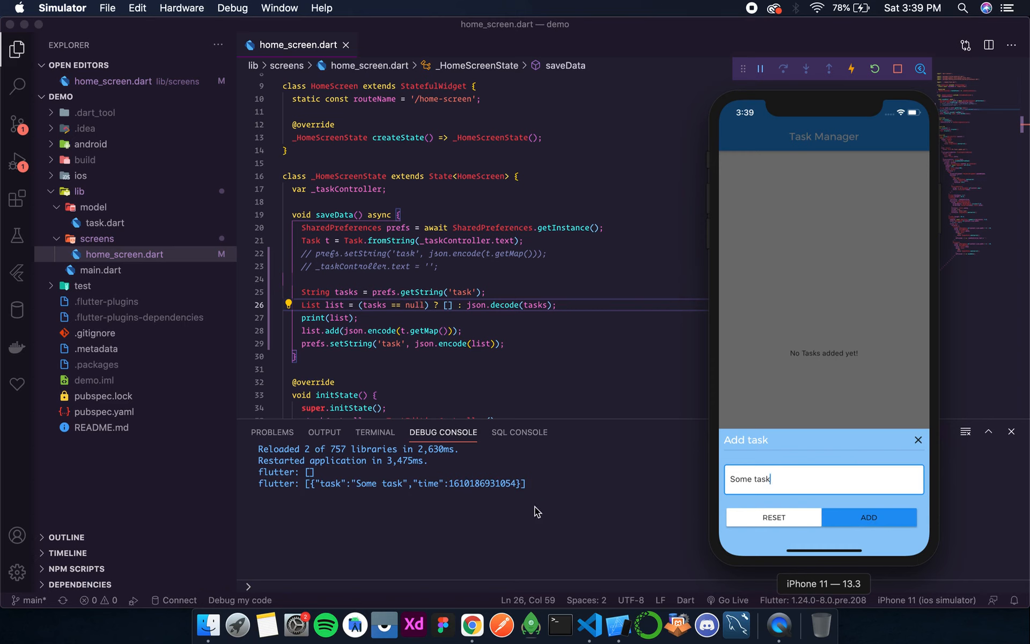
{"action": "mouse_move", "coordinate": [354, 324]}
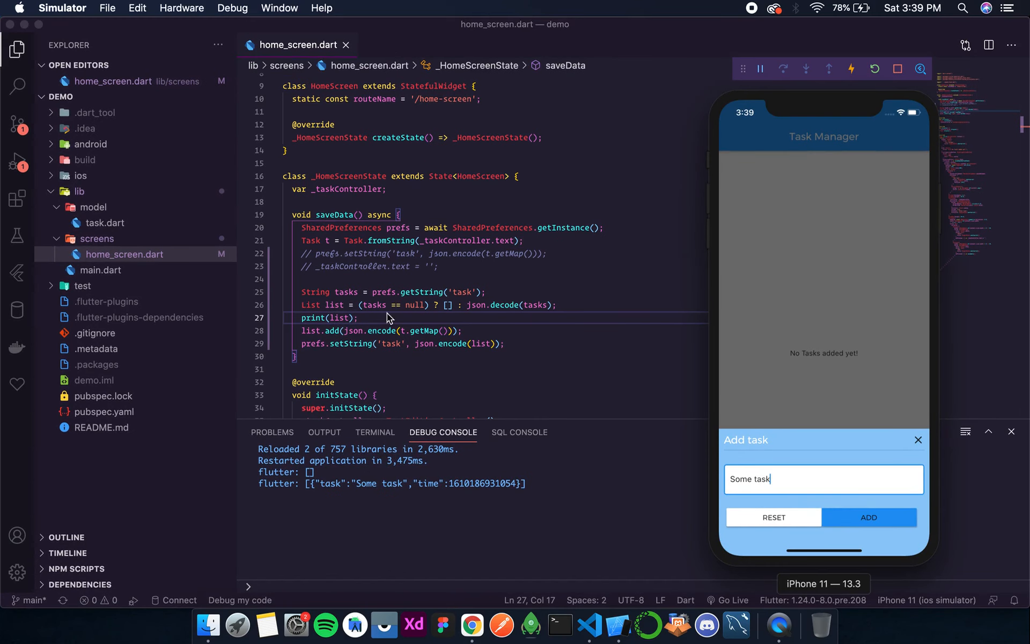
{"action": "mouse_move", "coordinate": [466, 348]}
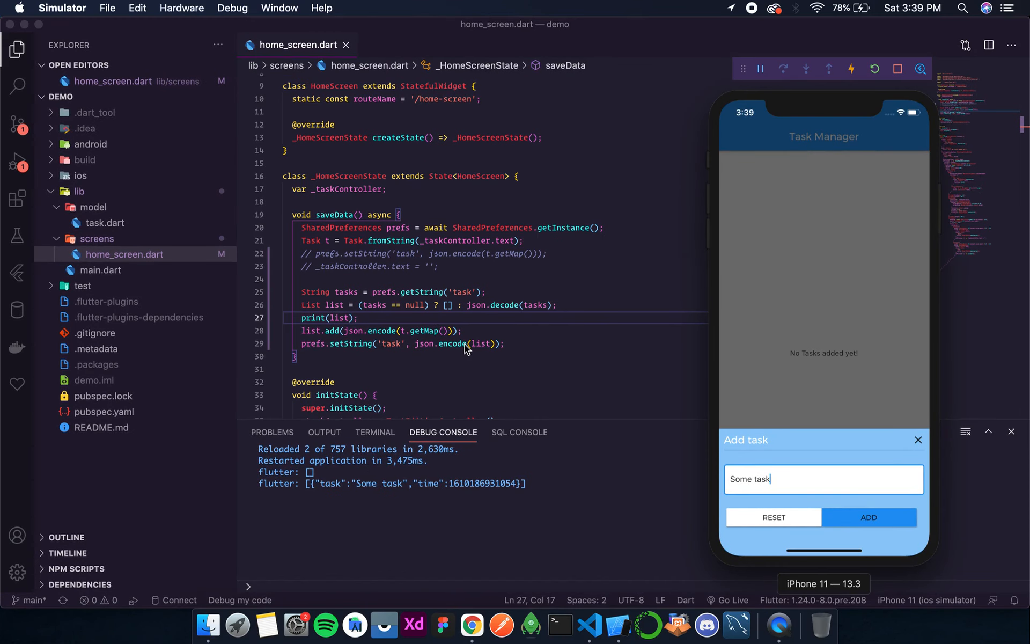
{"action": "mouse_move", "coordinate": [315, 296]}
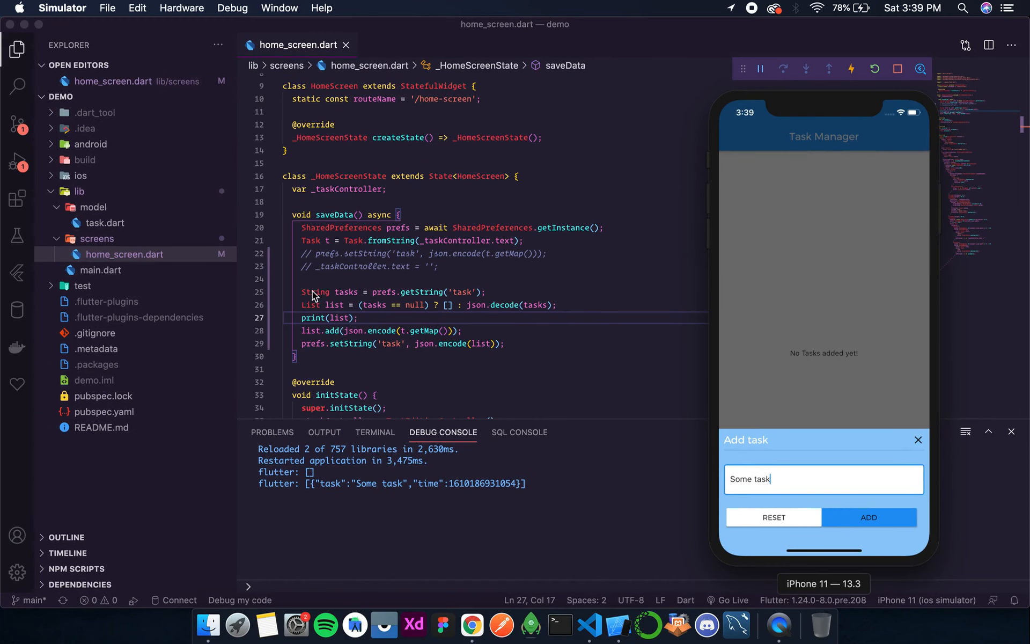
{"action": "mouse_move", "coordinate": [316, 318]}
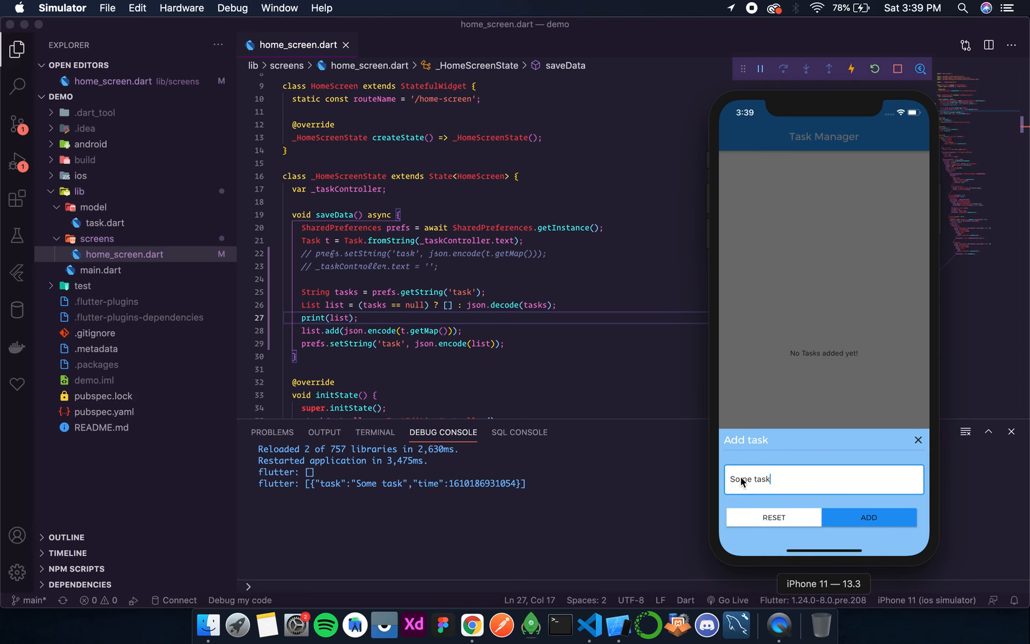
{"action": "mouse_move", "coordinate": [791, 503]}
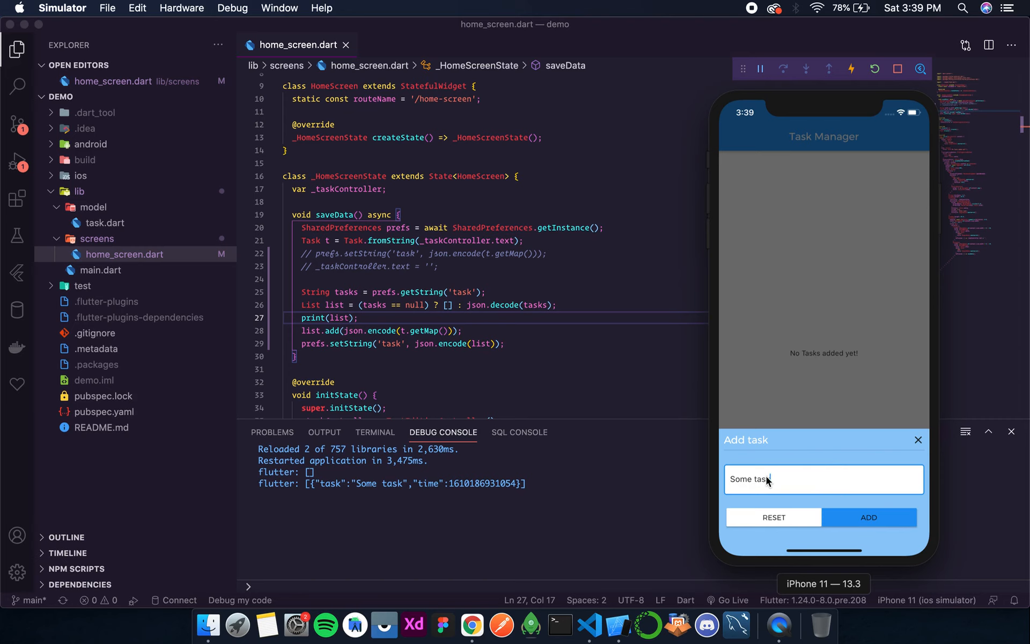
{"action": "mouse_move", "coordinate": [790, 485]}
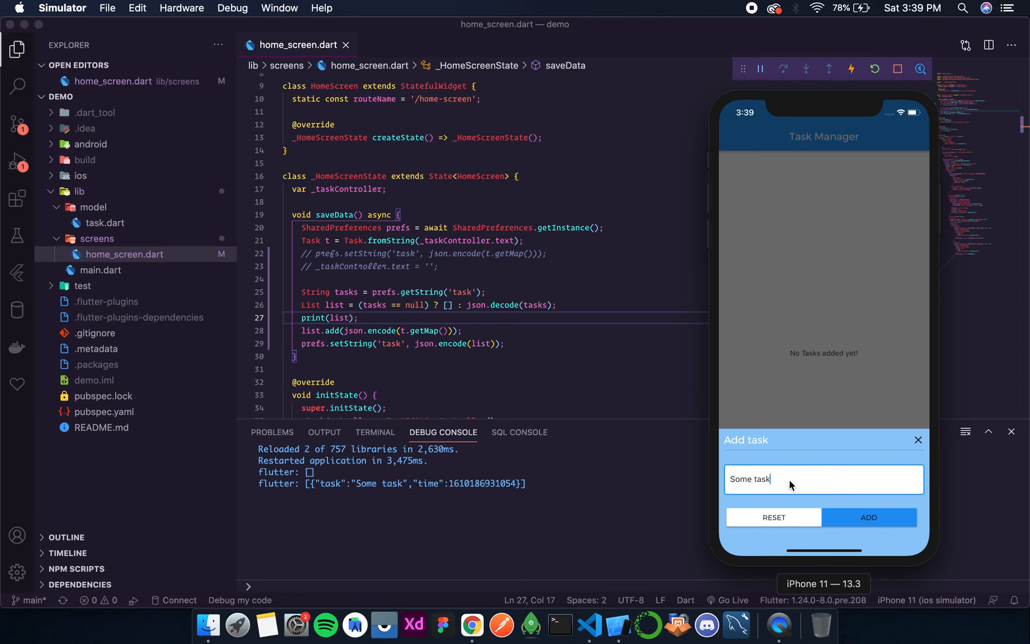
- Submit 'Some task 2.0' and 'Some task 3.0', each printing a longer stored list
{"action": "type", "text": "2.0"}
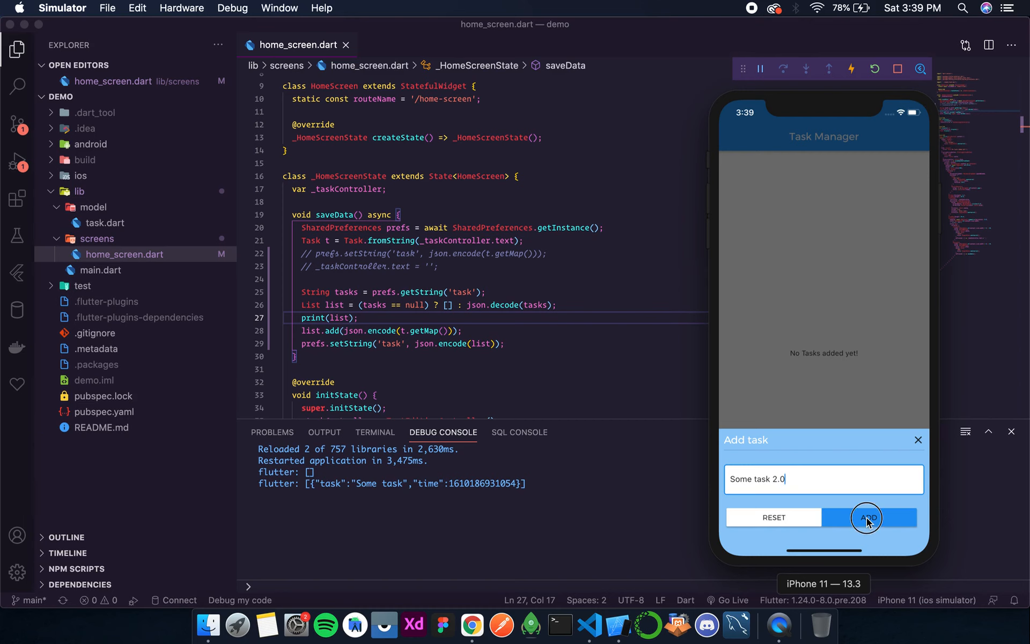
{"action": "left_click", "coordinate": [867, 517]}
{"action": "type", "text": "3"}
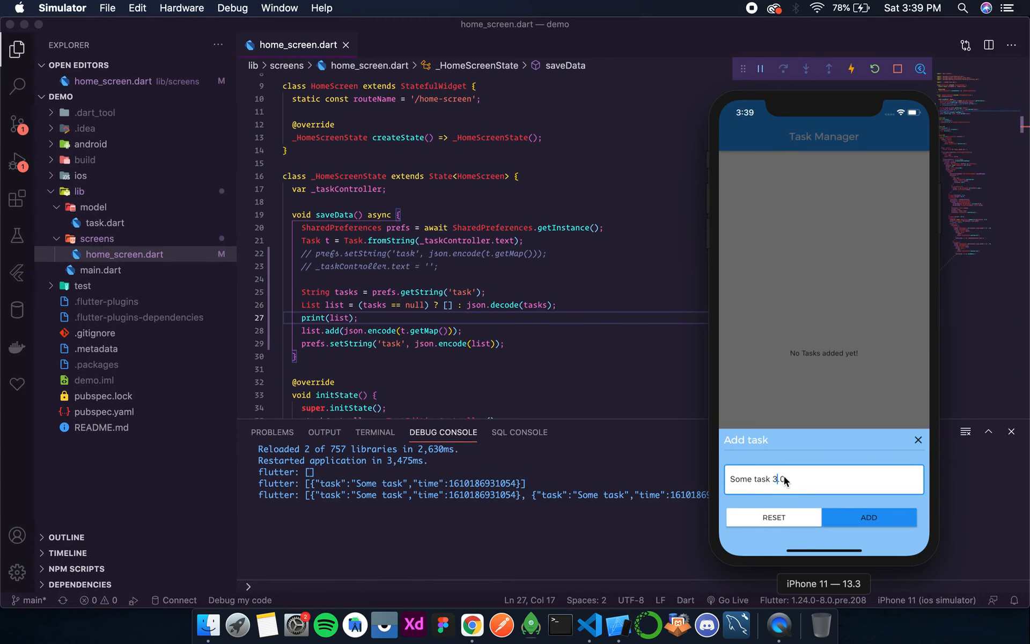
{"action": "left_click", "coordinate": [869, 518]}
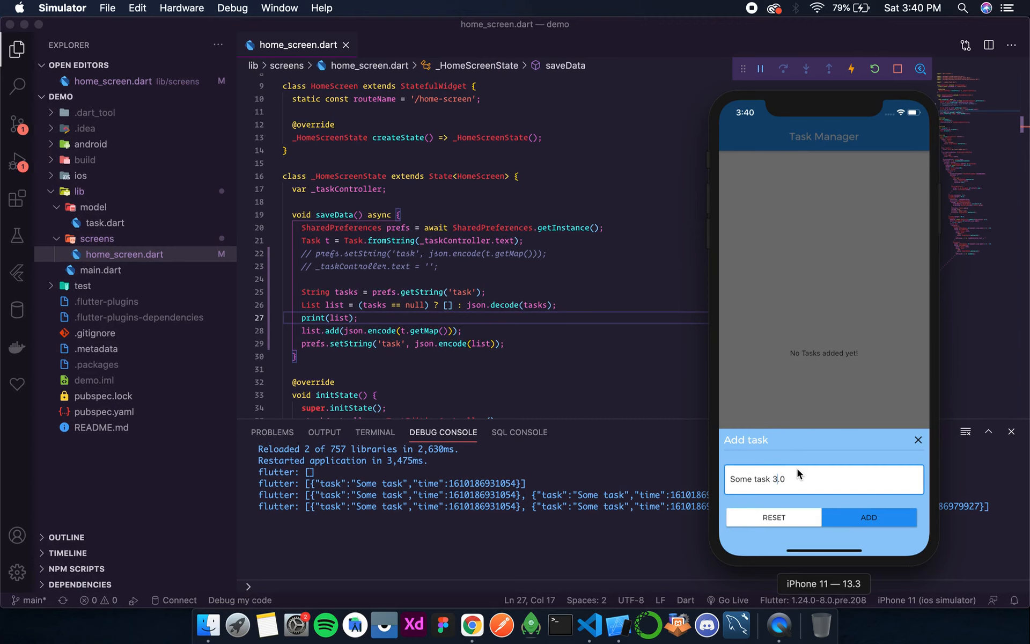
{"action": "mouse_move", "coordinate": [377, 320]}
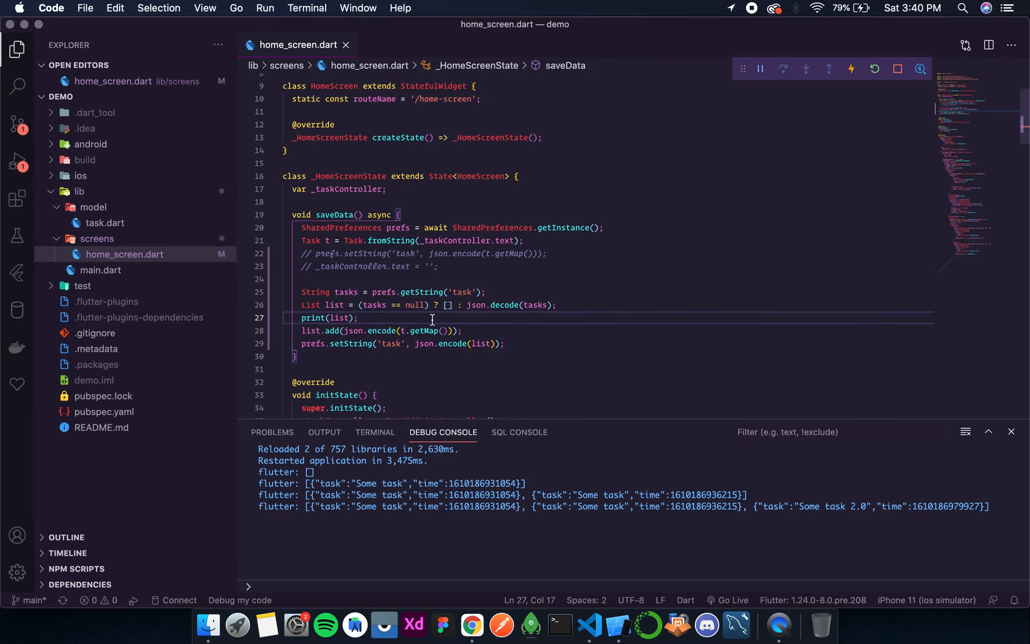
- Add print(list); after list.add on line 29, submit another task, and return to VS Code
{"action": "type", "text": "print(list);"}
{"action": "type", "text": "Some task 4.0"}
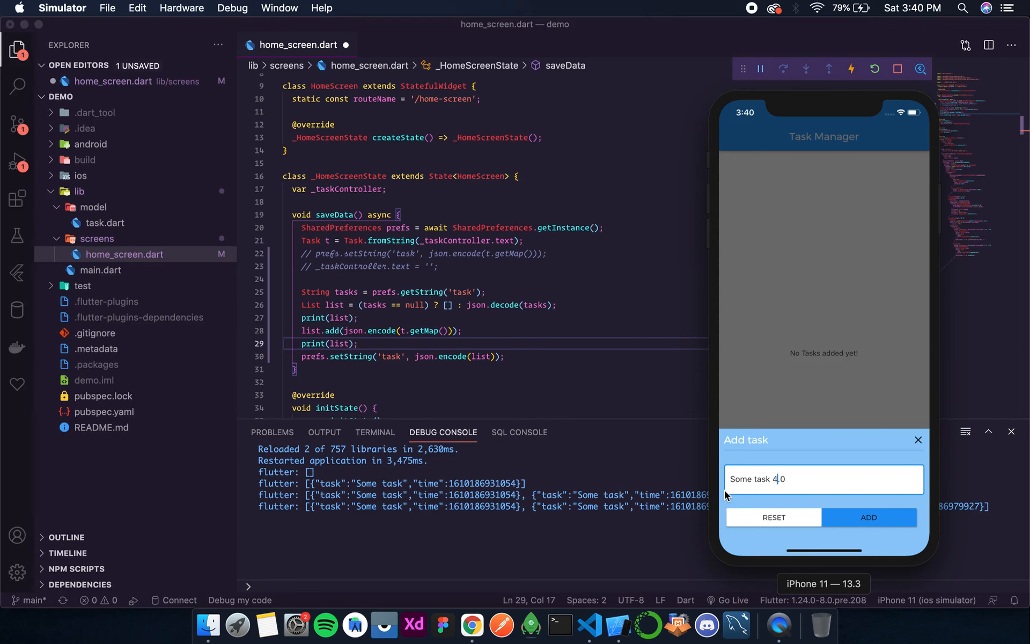
{"action": "left_click", "coordinate": [868, 517]}
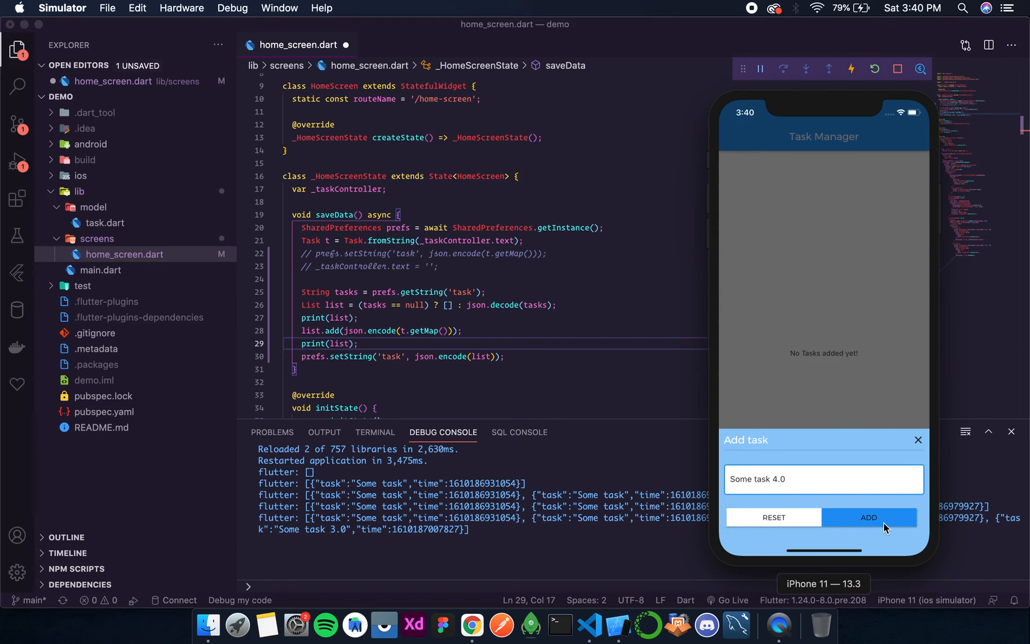
{"action": "left_click", "coordinate": [868, 517]}
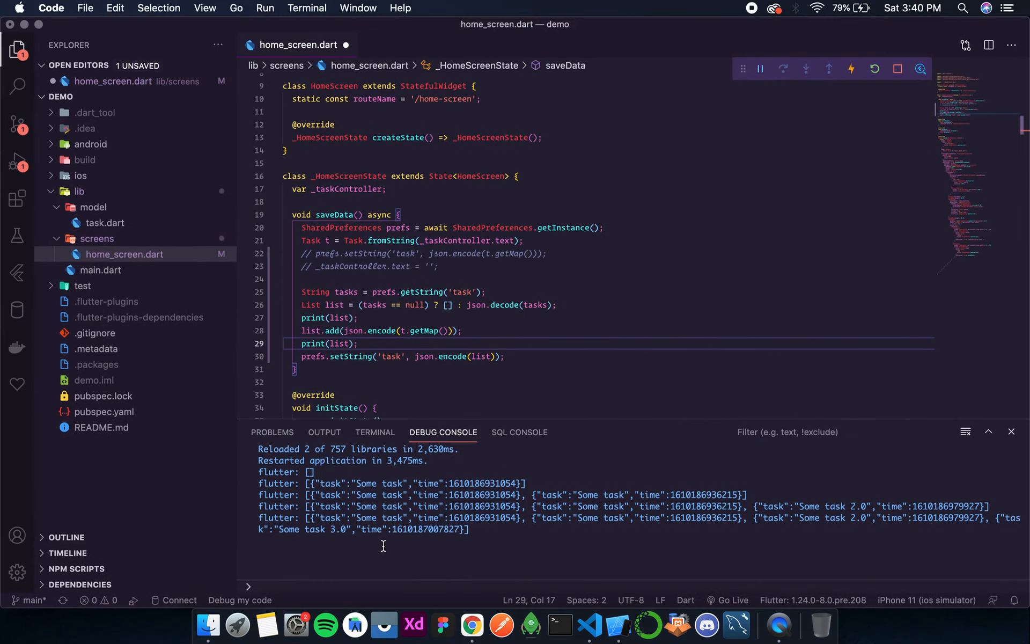